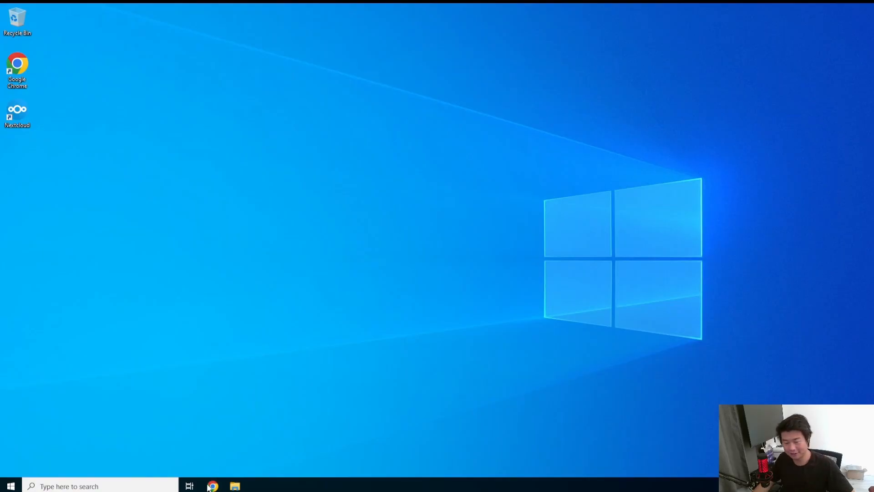
Step: Search Google for 'truenas download' in the Chrome browser
{"action": "left_click", "coordinate": [213, 486]}
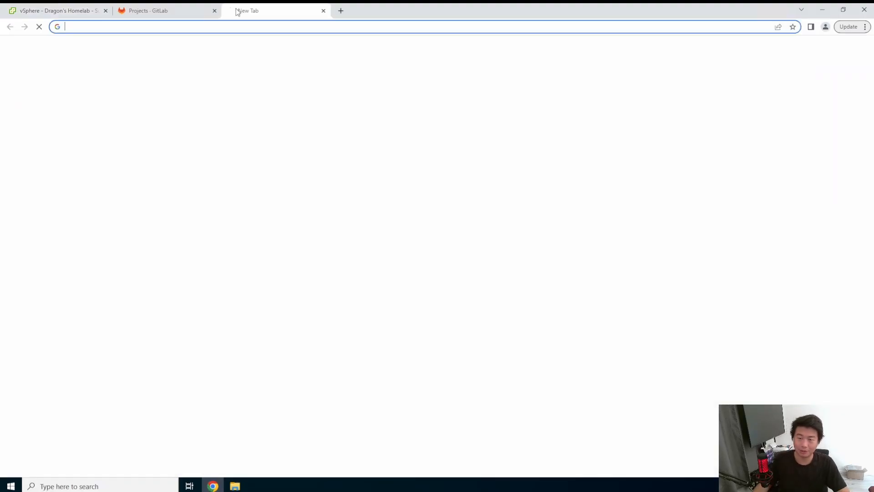
{"action": "type", "text": "truenas"}
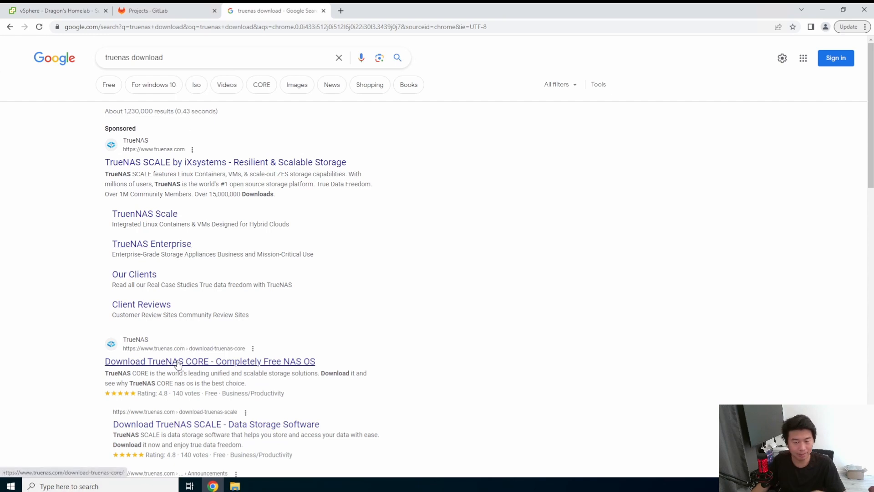
Step: Reach the TrueNAS CORE download page and skip the community sign-up offer
{"action": "left_click", "coordinate": [209, 360]}
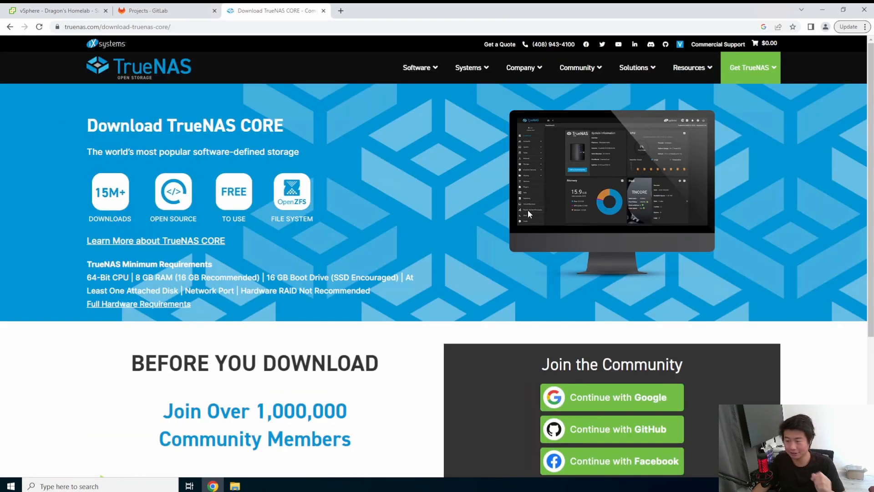
{"action": "mouse_move", "coordinate": [678, 188]}
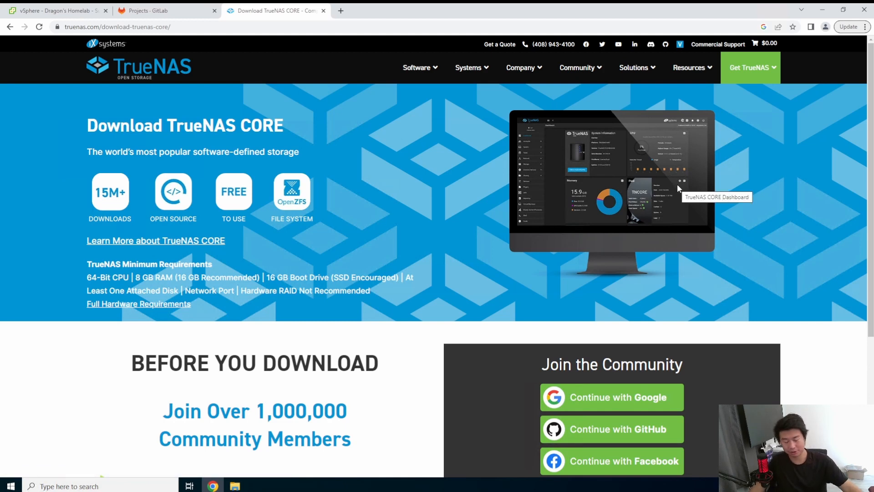
{"action": "mouse_move", "coordinate": [648, 187]}
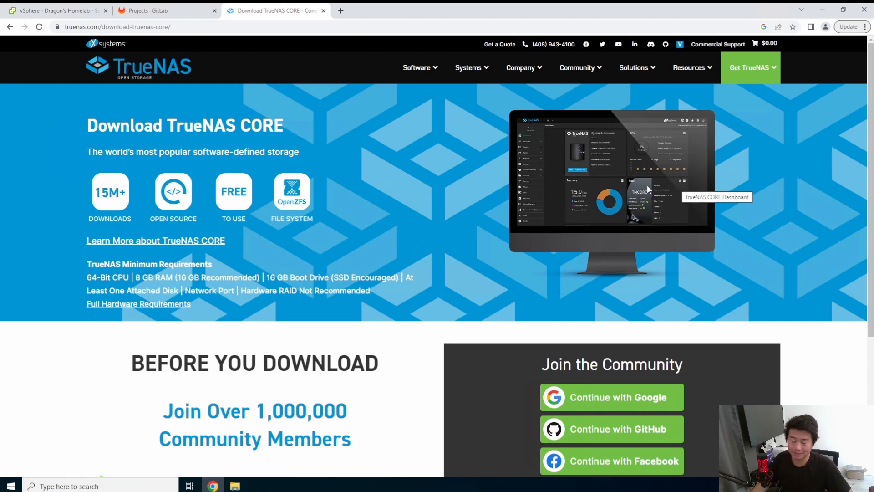
{"action": "scroll", "scroll_direction": "down", "scroll_amount": 3}
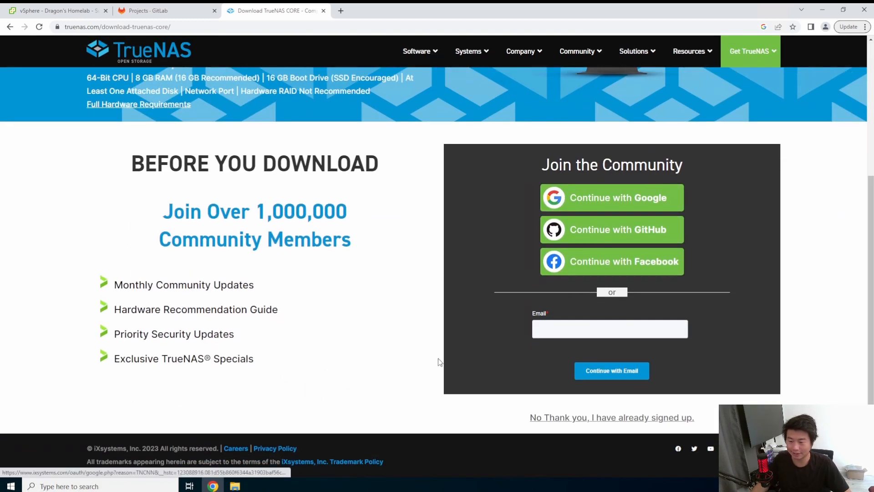
{"action": "left_click", "coordinate": [612, 417]}
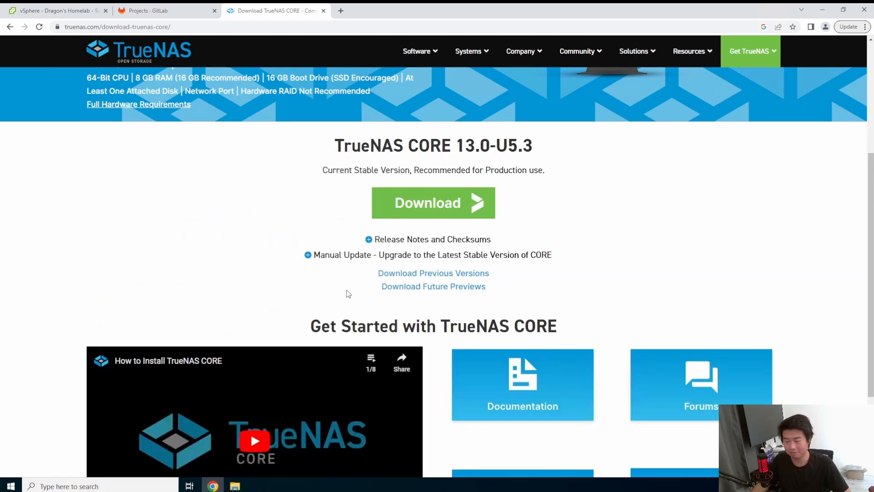
{"action": "scroll", "scroll_direction": "down", "scroll_amount": 3}
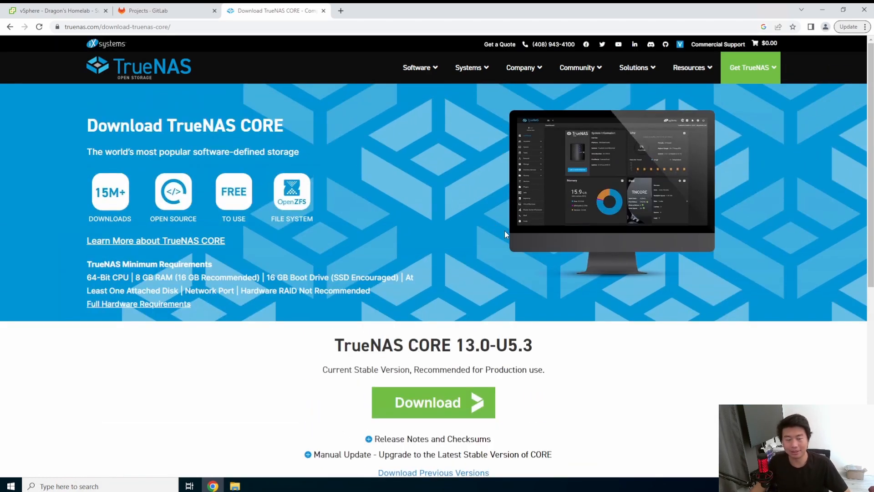
{"action": "mouse_move", "coordinate": [504, 217]}
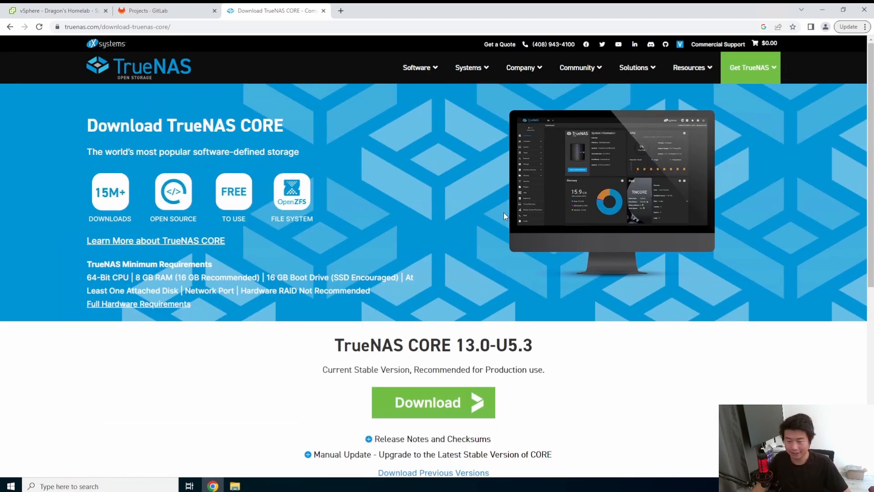
{"action": "mouse_move", "coordinate": [651, 350]}
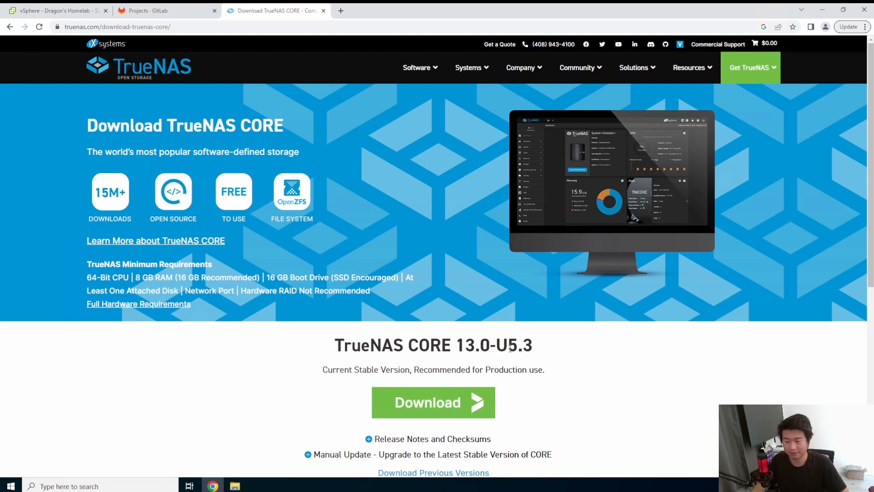
Step: Start the TrueNAS CORE 13.0-U5.3 ISO download and return to the vSphere Client
{"action": "scroll", "scroll_direction": "down", "scroll_amount": 3}
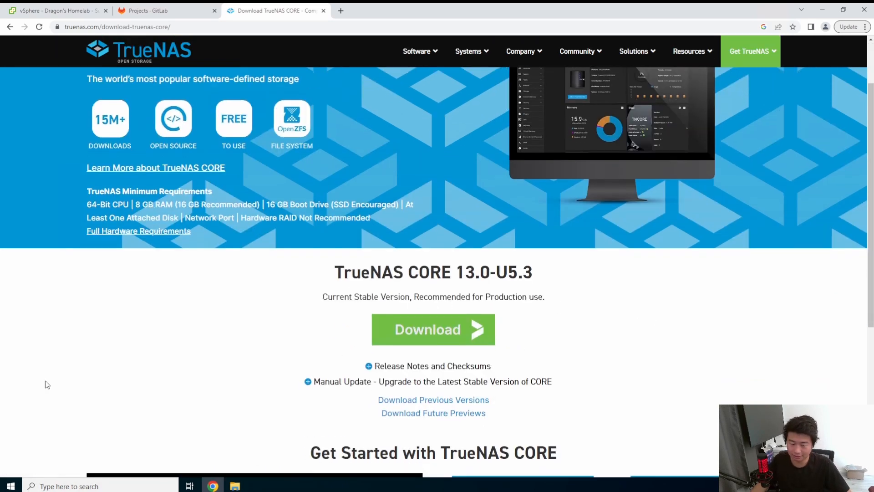
{"action": "left_click", "coordinate": [433, 329]}
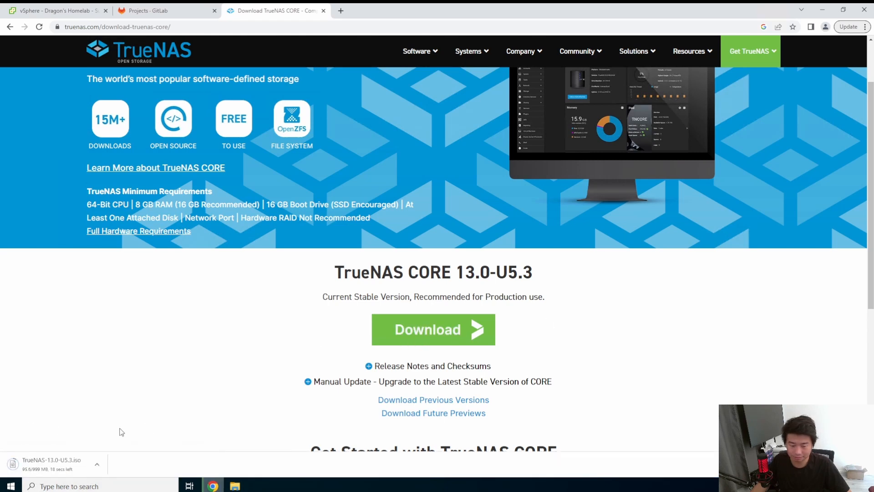
{"action": "left_click", "coordinate": [96, 463]}
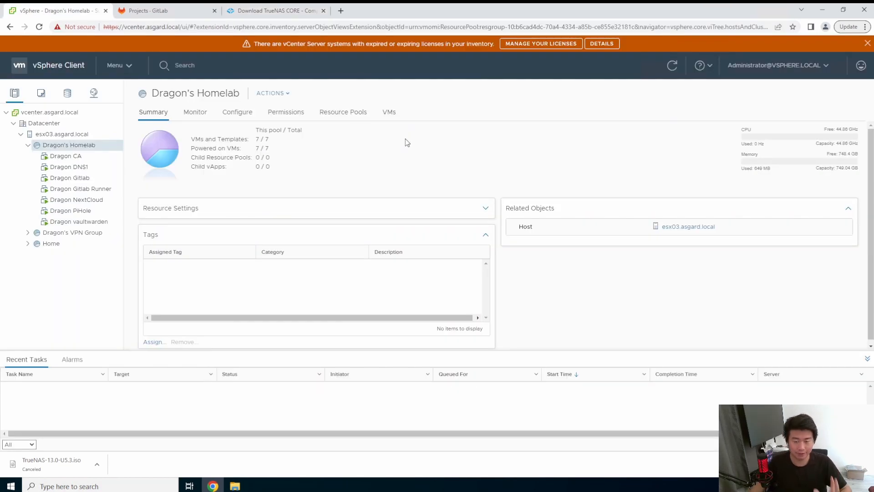
Step: Start a new virtual machine named 'Dragon TrueNas' in Dragon's Homelab
{"action": "right_click", "coordinate": [73, 145]}
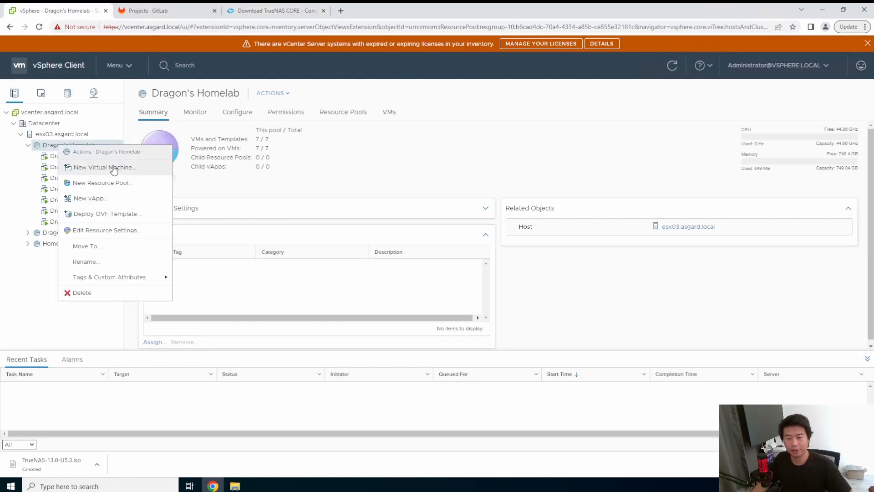
{"action": "left_click", "coordinate": [105, 167]}
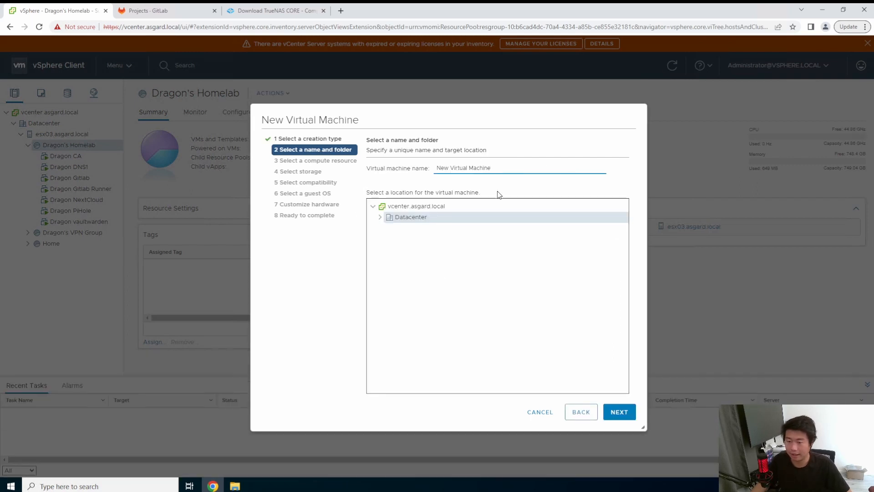
{"action": "type", "text": "Dragon"}
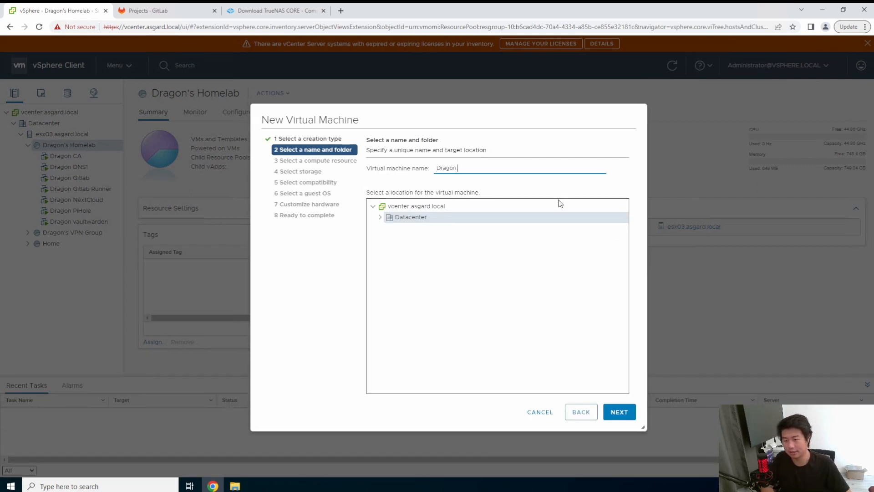
{"action": "type", "text": "TrueNas"}
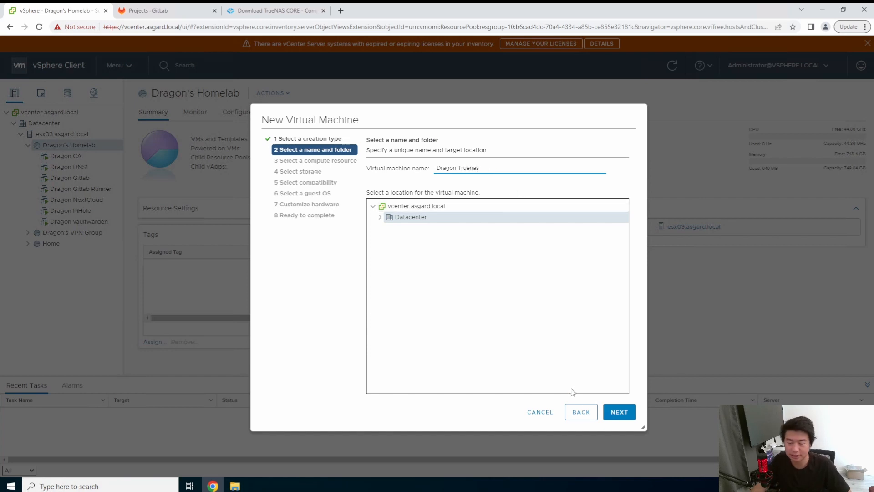
{"action": "left_click", "coordinate": [619, 411]}
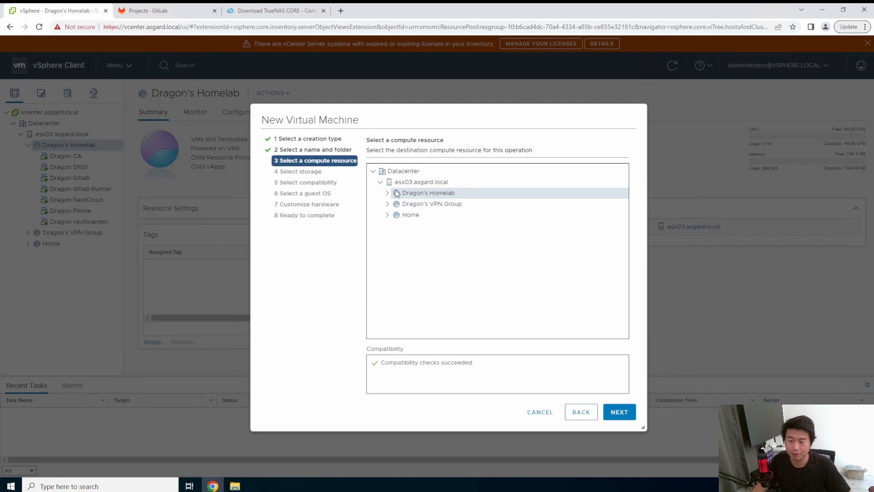
Step: Use Dragon's Homelab compute resource, dragondatastore storage and ESXi 6.5 compatibility
{"action": "left_click", "coordinate": [619, 411]}
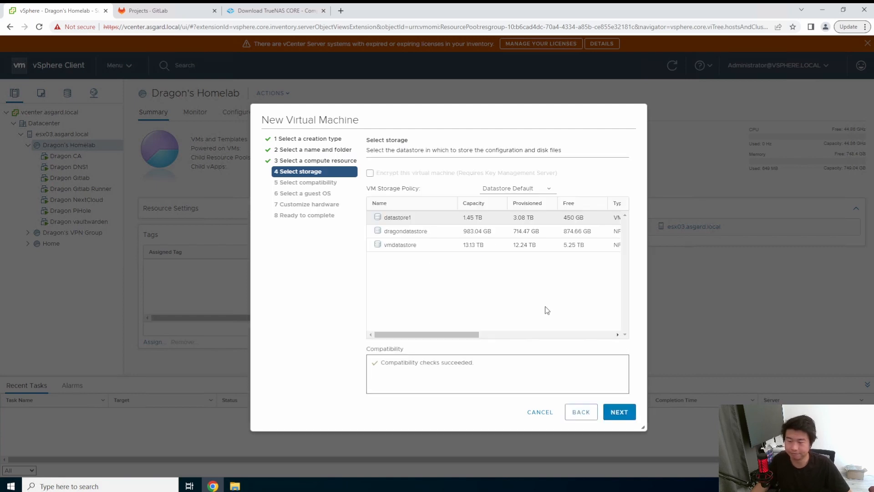
{"action": "left_click", "coordinate": [404, 231]}
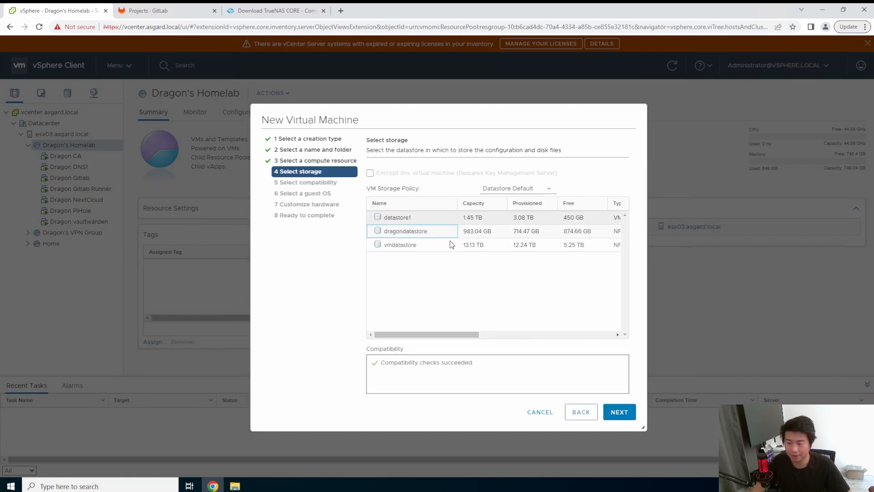
{"action": "left_click", "coordinate": [620, 412]}
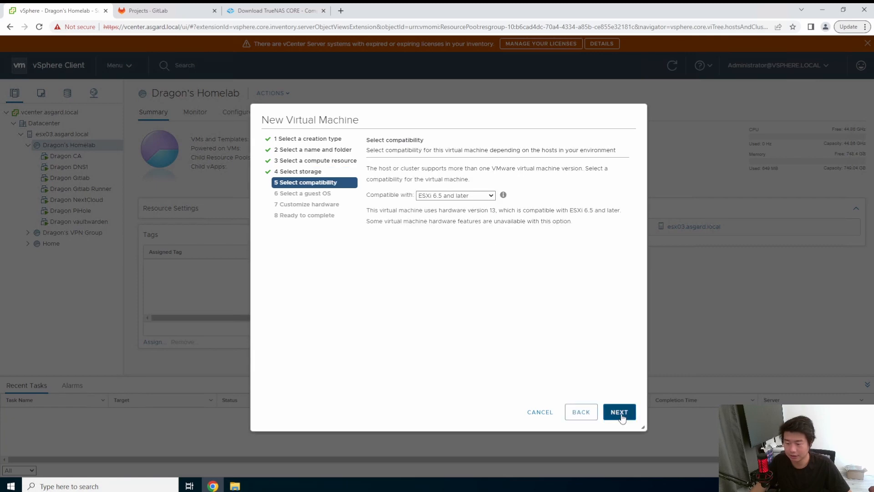
{"action": "left_click", "coordinate": [619, 411]}
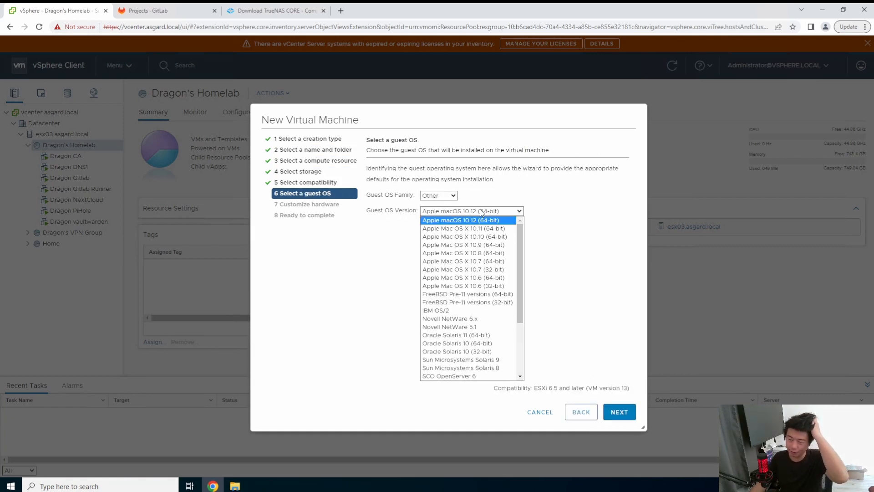
{"action": "mouse_move", "coordinate": [493, 309]}
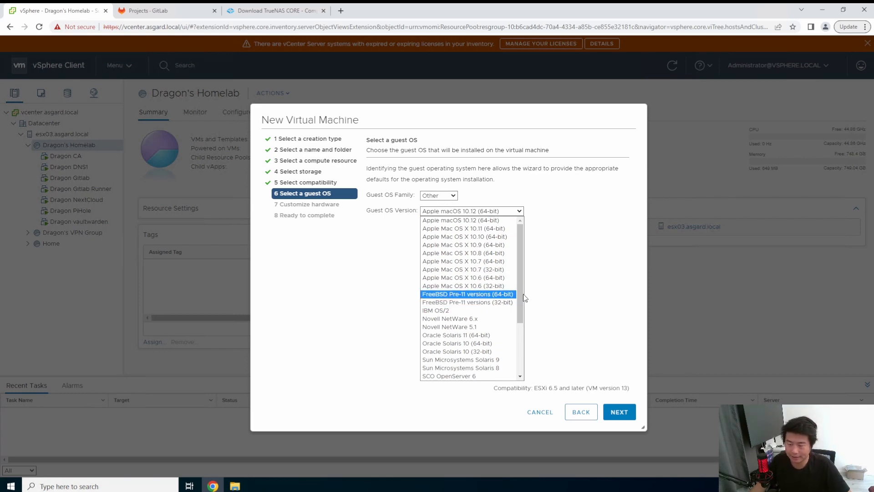
{"action": "mouse_move", "coordinate": [503, 298]}
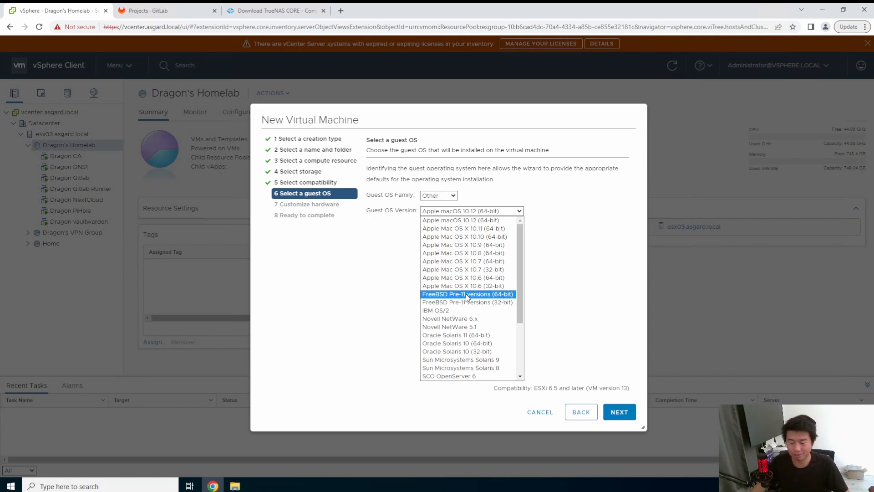
{"action": "mouse_move", "coordinate": [481, 292]}
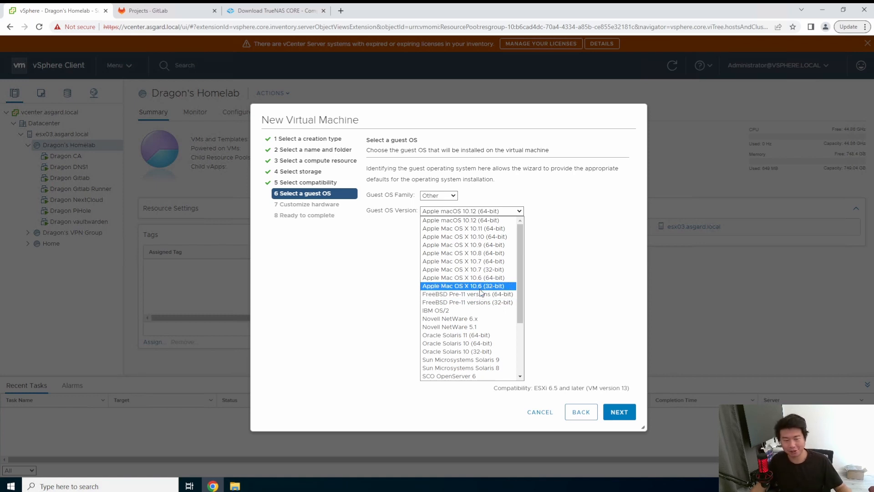
Step: Set the guest OS to Other, FreeBSD Pre-11 versions (64-bit) and continue to hardware customization
{"action": "left_click", "coordinate": [462, 294]}
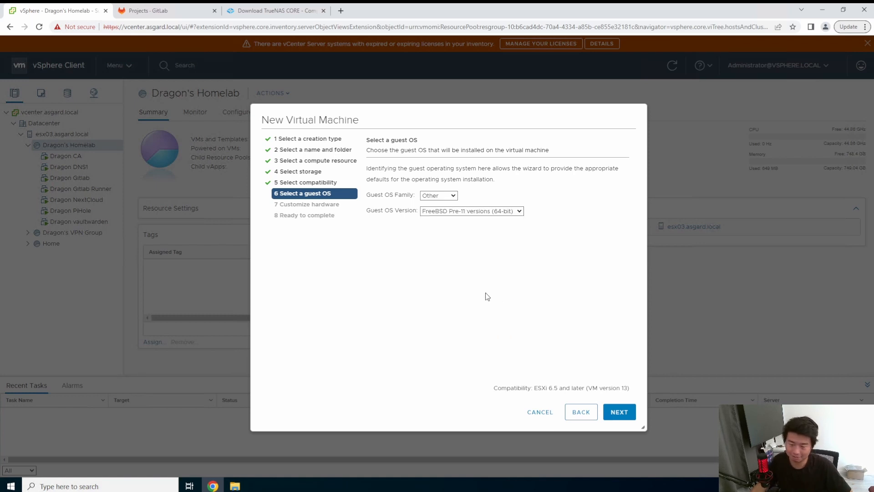
{"action": "mouse_move", "coordinate": [552, 198]}
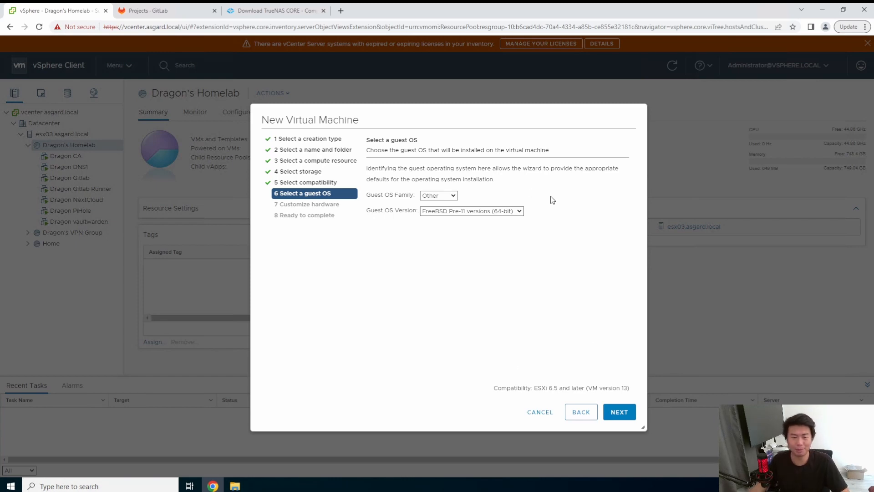
{"action": "mouse_move", "coordinate": [491, 220]}
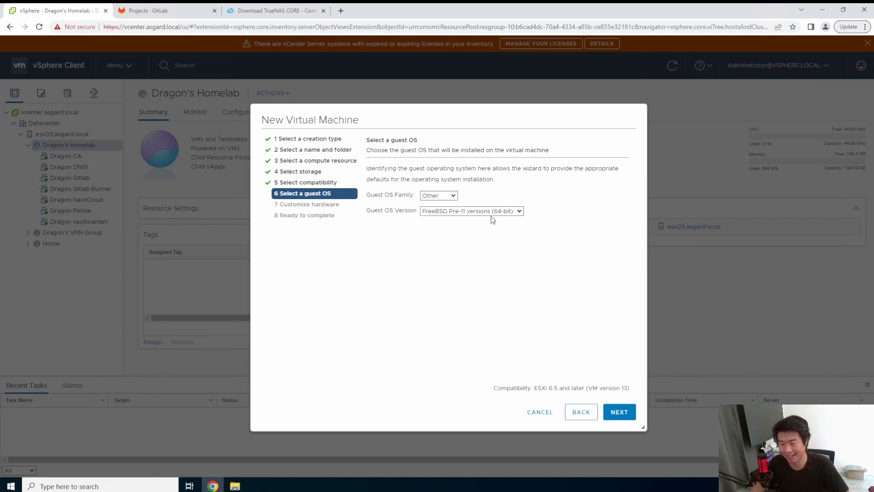
{"action": "mouse_move", "coordinate": [422, 225]}
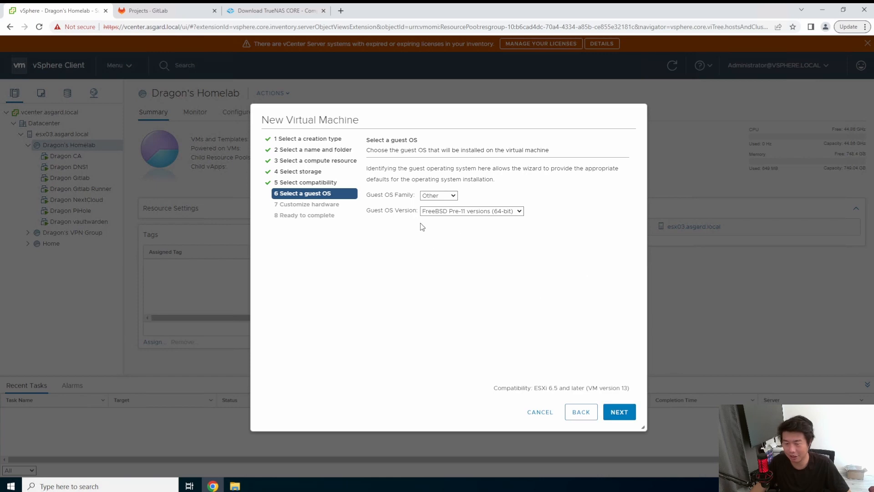
{"action": "mouse_move", "coordinate": [626, 417]}
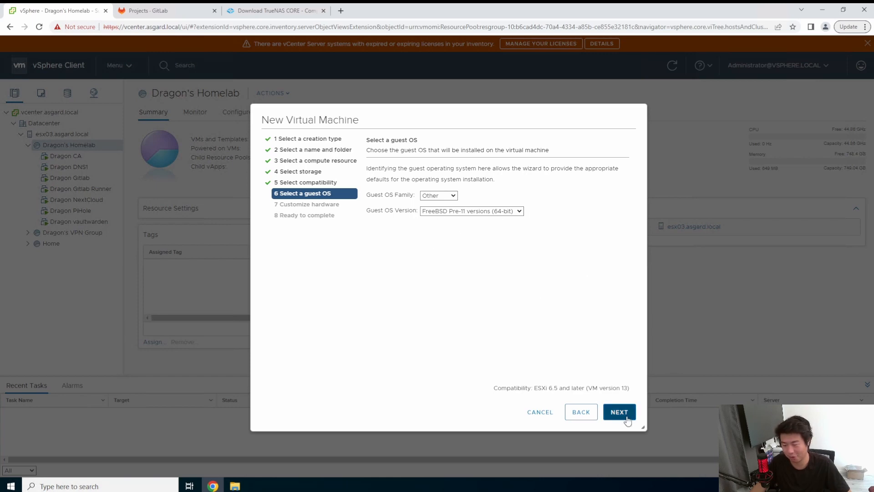
{"action": "left_click", "coordinate": [620, 412]}
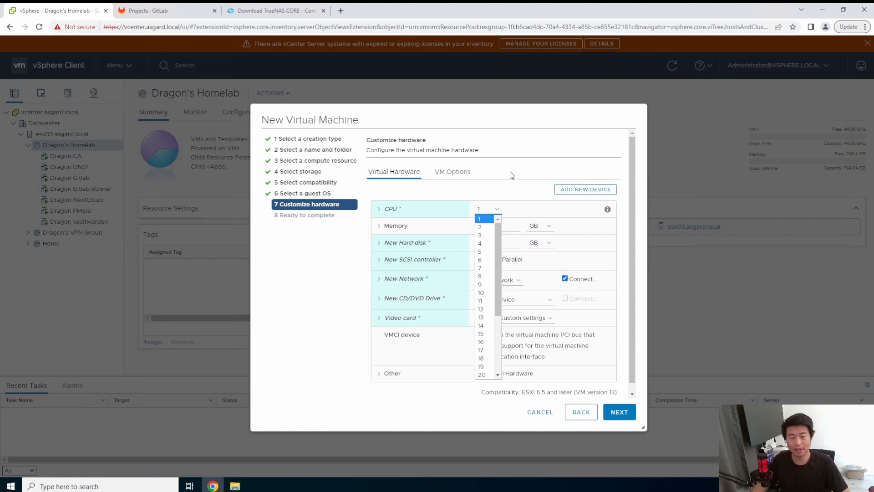
{"action": "mouse_move", "coordinate": [499, 176]}
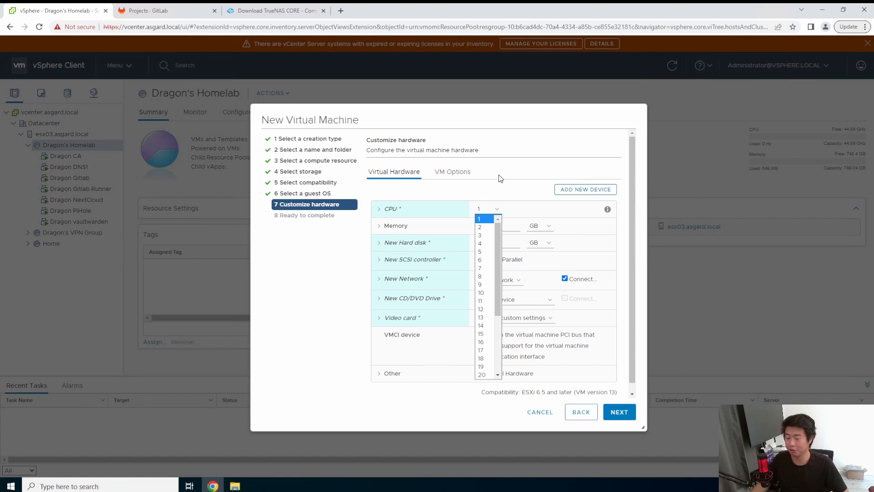
{"action": "mouse_move", "coordinate": [501, 199]}
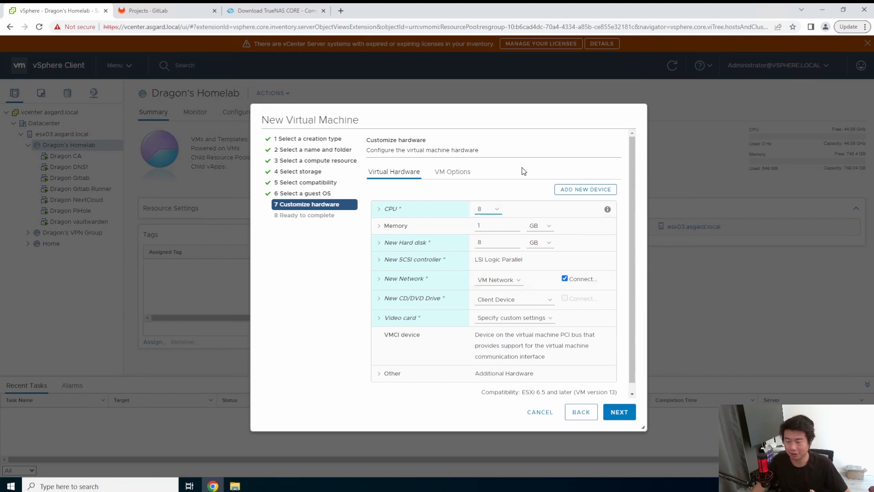
Step: Set the new VM's memory to 16 GB
{"action": "left_click", "coordinate": [497, 226]}
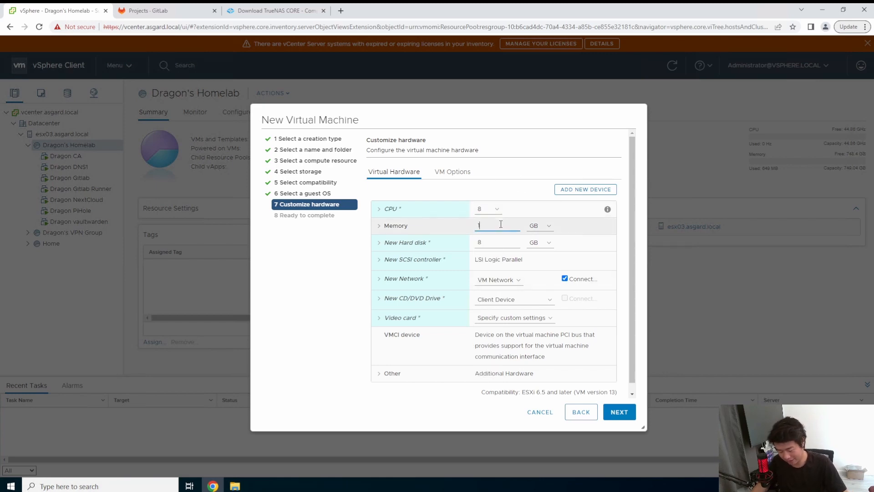
{"action": "type", "text": "16"}
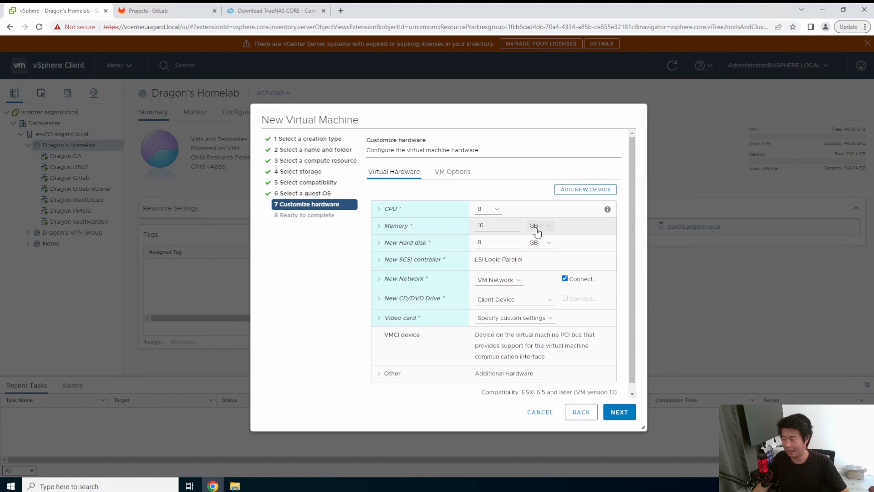
Step: Add two extra 40 GB hard disks to the VM
{"action": "left_click", "coordinate": [586, 190]}
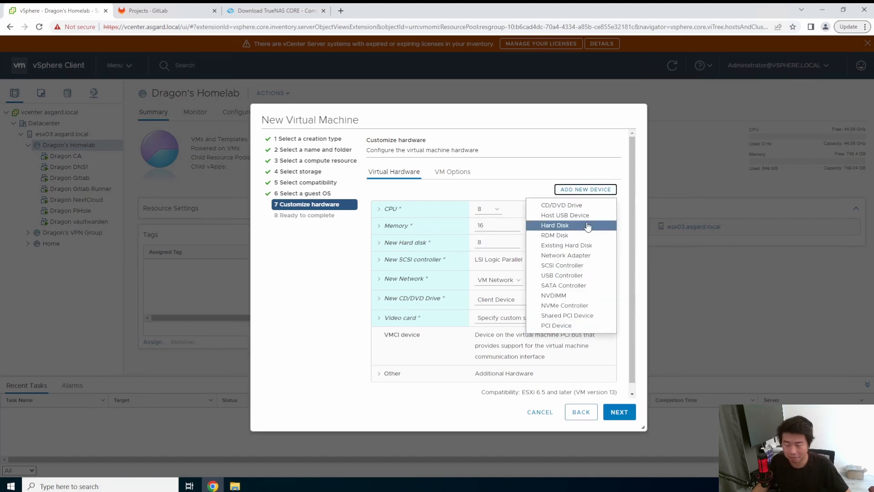
{"action": "left_click", "coordinate": [555, 225]}
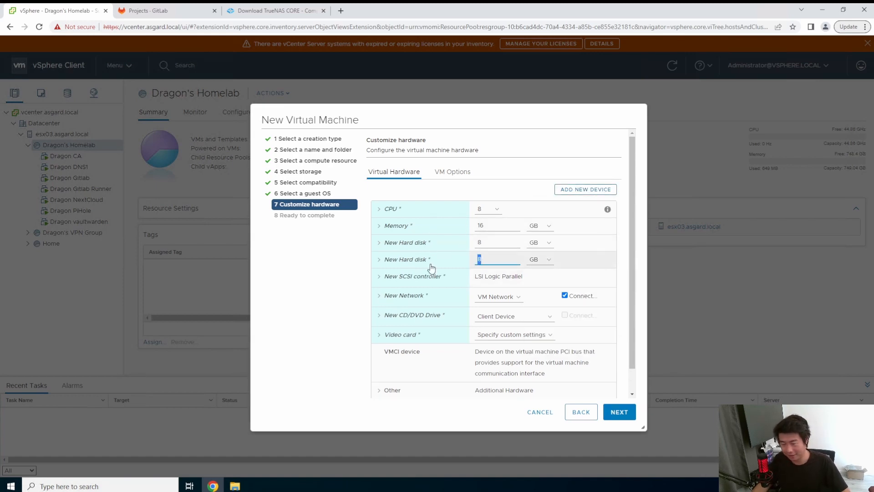
{"action": "type", "text": "40"}
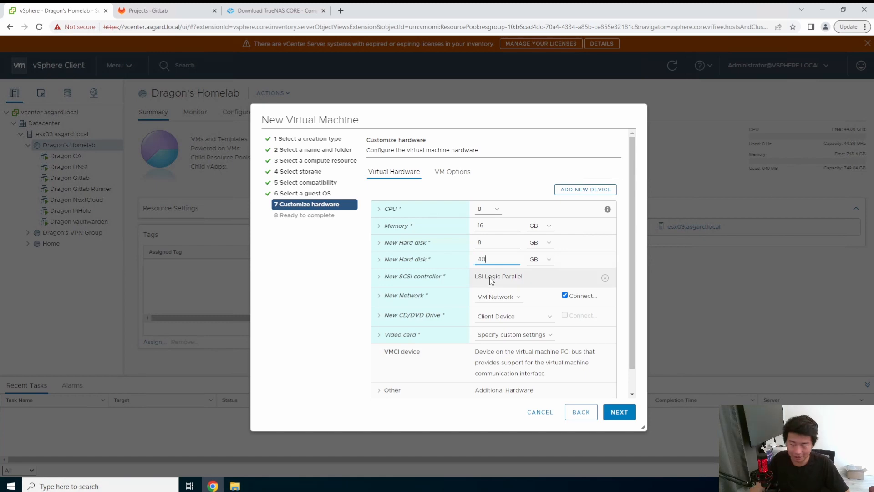
{"action": "left_click", "coordinate": [379, 259]}
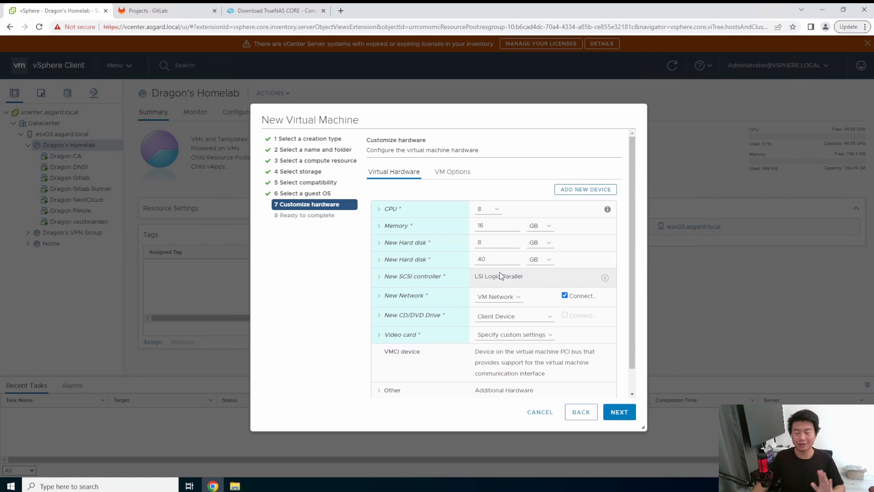
{"action": "left_click", "coordinate": [586, 189]}
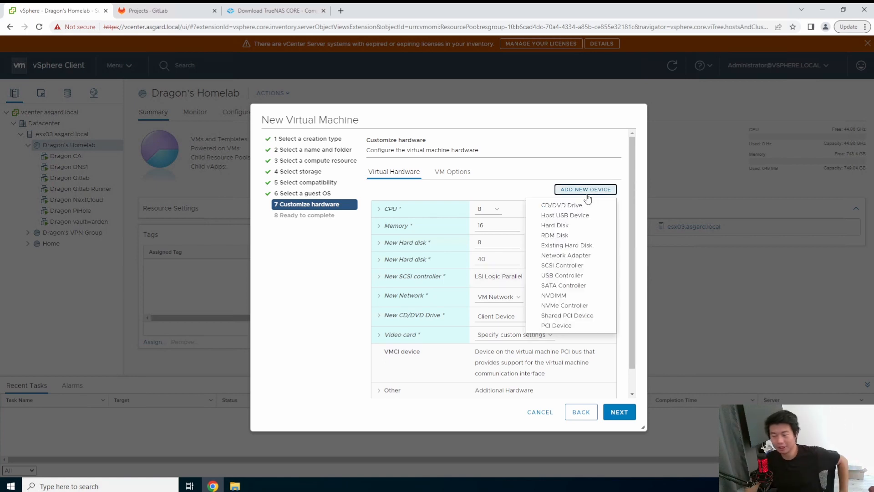
{"action": "left_click", "coordinate": [554, 225]}
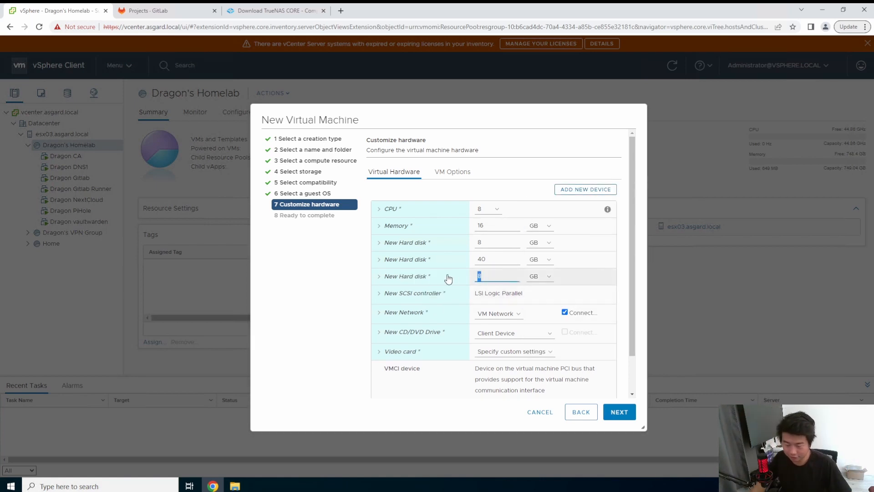
{"action": "type", "text": "40"}
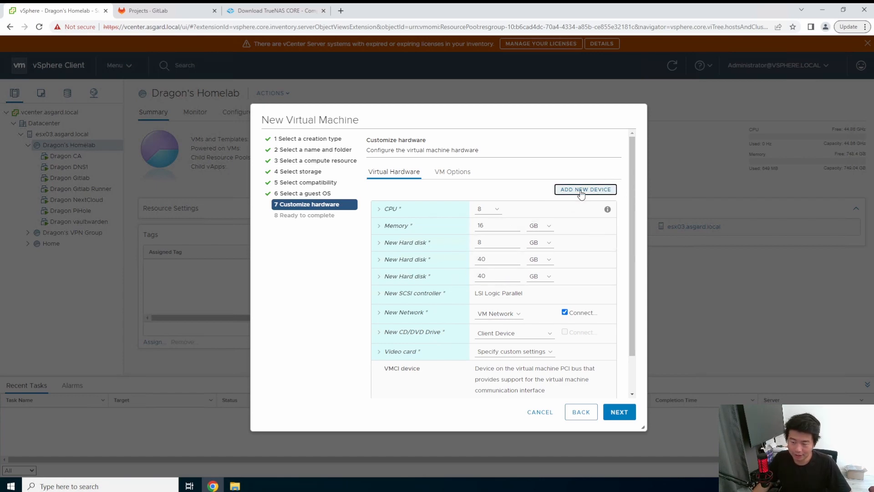
Step: Add a third extra 40 GB hard disk alongside the 8 GB disk
{"action": "left_click", "coordinate": [586, 189]}
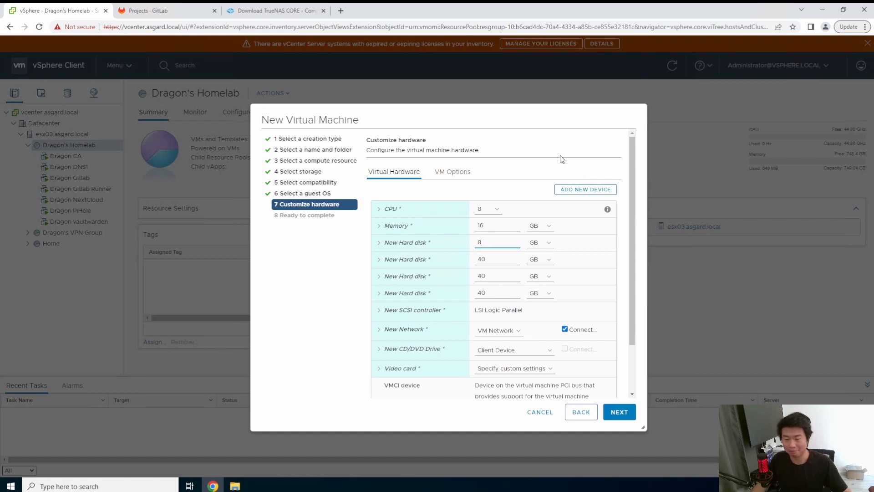
{"action": "mouse_move", "coordinate": [538, 179]}
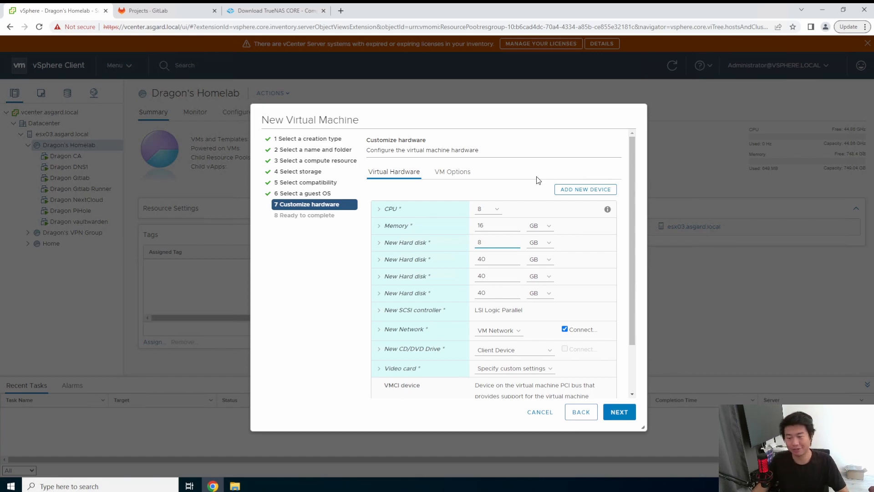
{"action": "left_click", "coordinate": [498, 259]}
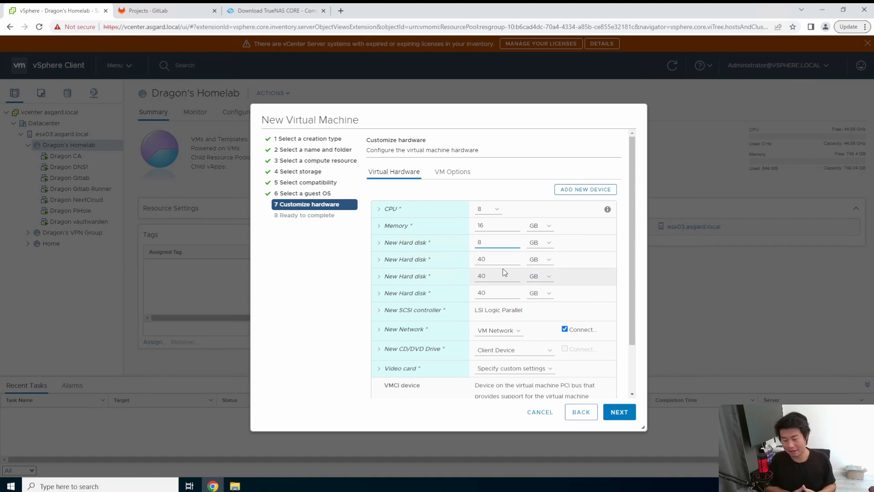
{"action": "left_click", "coordinate": [497, 242]}
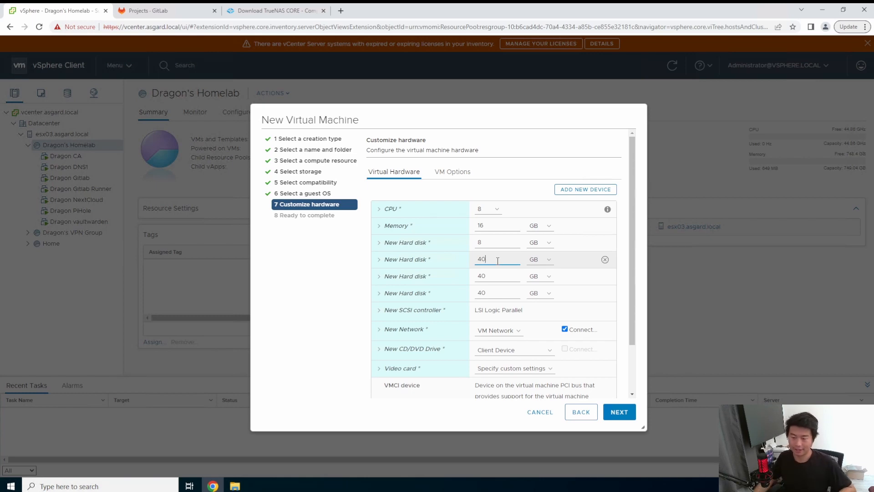
{"action": "scroll", "scroll_direction": "down", "scroll_amount": 3}
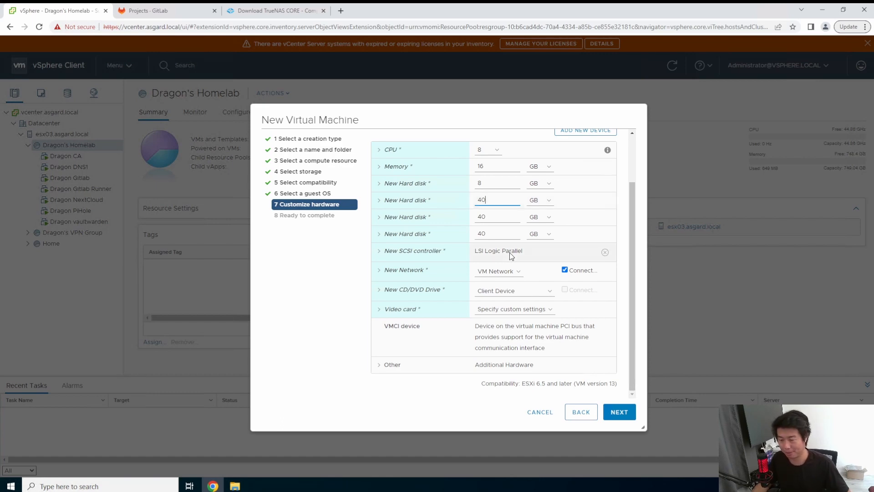
Step: Mount TrueNAS-13.0-U5.3.iso from dragondatastore in the CD/DVD drive, connected, and reach the summary
{"action": "left_click", "coordinate": [514, 290]}
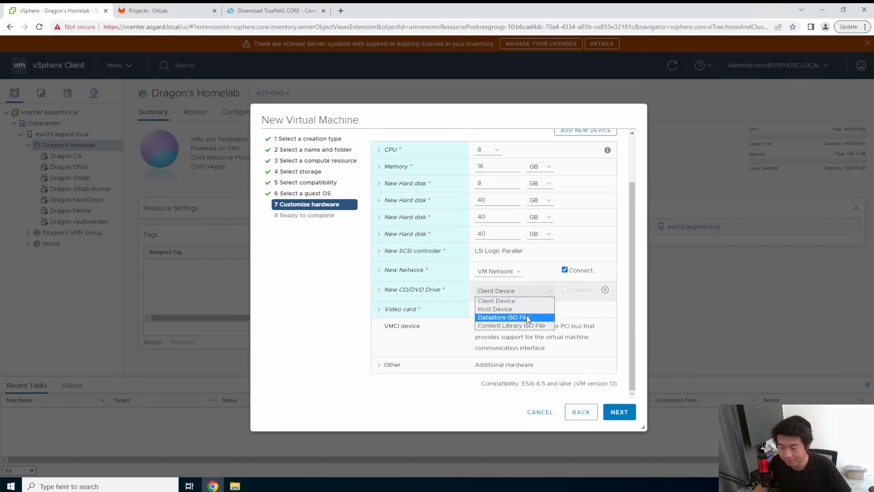
{"action": "left_click", "coordinate": [503, 317]}
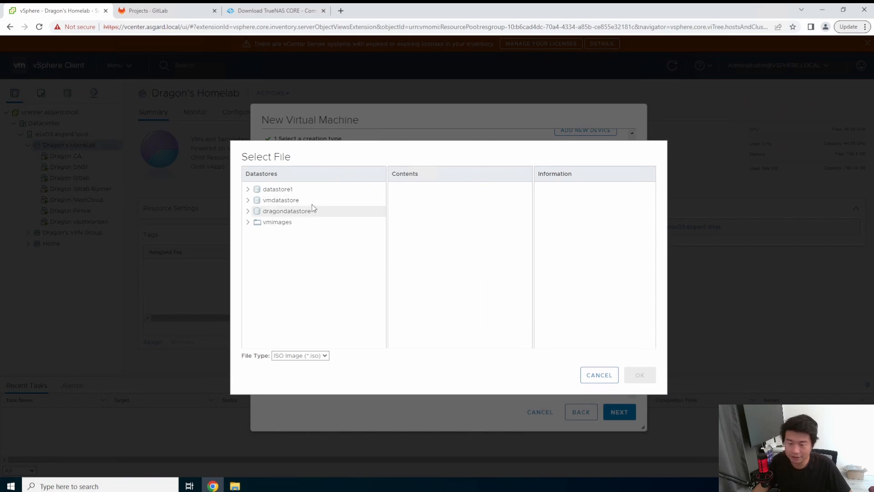
{"action": "left_click", "coordinate": [287, 211]}
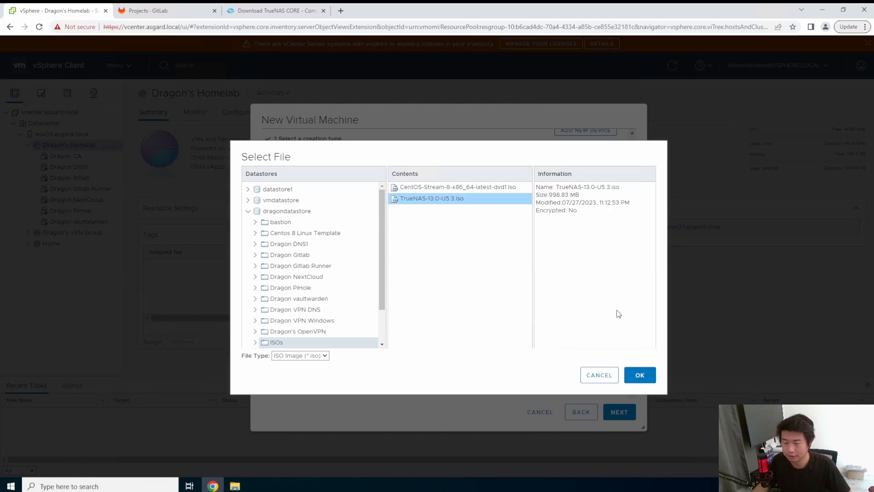
{"action": "left_click", "coordinate": [640, 375]}
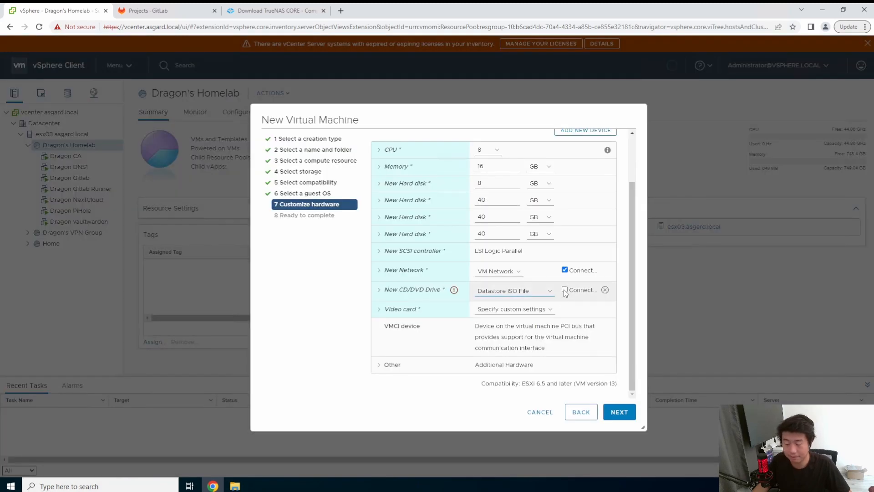
{"action": "left_click", "coordinate": [565, 290]}
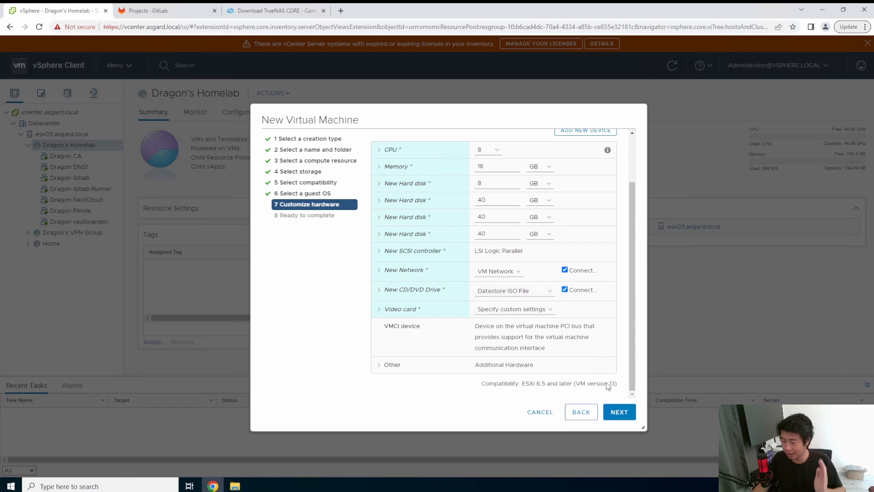
{"action": "left_click", "coordinate": [619, 411]}
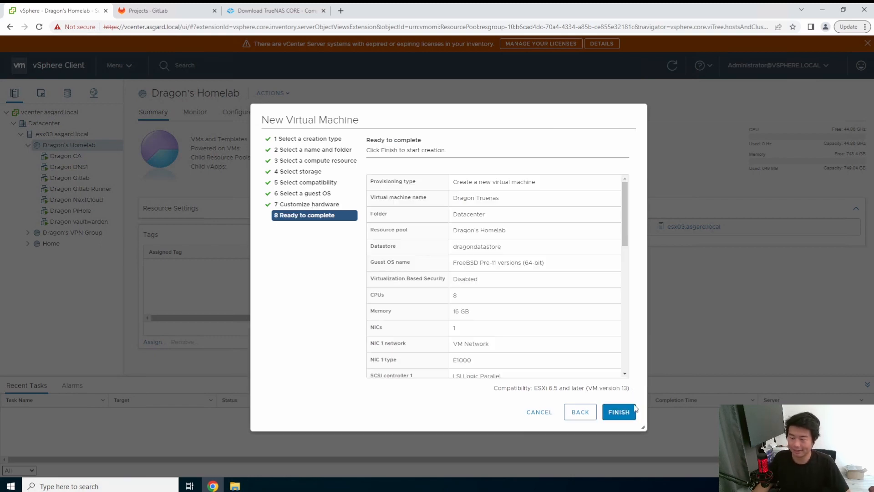
Step: Finish creating the Dragon Truenas VM and bring up its actions in the inventory
{"action": "left_click", "coordinate": [620, 411]}
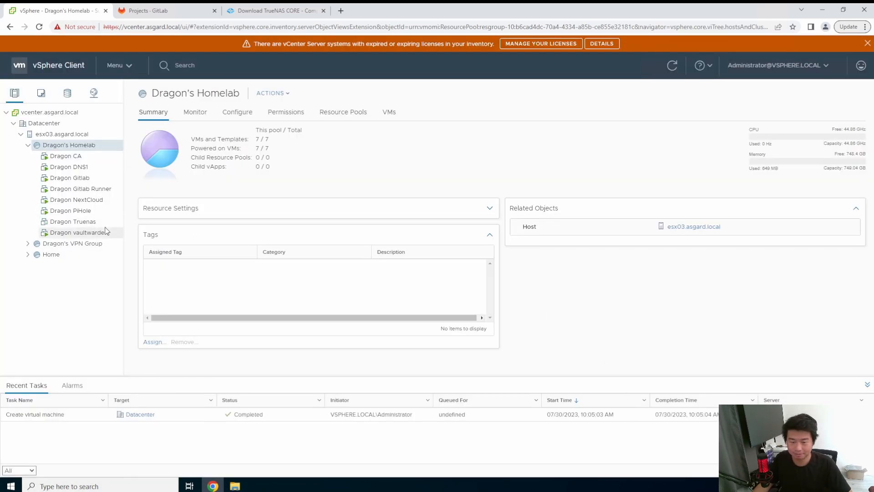
{"action": "right_click", "coordinate": [73, 222]}
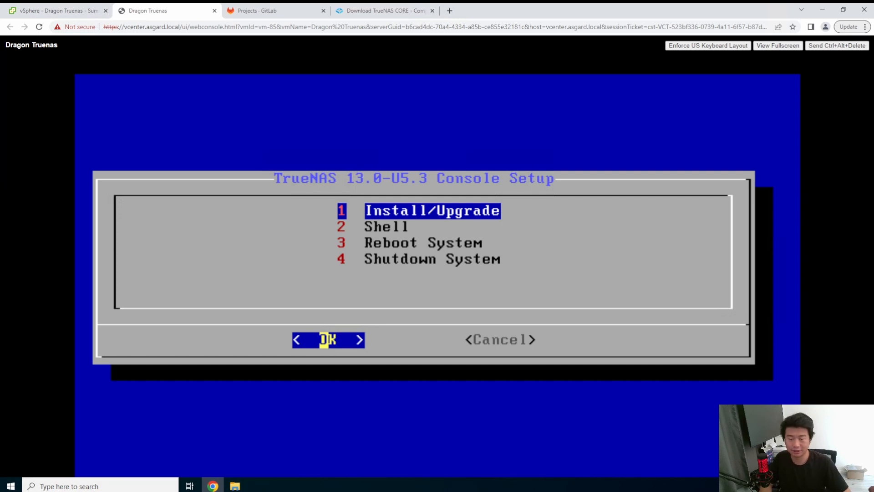
Step: Start Install/Upgrade and choose the 8 GiB da0 disk as the install destination
{"action": "left_click", "coordinate": [328, 339]}
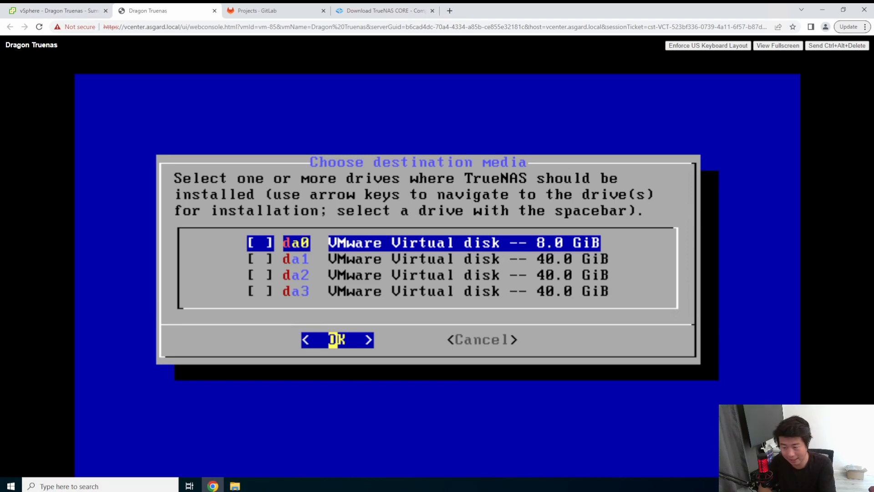
{"action": "key", "text": "space"}
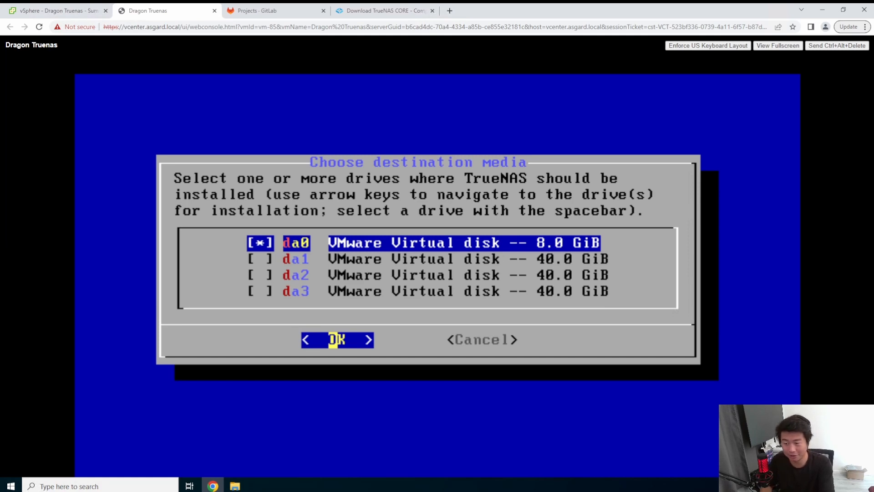
{"action": "key", "text": "Down"}
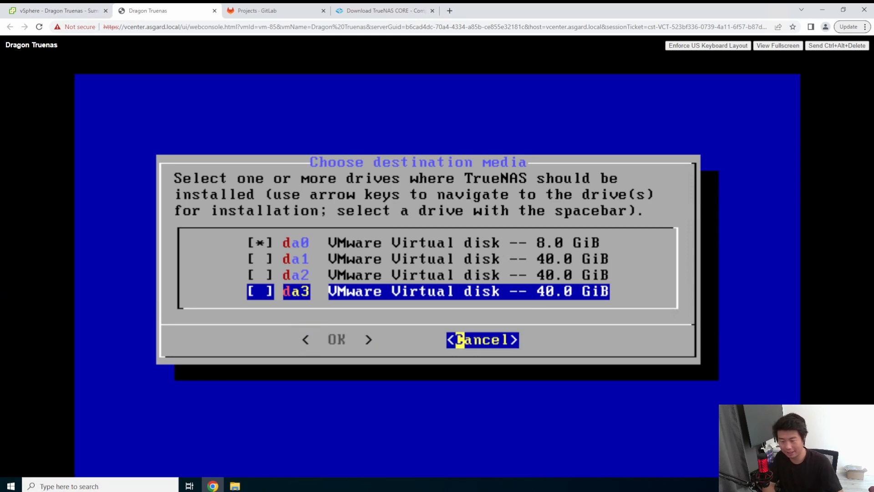
{"action": "left_click", "coordinate": [337, 340]}
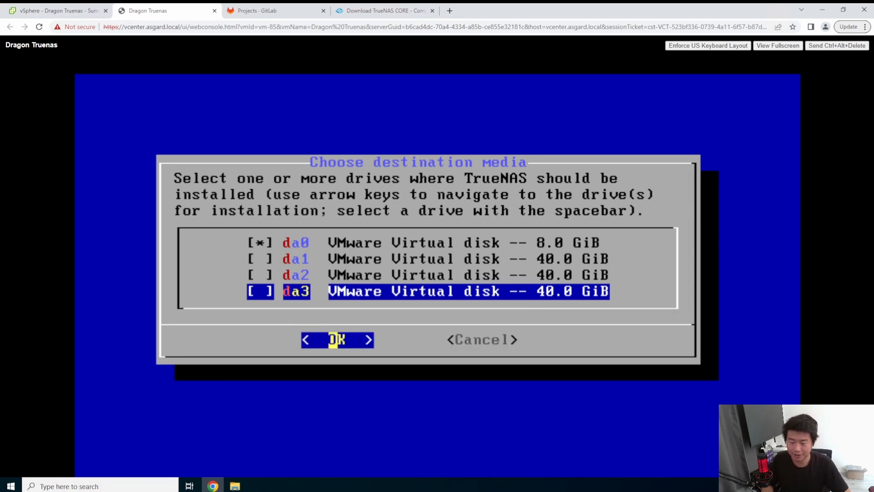
{"action": "key", "text": "Up"}
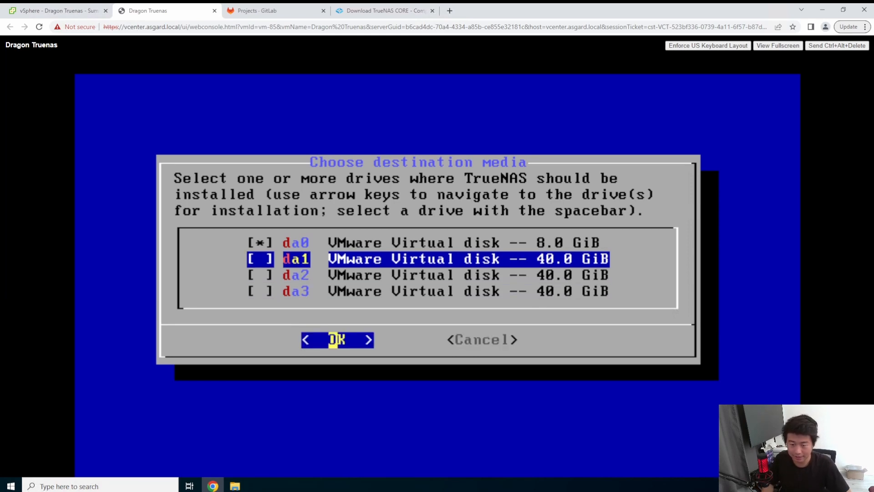
{"action": "key", "text": "Up"}
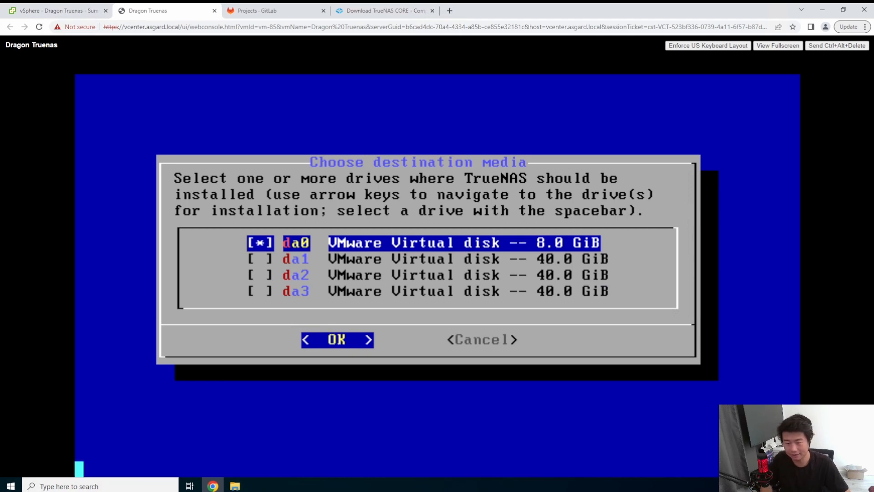
{"action": "left_click", "coordinate": [337, 339]}
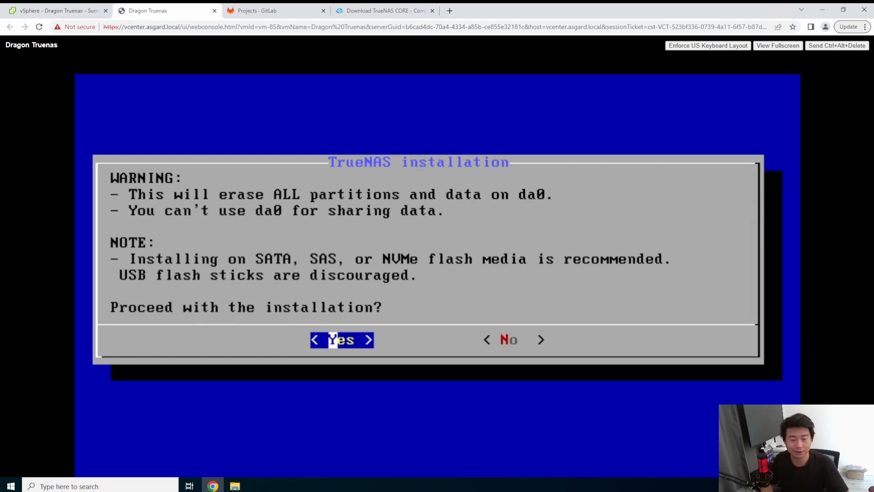
Step: Confirm erasing da0 and enter the root password to begin installing TrueNAS
{"action": "left_click", "coordinate": [341, 340]}
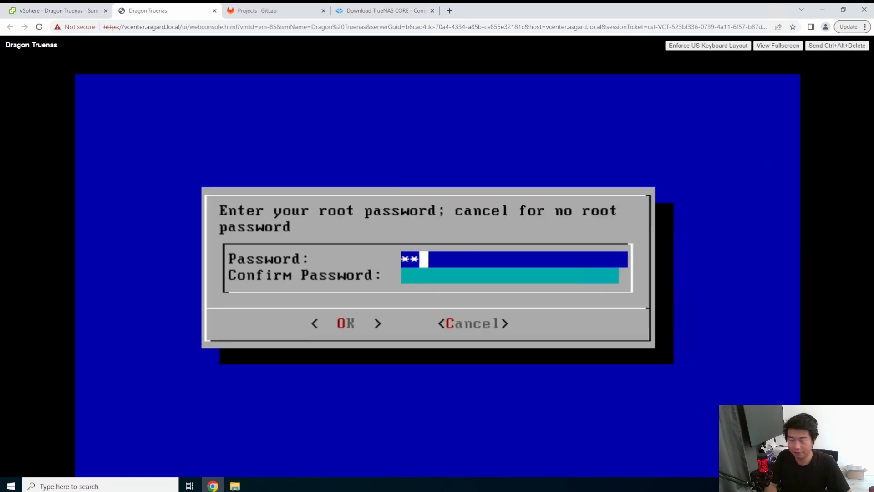
{"action": "type", "text": "password"}
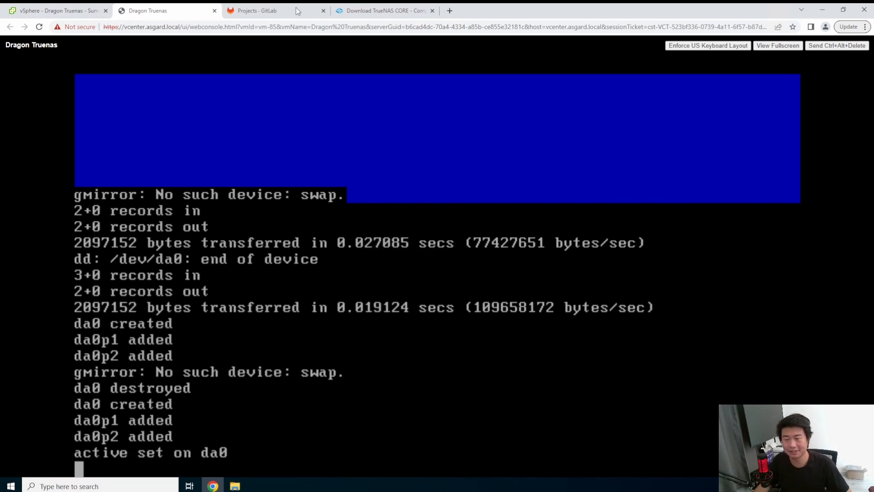
Step: Switch to GitLab and bring the dns project up in the Web IDE
{"action": "left_click", "coordinate": [257, 11]}
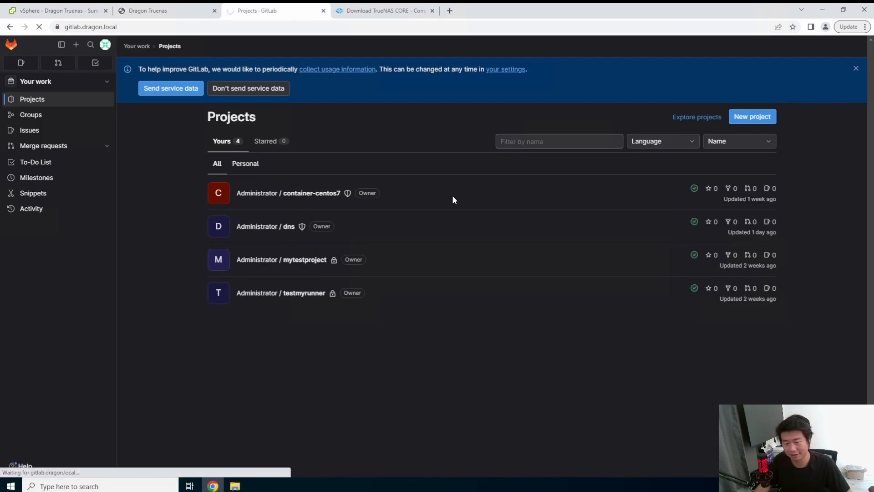
{"action": "left_click", "coordinate": [289, 225]}
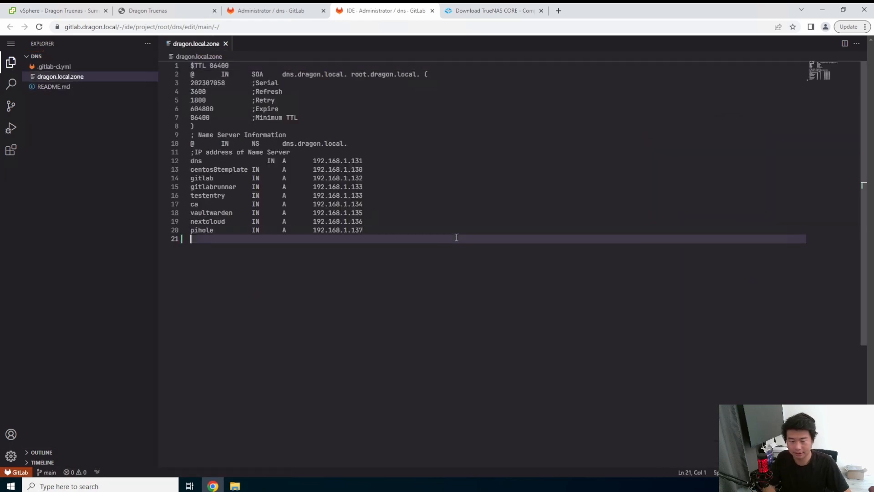
Step: Add a truenas IN A record for 192.168.1.138 in dragon.local.zone and bump the serial to 202307059
{"action": "type", "text": "truenas"}
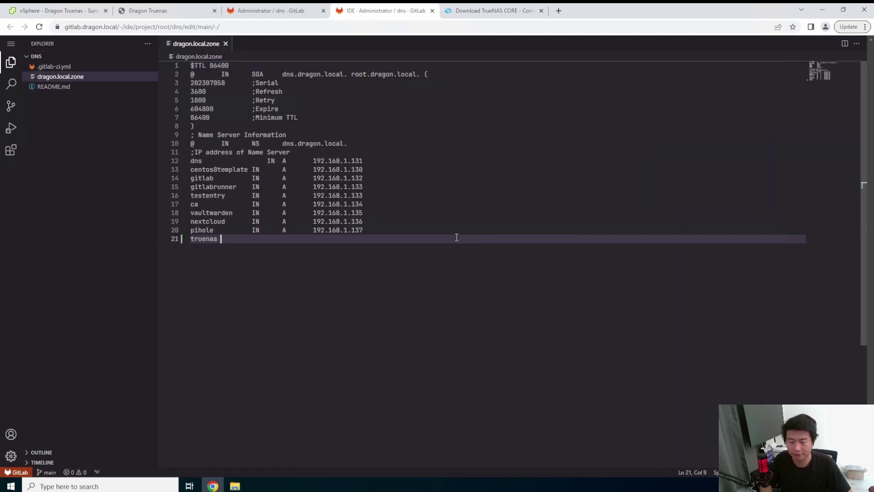
{"action": "type", "text": "IN"}
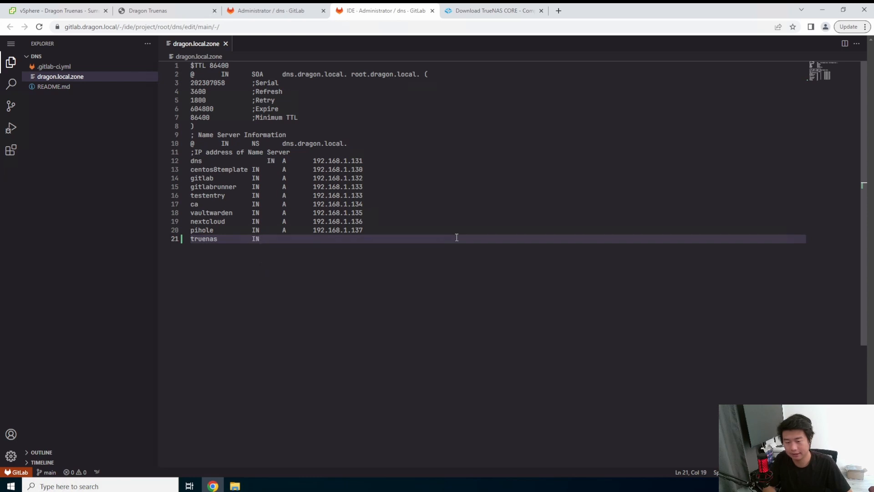
{"action": "type", "text": "address"}
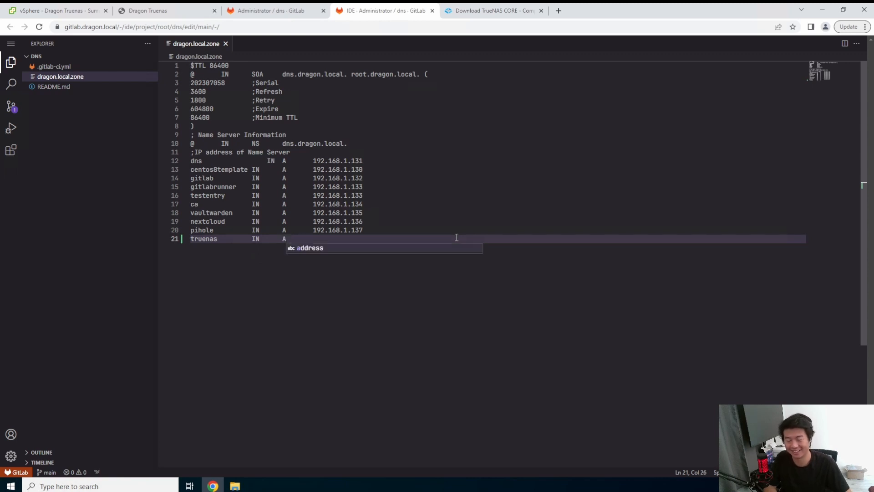
{"action": "type", "text": "192.168."}
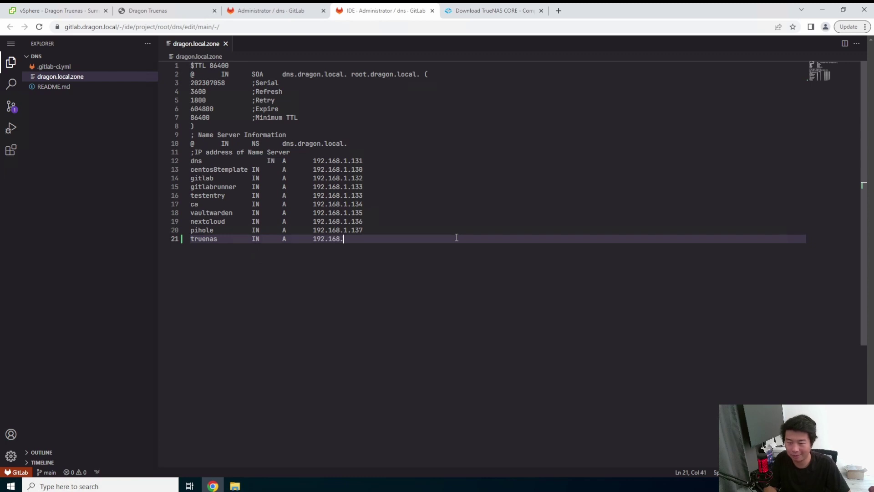
{"action": "type", "text": "138"}
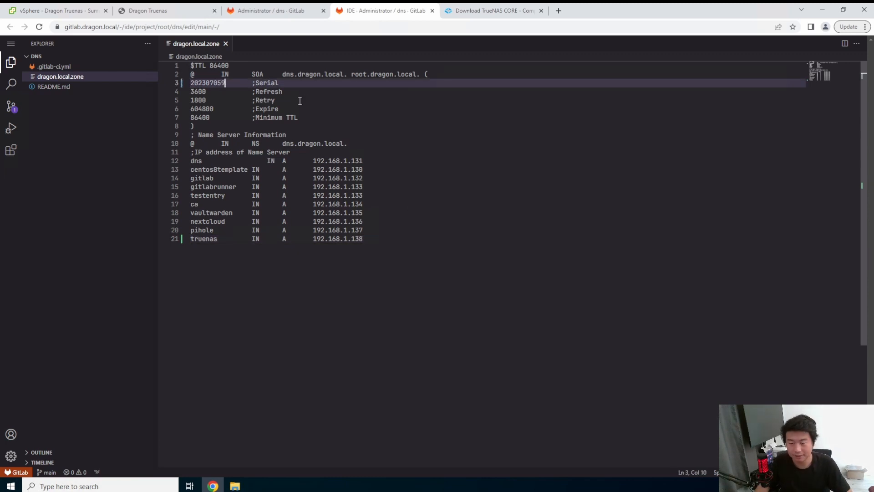
Step: Commit the zone file change to main with message 'add truenas', then return to the installer console
{"action": "left_click", "coordinate": [11, 107]}
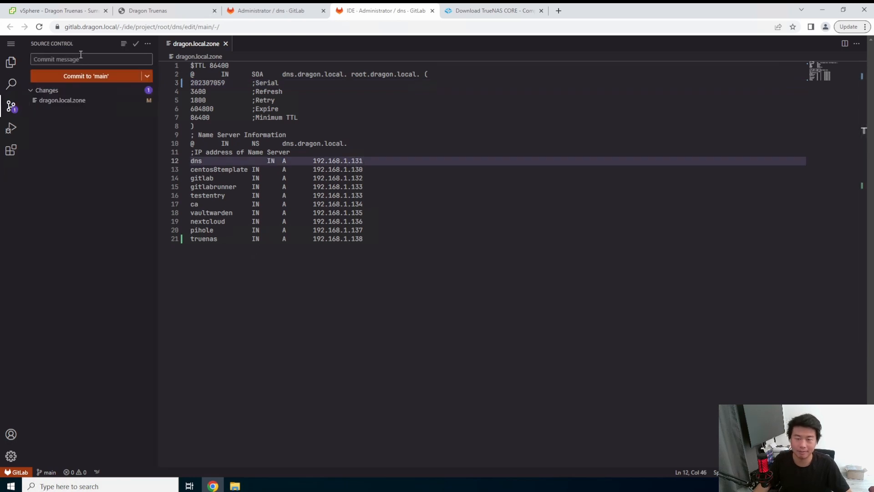
{"action": "type", "text": "add truenas"}
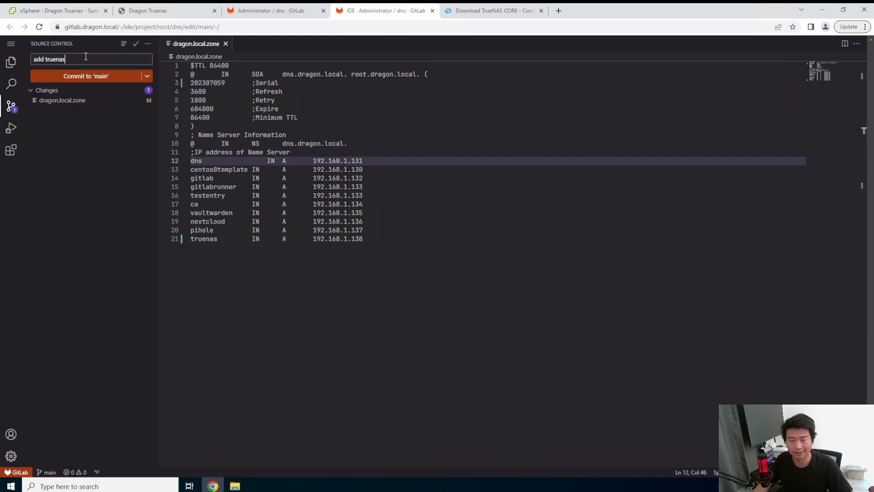
{"action": "left_click", "coordinate": [86, 76]}
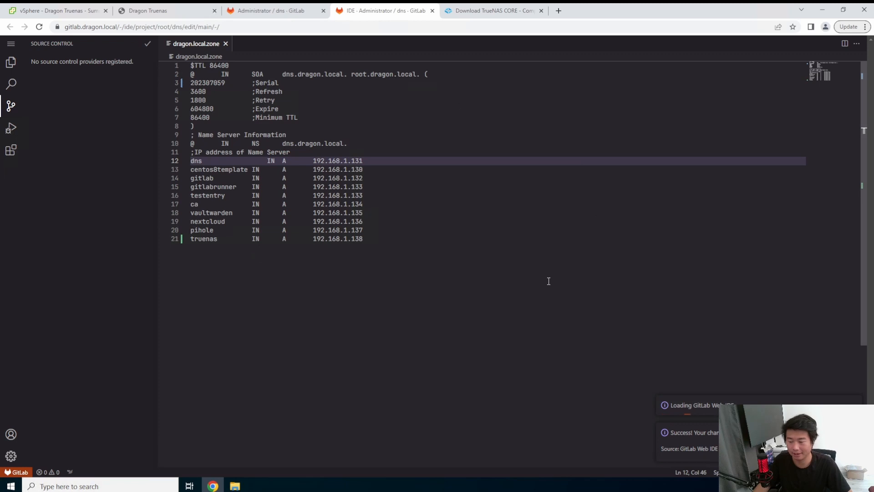
{"action": "left_click", "coordinate": [11, 62]}
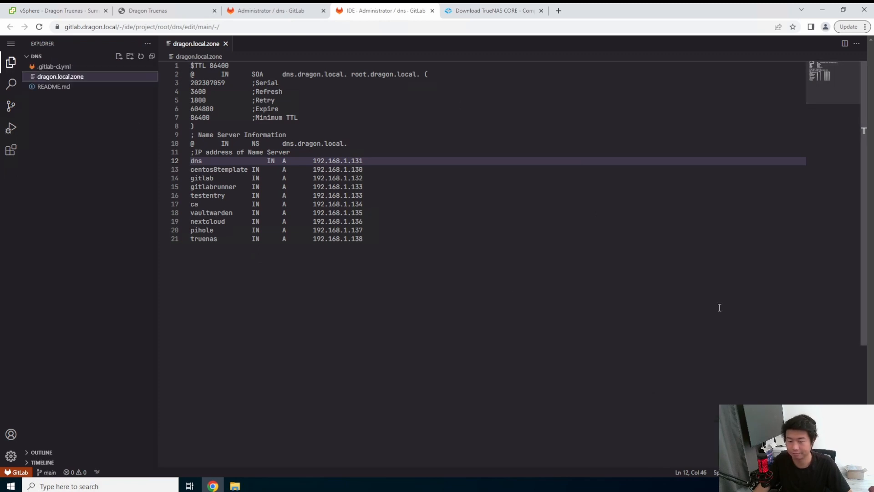
{"action": "left_click", "coordinate": [151, 11]}
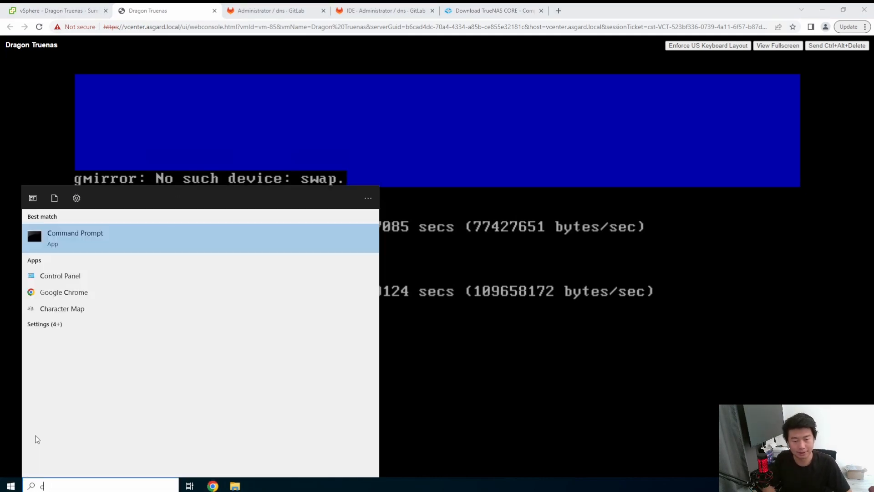
Step: From Command Prompt, SSH as root into the step CA server ca.dragon.local
{"action": "left_click", "coordinate": [74, 233]}
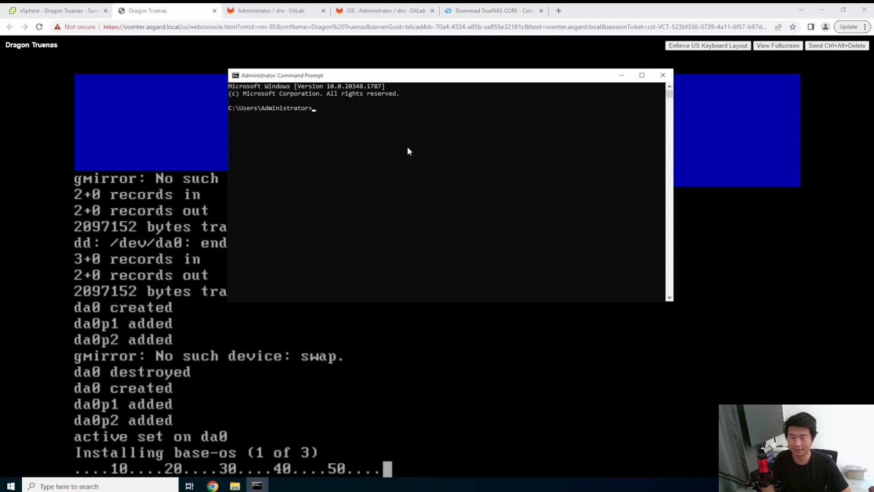
{"action": "type", "text": "ssh"}
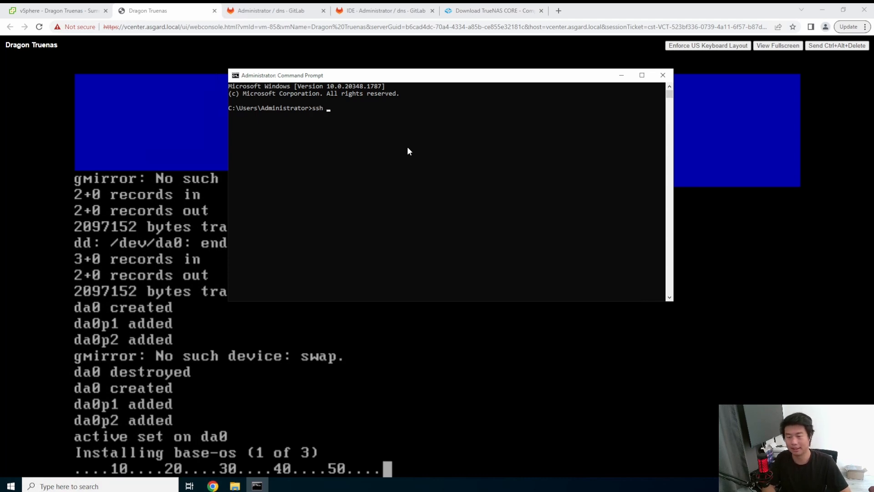
{"action": "type", "text": "root@step."}
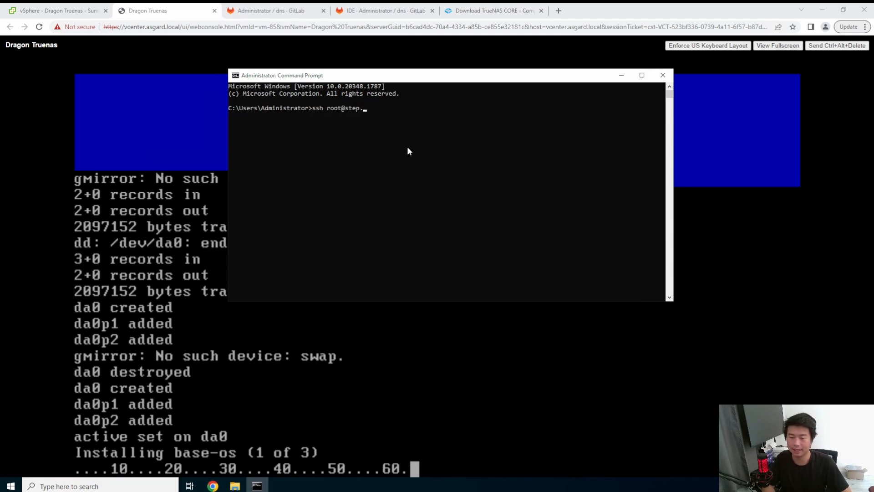
{"action": "type", "text": "ca."}
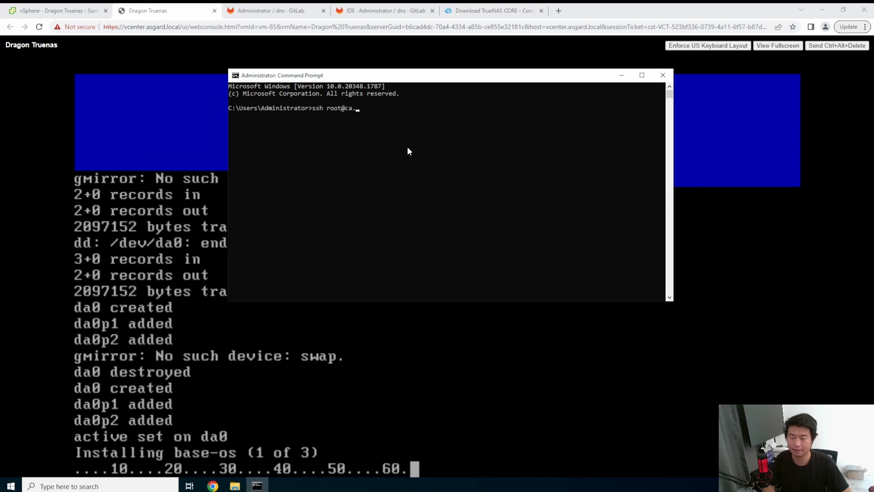
{"action": "type", "text": "dragon.loc"}
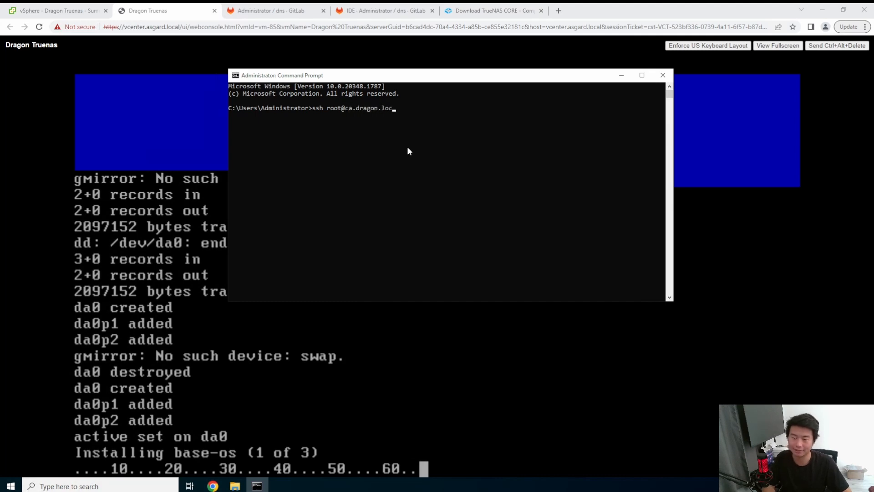
{"action": "key", "text": "Enter"}
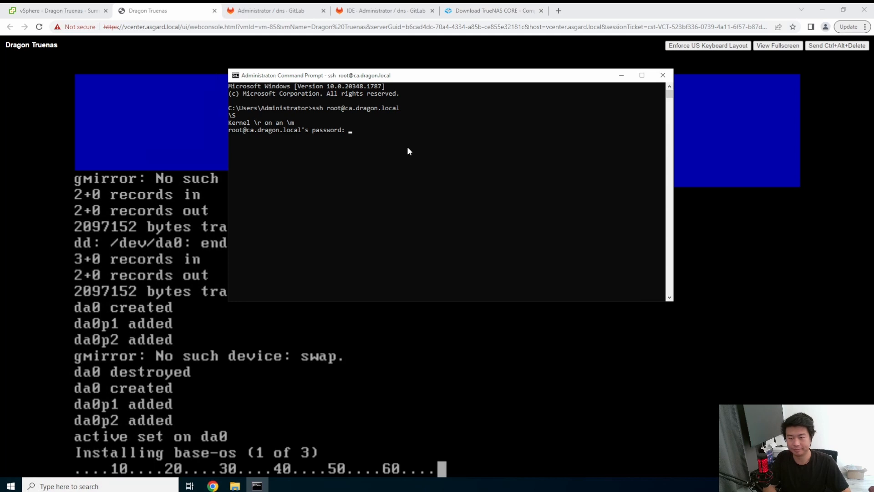
Step: Create a truenas directory on the CA, enter it and begin a step ca certificate command
{"action": "type", "text": "cd"}
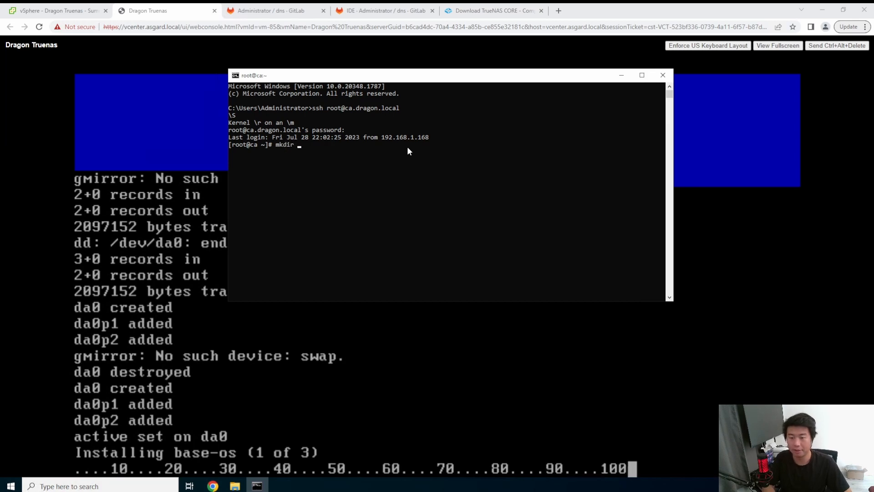
{"action": "type", "text": "truenas"}
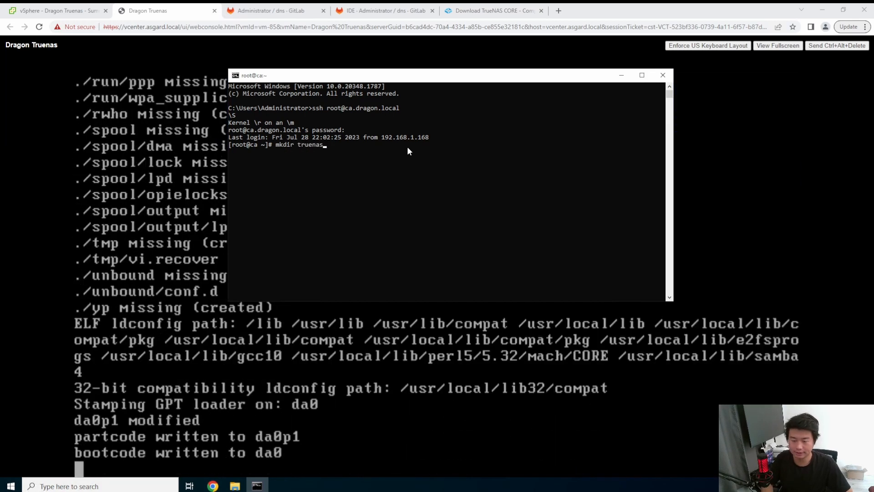
{"action": "type", "text": "cd truenas"}
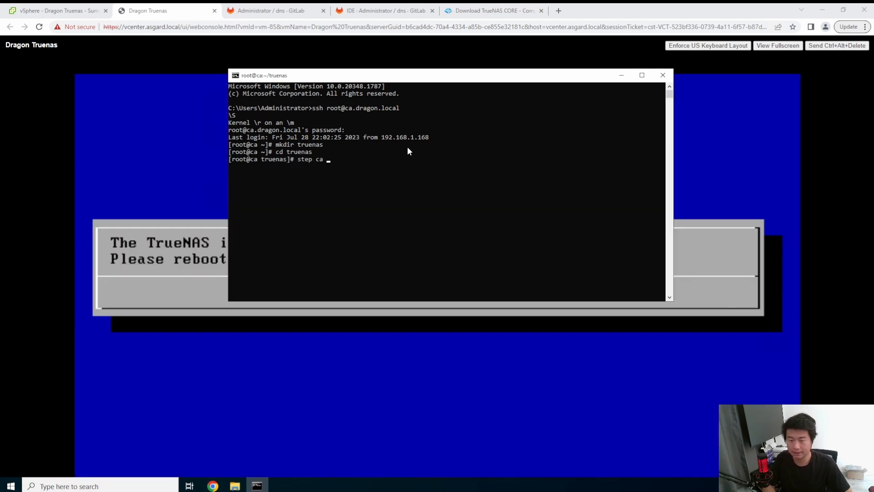
{"action": "type", "text": "certificate"}
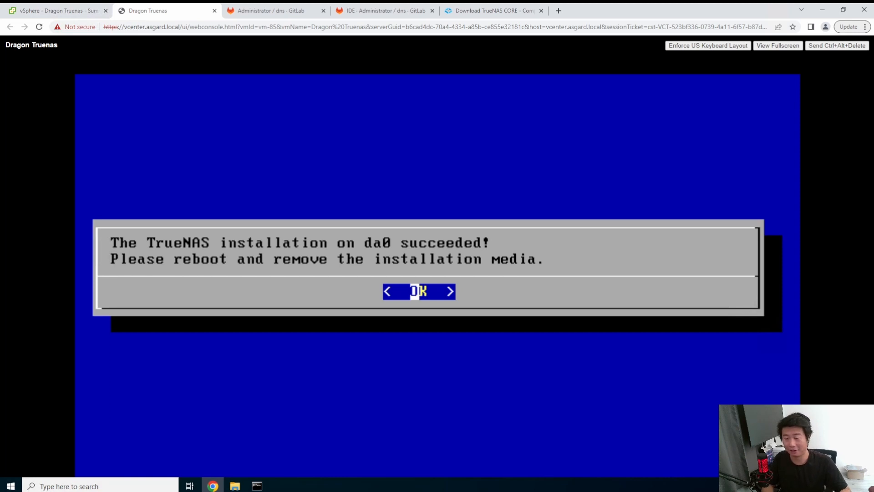
Step: Select 3 Reboot System in the TrueNAS console and confirm, continuing to type truenas. in the CA shell
{"action": "left_click", "coordinate": [419, 291]}
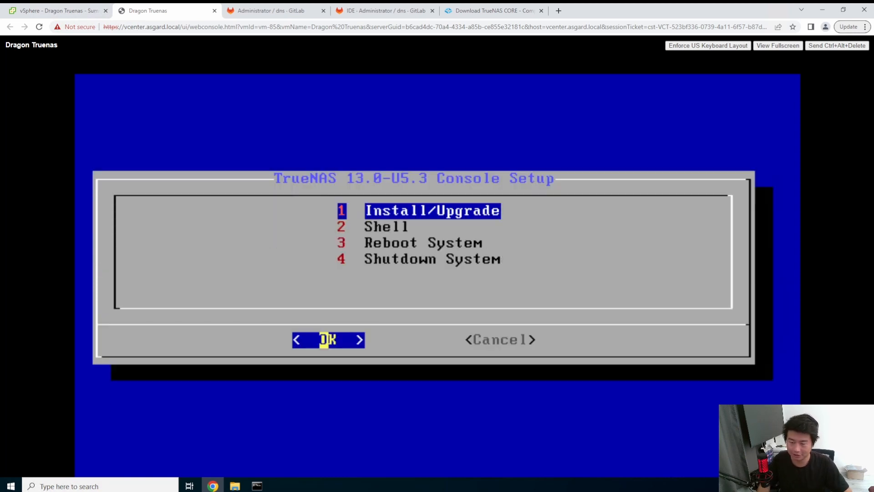
{"action": "left_click", "coordinate": [328, 340]}
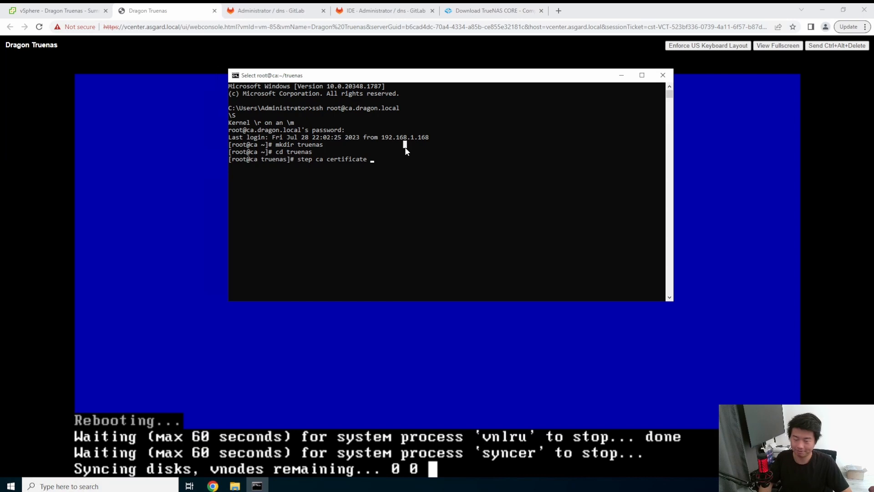
{"action": "type", "text": "truenas."}
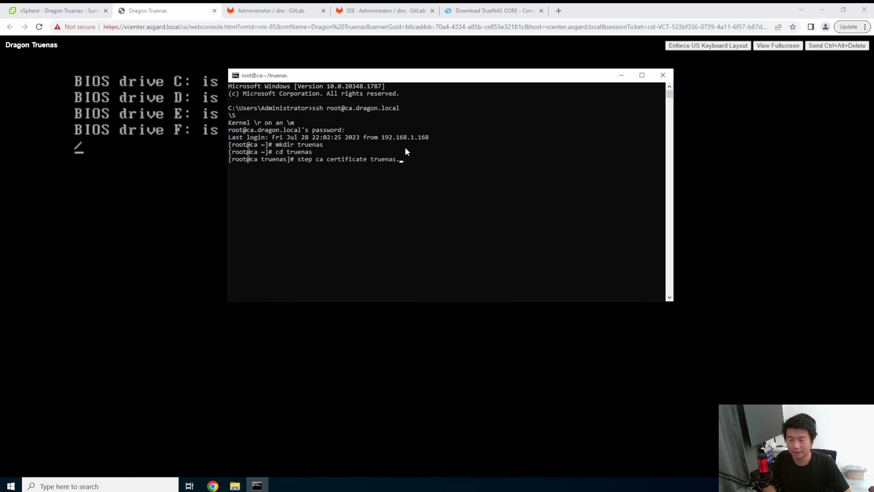
Step: Run step ca certificate truenas.dragon.local truenas.dragon.local.crt truenas.dragon.local.key, reaching the password prompt
{"action": "type", "text": "dragon.local"}
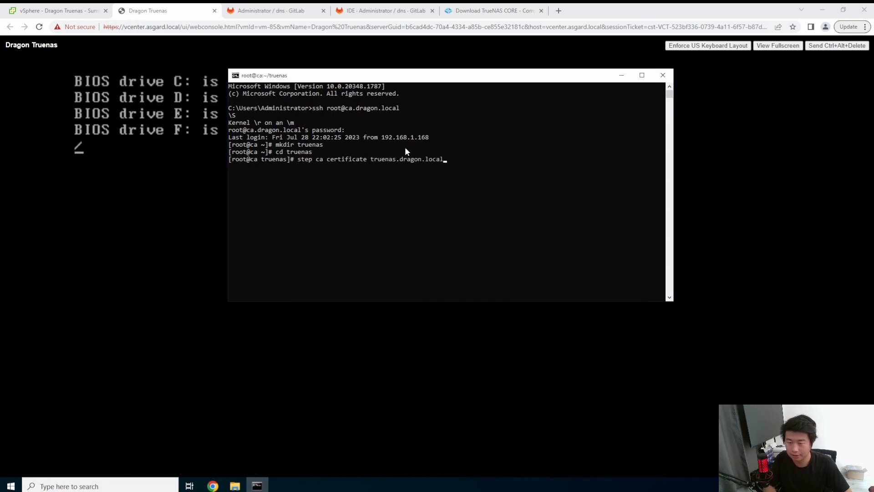
{"action": "type", "text": "truen"}
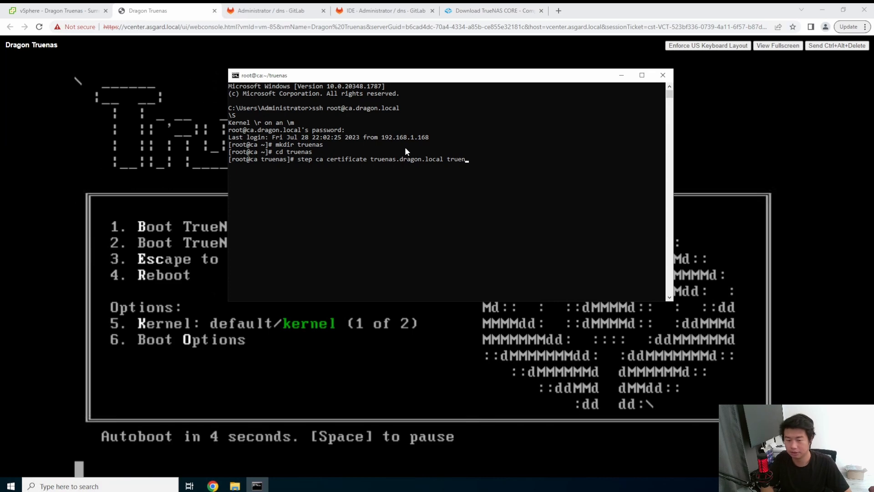
{"action": "left_click", "coordinate": [663, 75]}
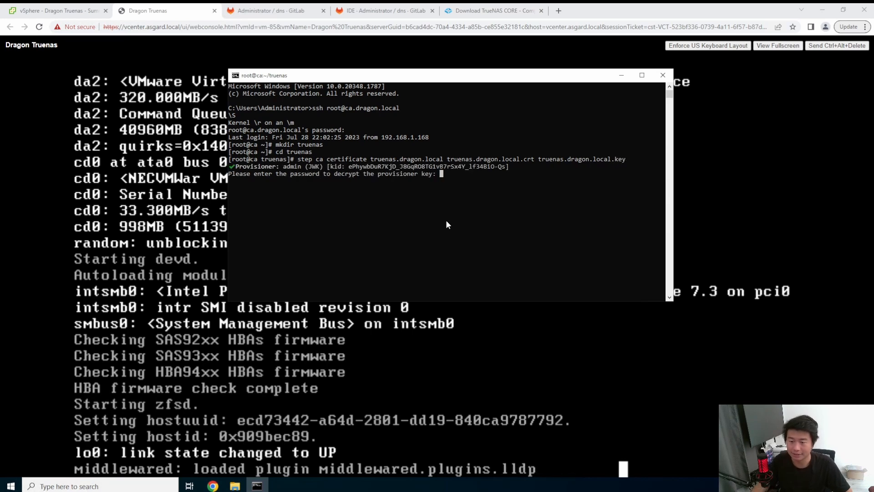
Step: Log in to the Vaultwarden web vault in a new tab to get the CA provisioner password
{"action": "left_click", "coordinate": [668, 11]}
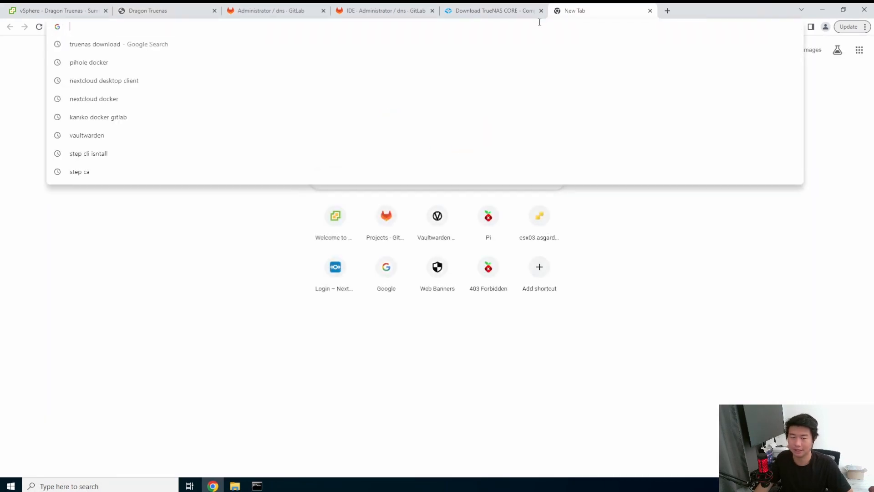
{"action": "left_click", "coordinate": [437, 215]}
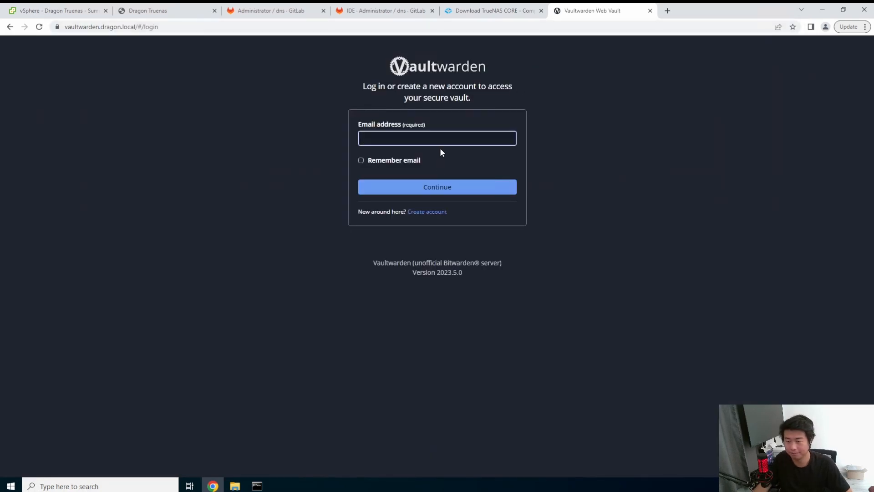
{"action": "left_click", "coordinate": [437, 187]}
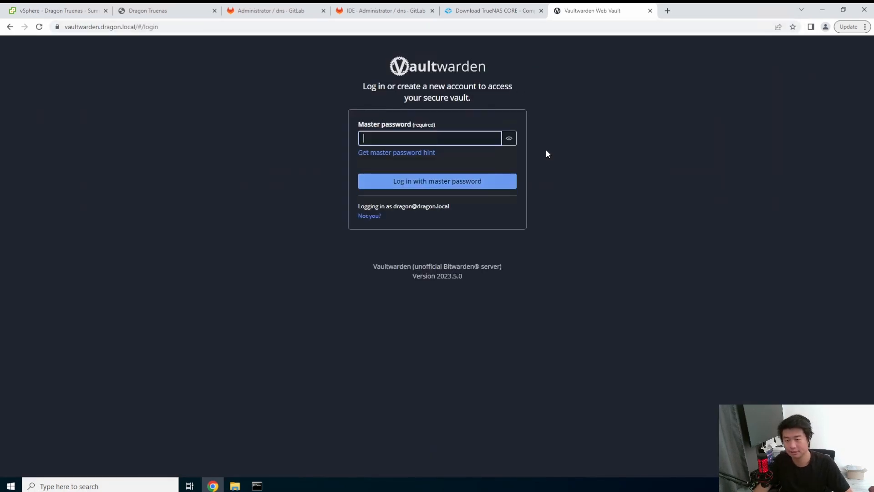
{"action": "type", "text": "••••"}
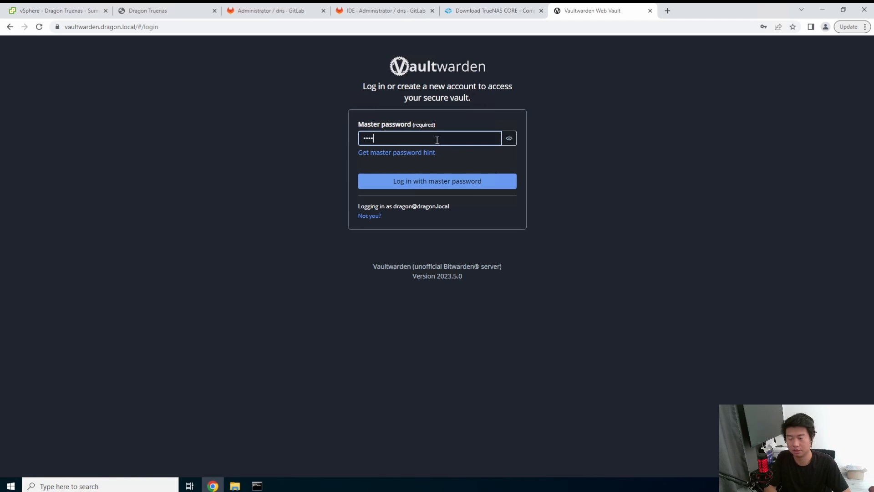
{"action": "left_click", "coordinate": [437, 180]}
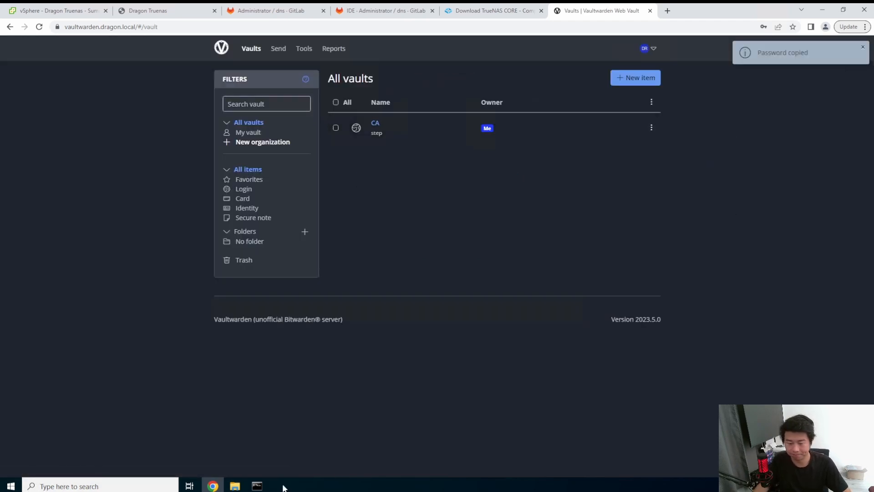
Step: Back in the SSH terminal, supply the password and list the new truenas.dragon.local.crt and .key files with ll
{"action": "left_click", "coordinate": [256, 485]}
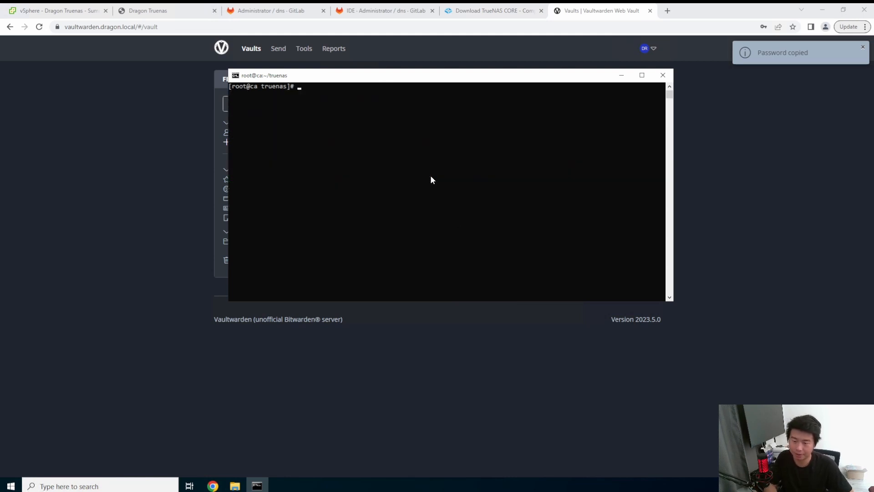
{"action": "type", "text": "ll"}
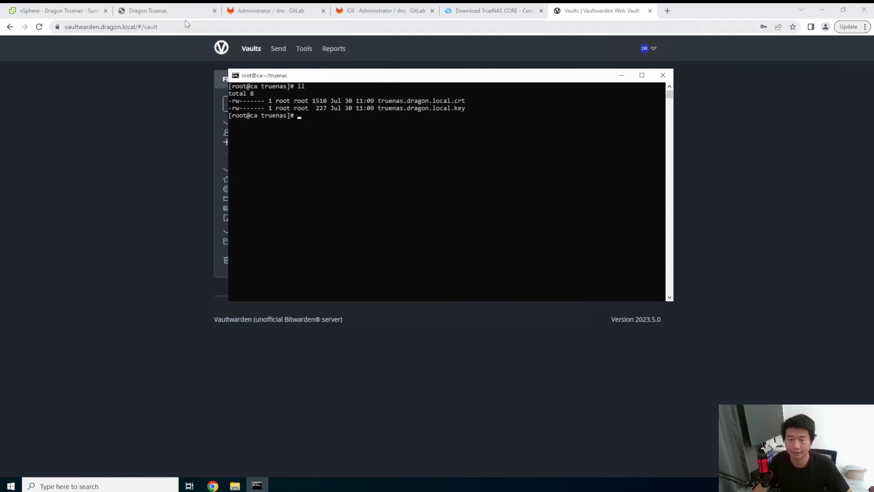
Step: Switch to the Dragon Truenas console and wait for the Console Setup menu showing 192.168.1.177
{"action": "left_click", "coordinate": [147, 11]}
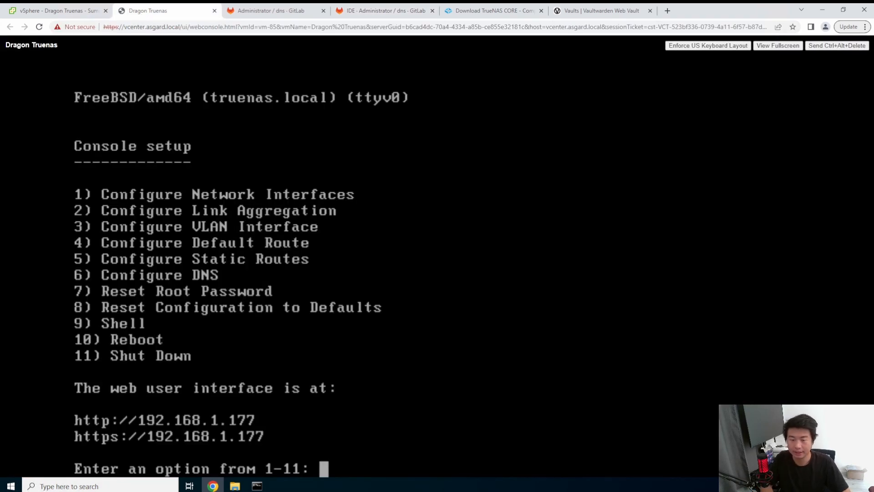
Step: Choose Configure Network Interfaces, select em0, decline reset and DHCP, and accept IPv4 setup
{"action": "type", "text": "1"}
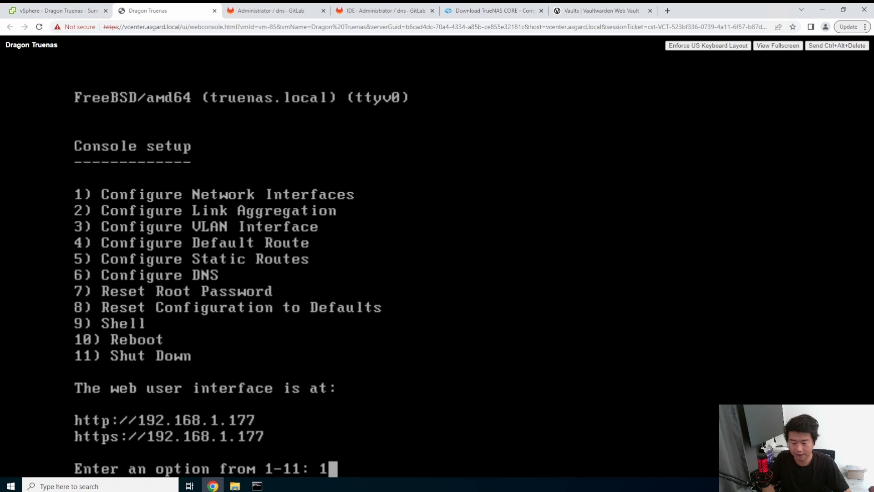
{"action": "key", "text": "Return"}
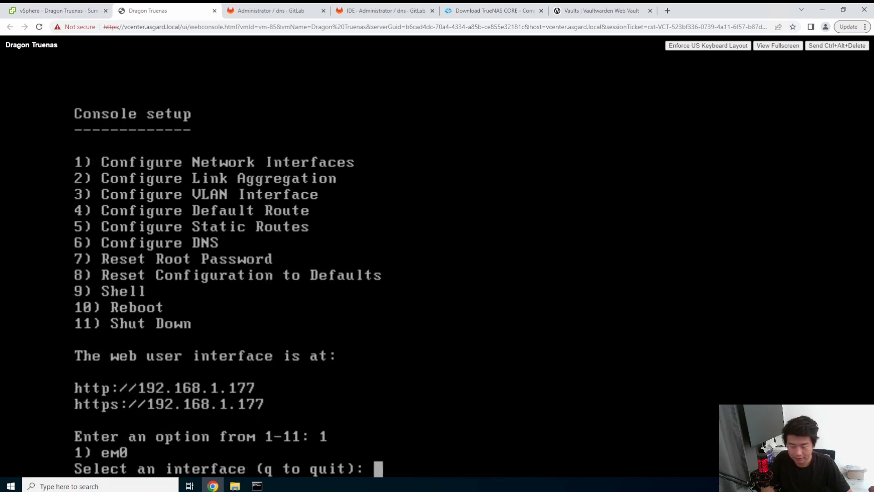
{"action": "type", "text": "1"}
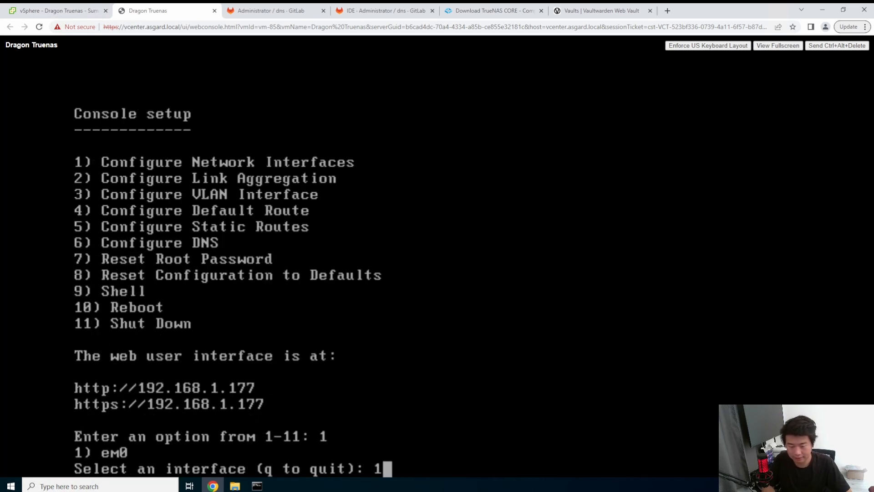
{"action": "key", "text": "enter"}
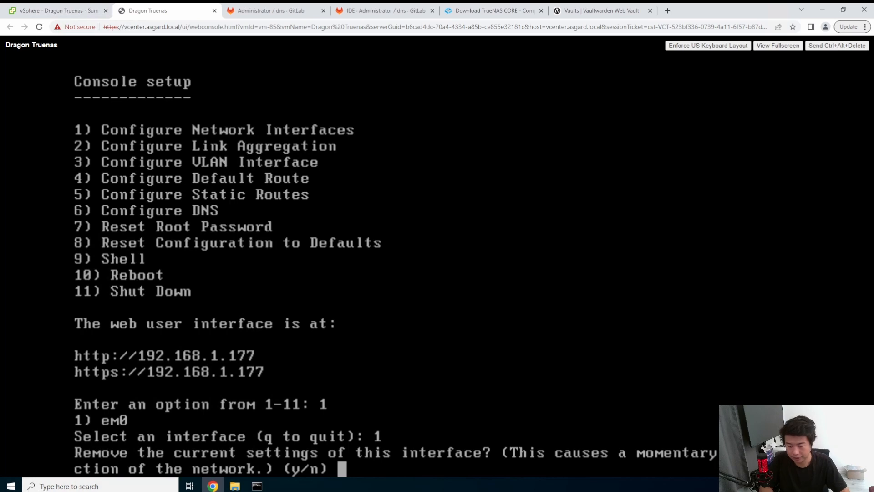
{"action": "type", "text": "n"}
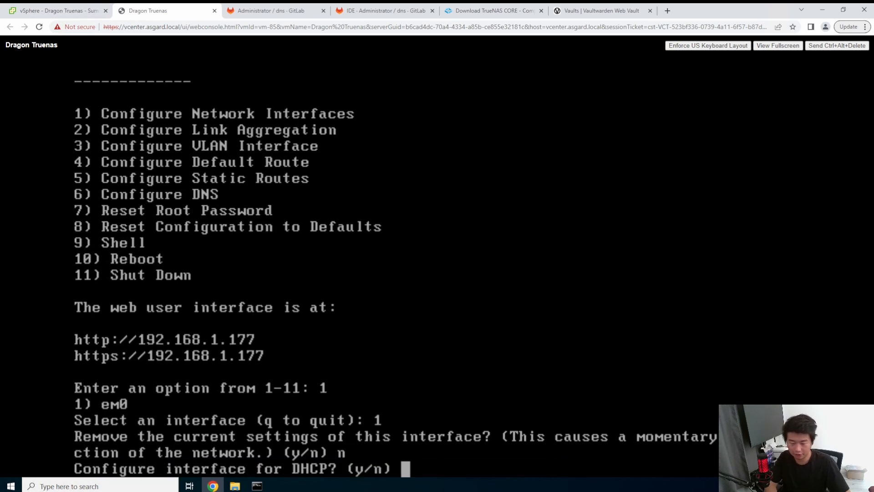
{"action": "type", "text": "n"}
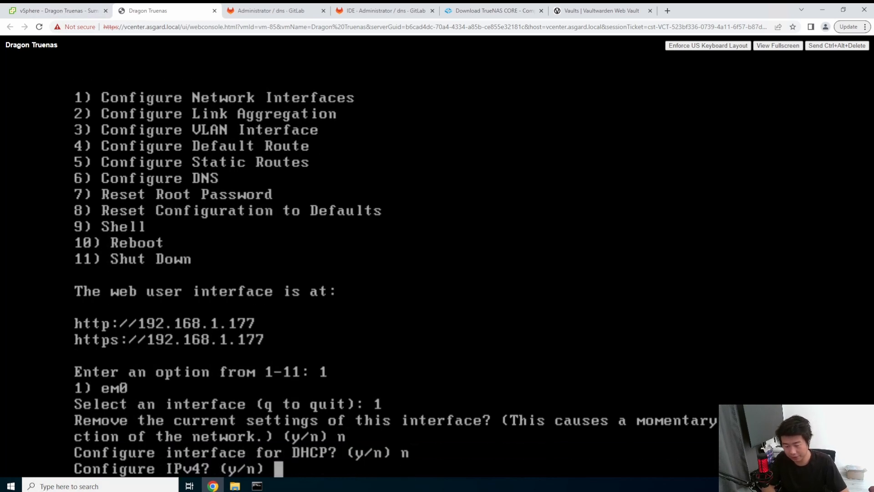
{"action": "type", "text": "y"}
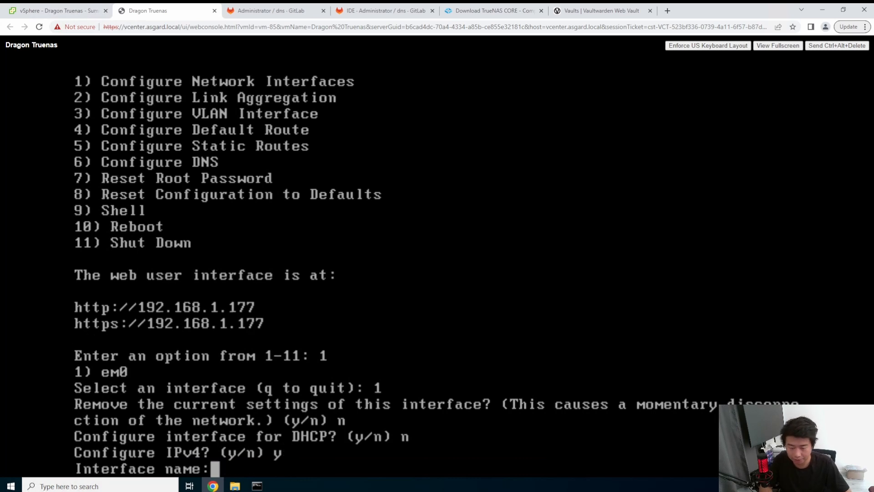
Step: Name the interface em0 with static IP 192.168.1.138/24 and decline IPv6 configuration
{"action": "type", "text": "em0"}
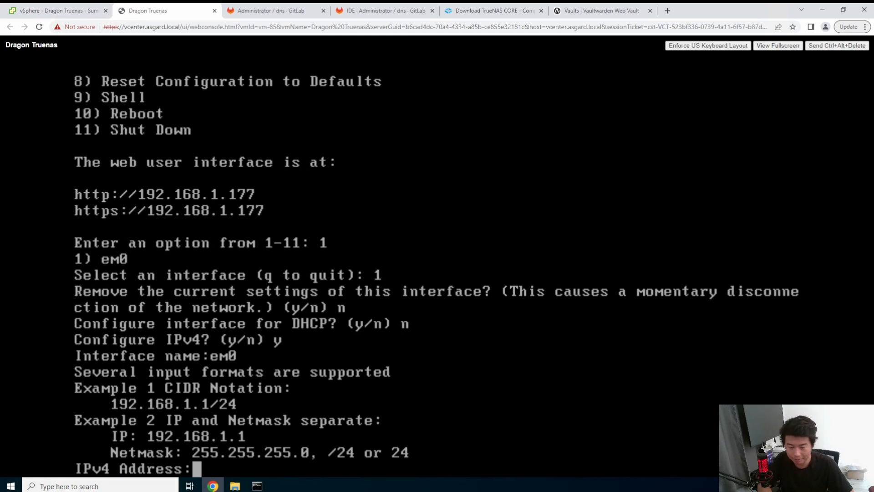
{"action": "type", "text": "192.168.1."}
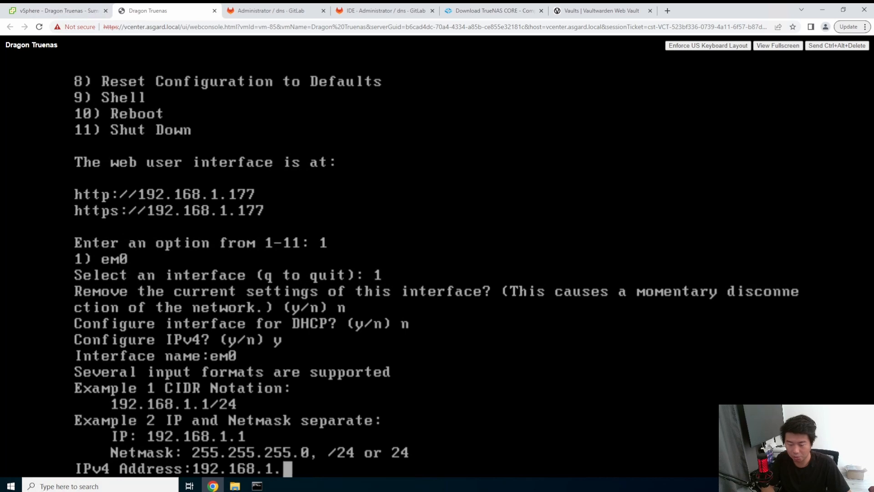
{"action": "type", "text": "138"}
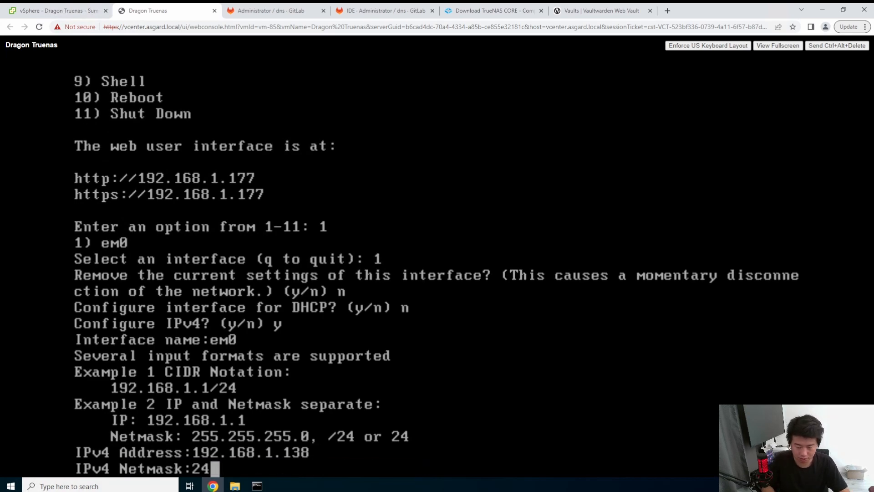
{"action": "key", "text": "Return"}
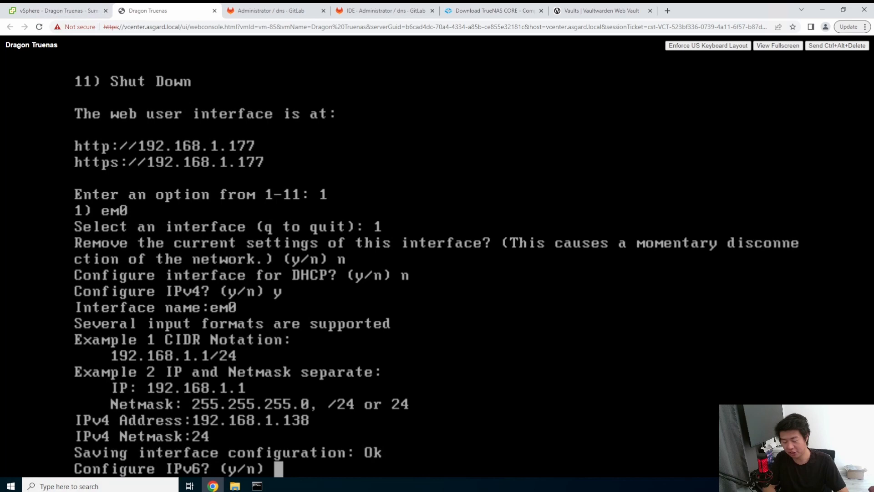
{"action": "type", "text": "n"}
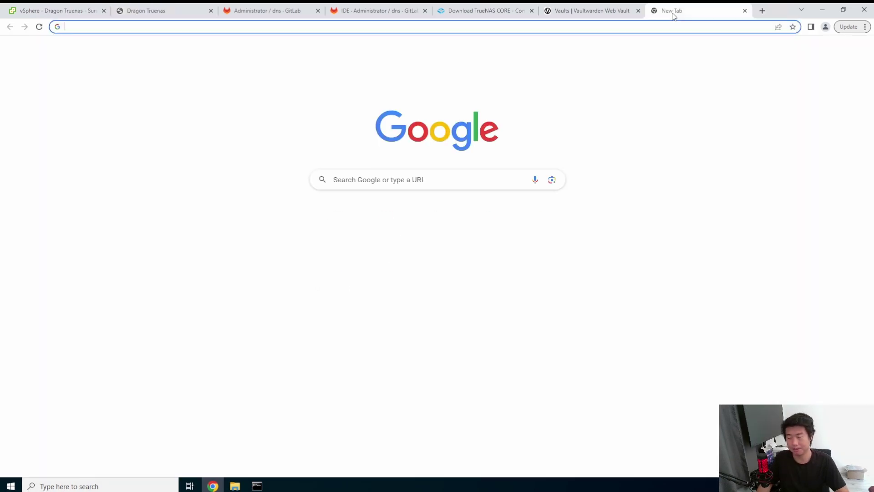
{"action": "type", "text": "https://vaultwarden.dragon.local"}
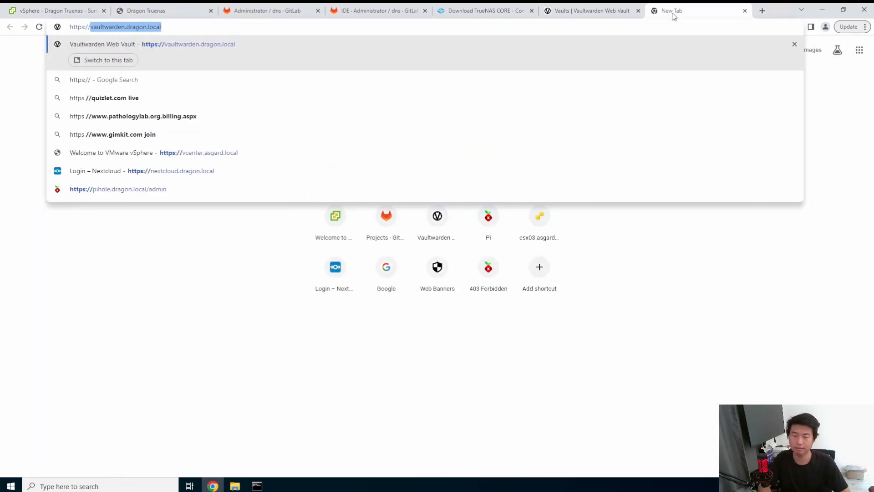
{"action": "type", "text": "https://true"}
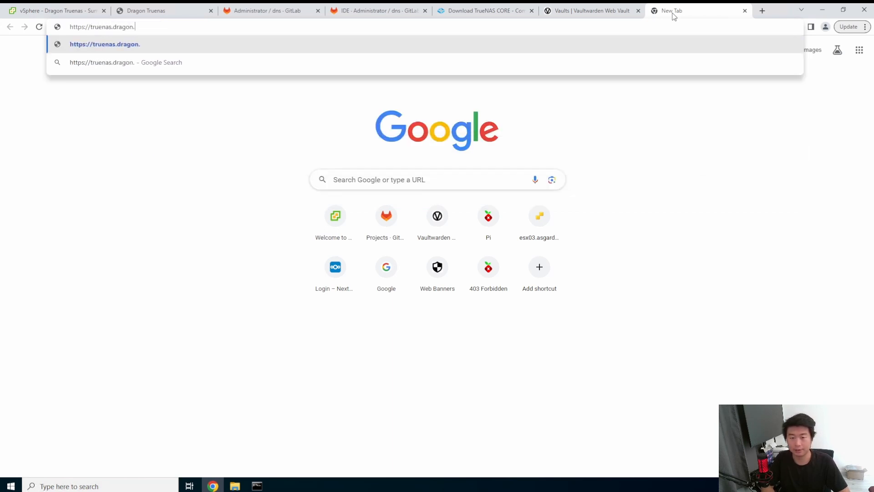
{"action": "key", "text": "Enter"}
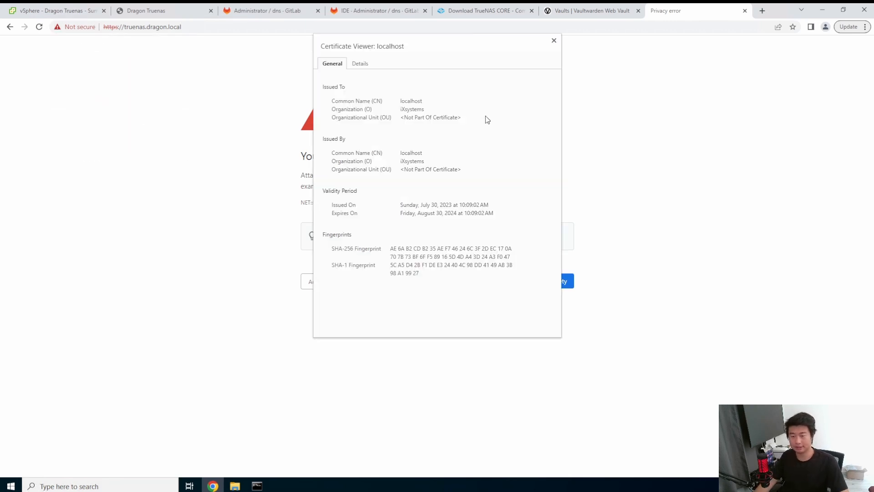
{"action": "left_click_drag", "start_coordinate": [403, 101], "coordinate": [423, 109]}
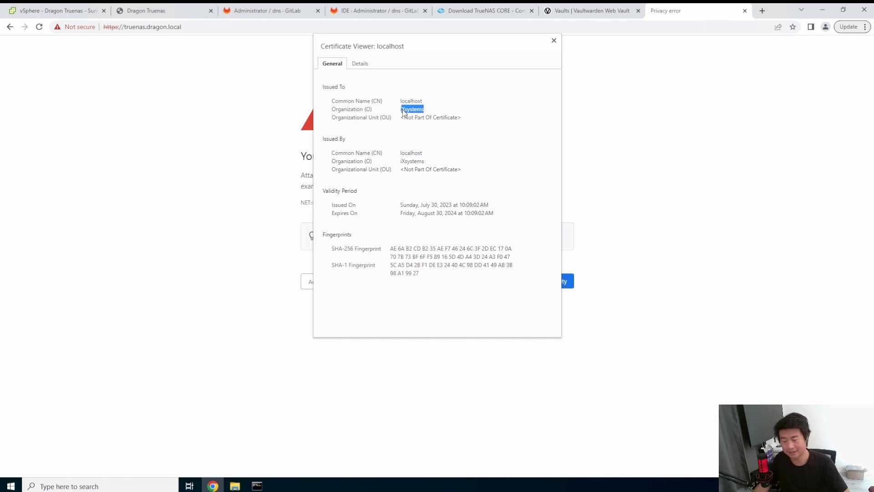
{"action": "mouse_move", "coordinate": [561, 43]}
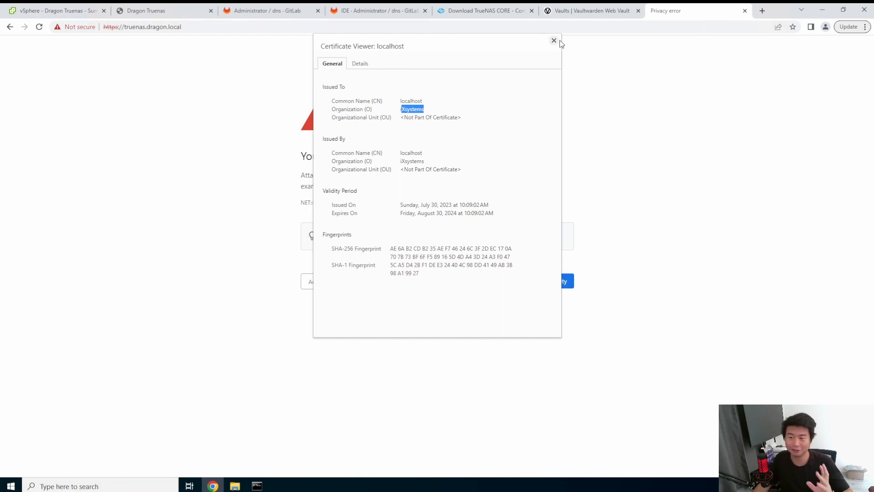
{"action": "mouse_move", "coordinate": [553, 40]}
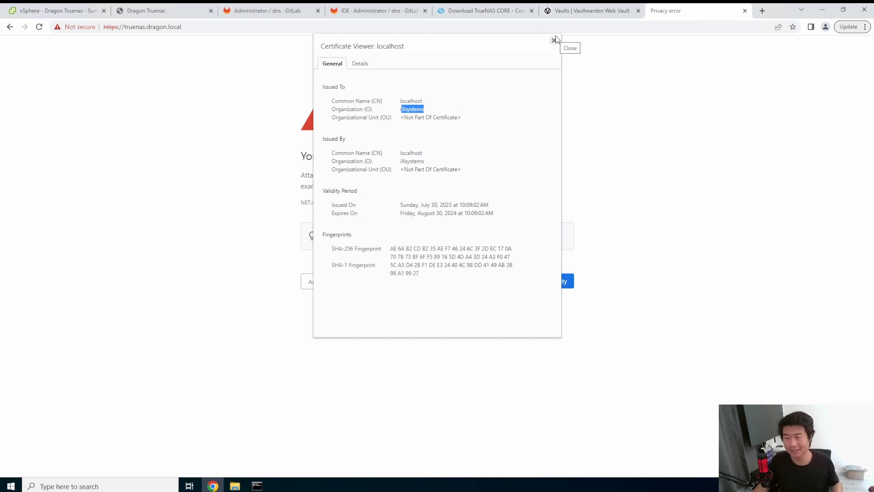
Step: Dismiss the Certificate Viewer and proceed past the warning to truenas.dragon.local (unsafe)
{"action": "left_click", "coordinate": [553, 39]}
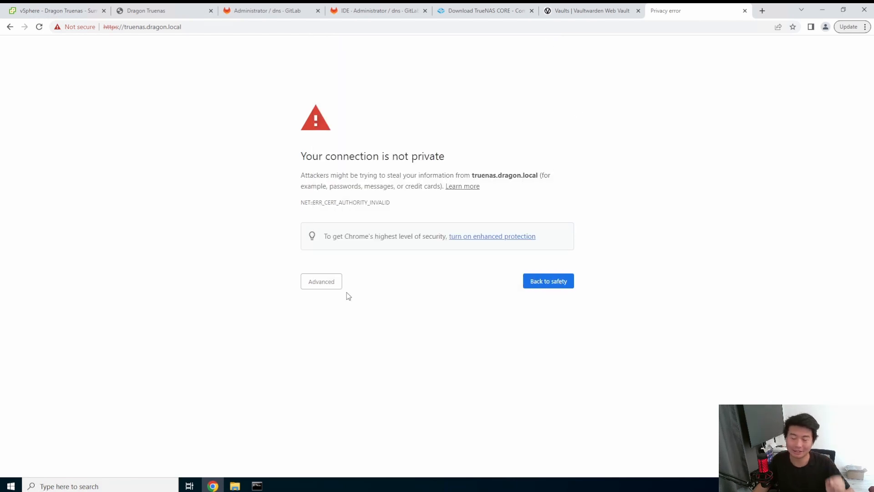
{"action": "mouse_move", "coordinate": [321, 280]}
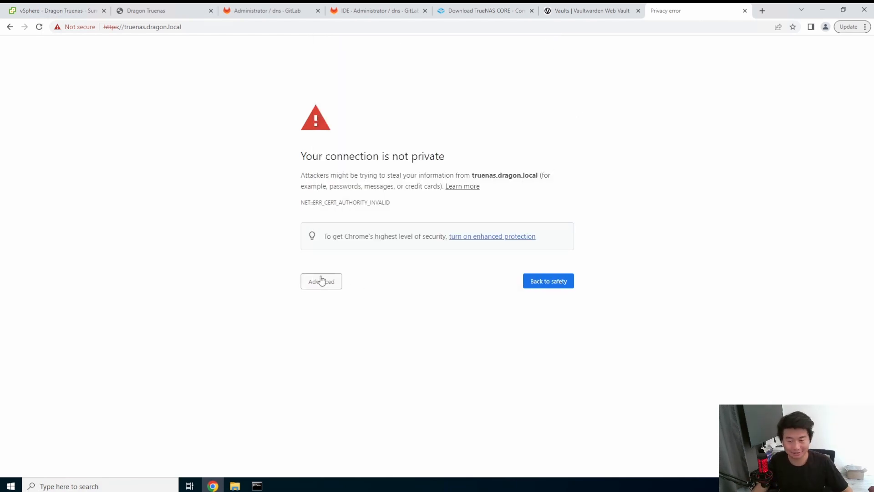
{"action": "left_click", "coordinate": [320, 281]}
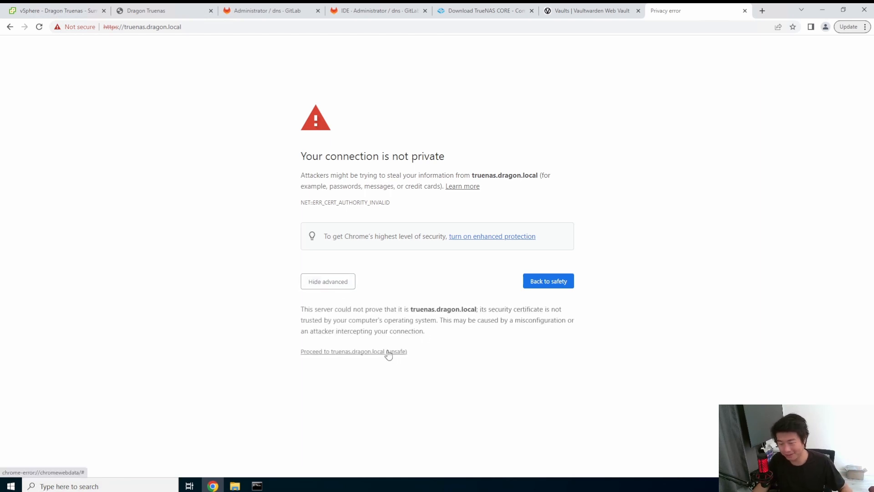
{"action": "left_click", "coordinate": [353, 352]}
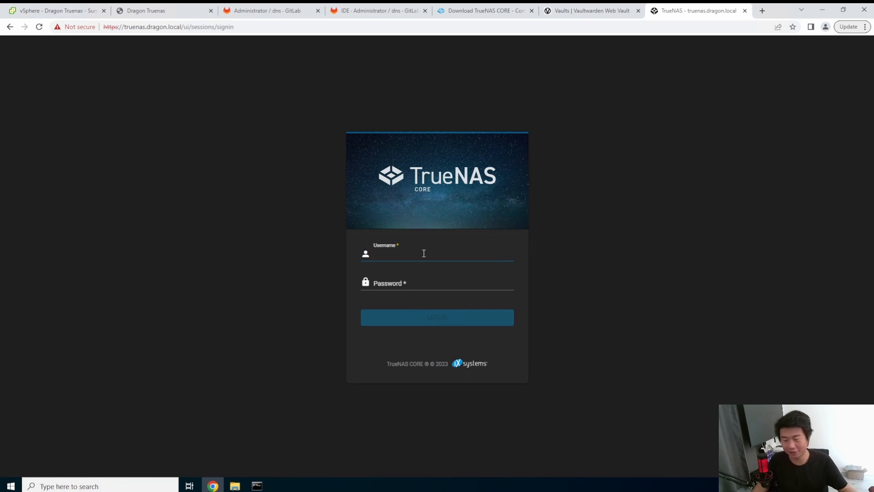
{"action": "mouse_move", "coordinate": [421, 253]}
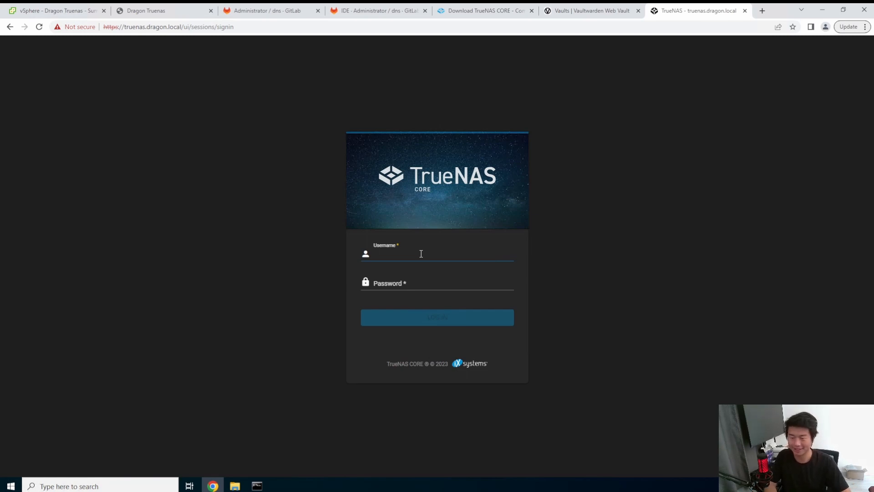
Step: Sign in to TrueNAS CORE as root and go to System > Certificates, listing freenas_default
{"action": "type", "text": "root"}
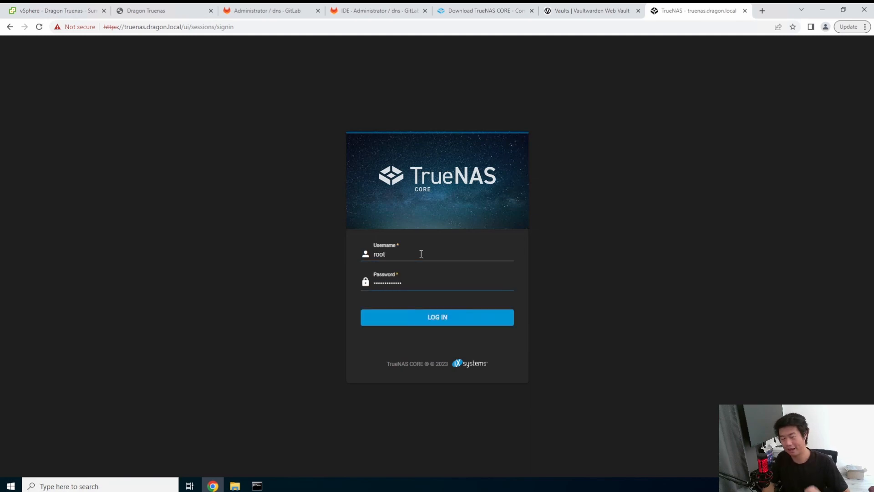
{"action": "left_click", "coordinate": [437, 317]}
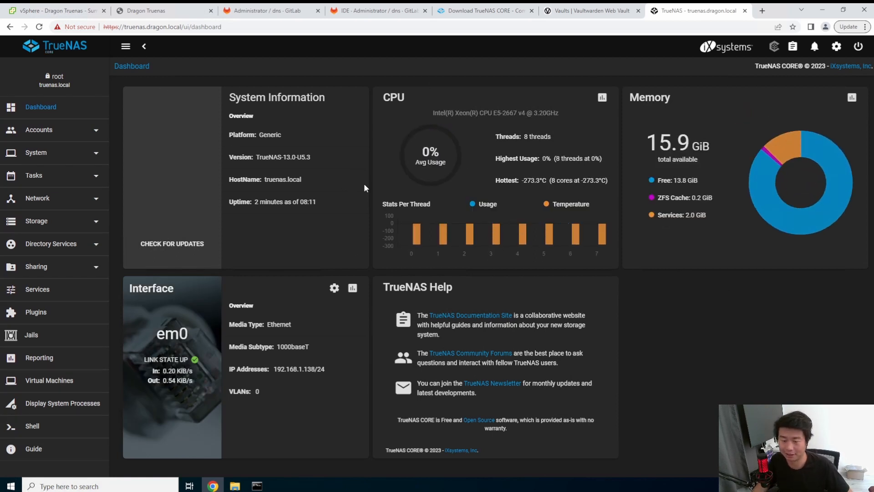
{"action": "mouse_move", "coordinate": [458, 186]}
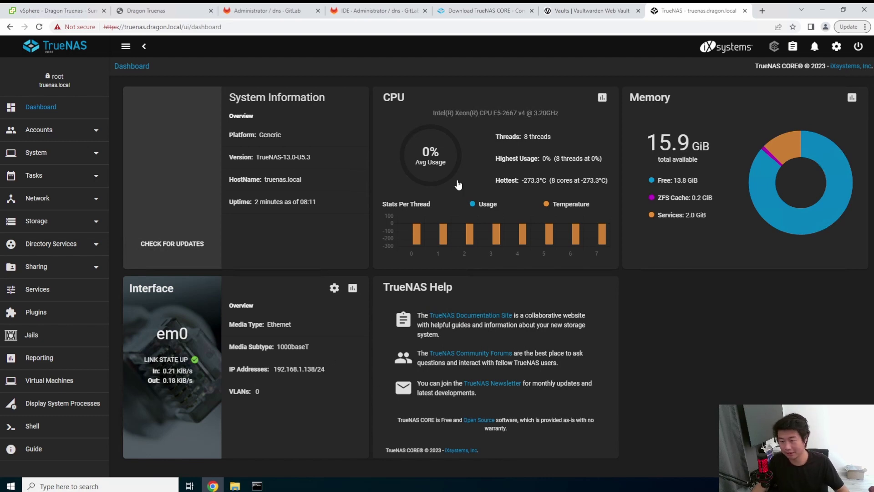
{"action": "mouse_move", "coordinate": [757, 193]}
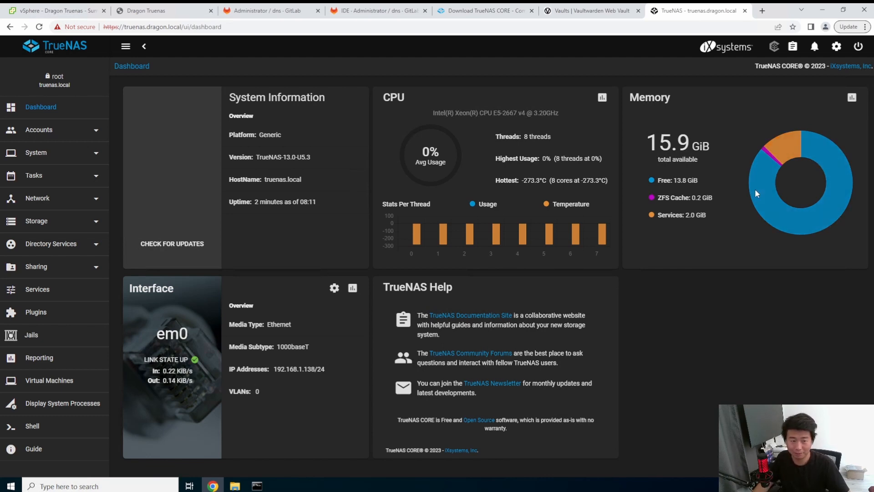
{"action": "mouse_move", "coordinate": [624, 209]}
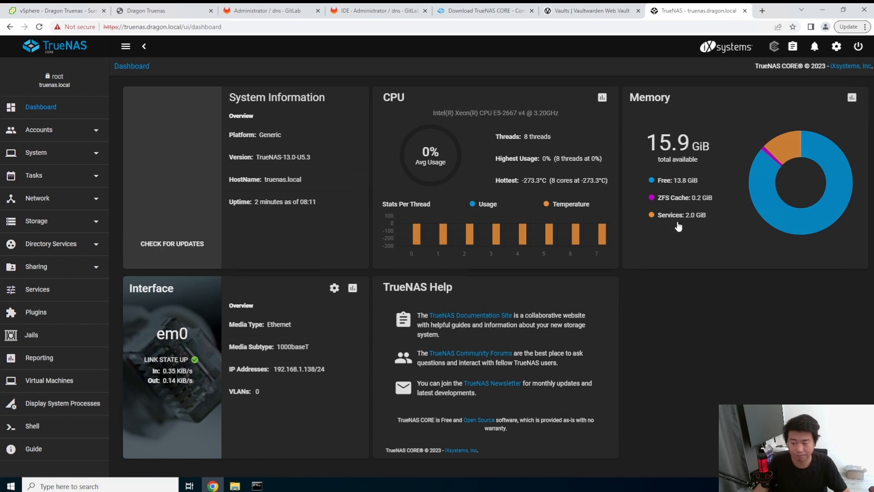
{"action": "left_click", "coordinate": [38, 130]}
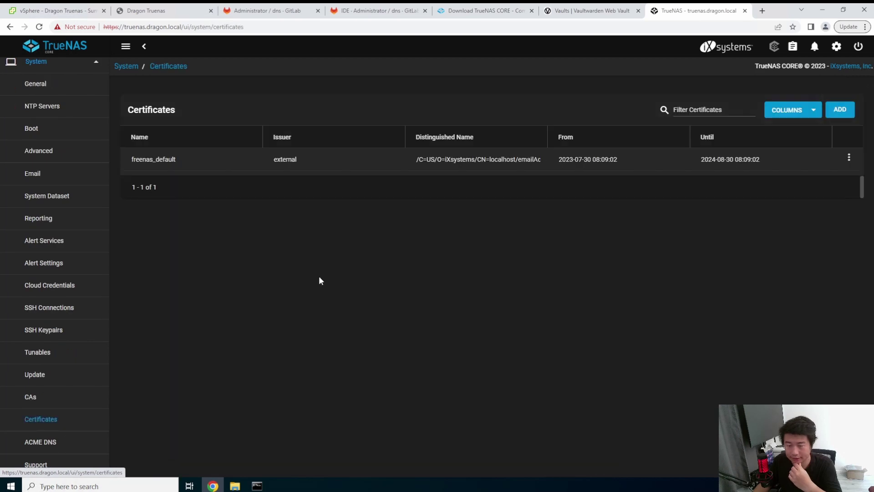
Step: Start a new certificate named dragon with type Import Certificate
{"action": "left_click", "coordinate": [840, 110]}
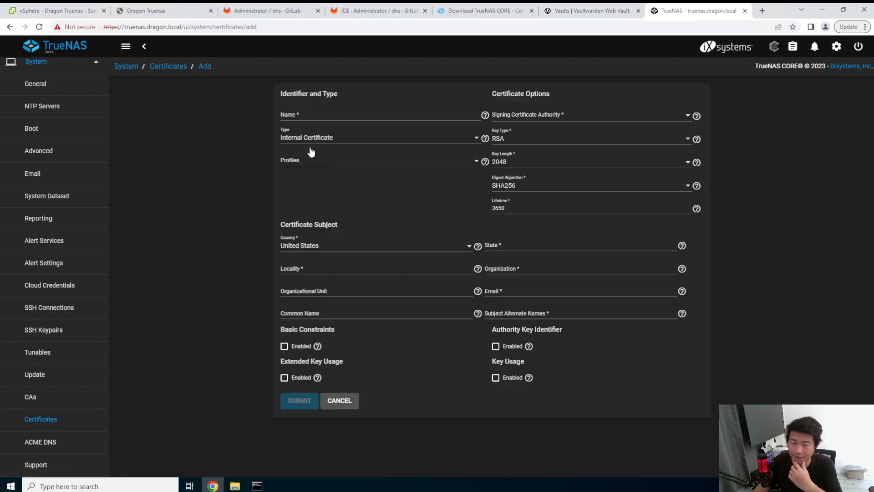
{"action": "type", "text": "d"}
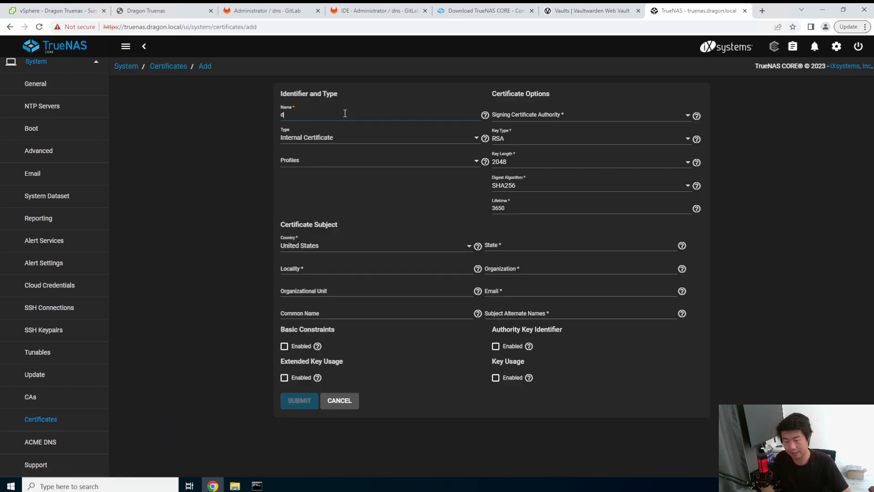
{"action": "type", "text": "ragon"}
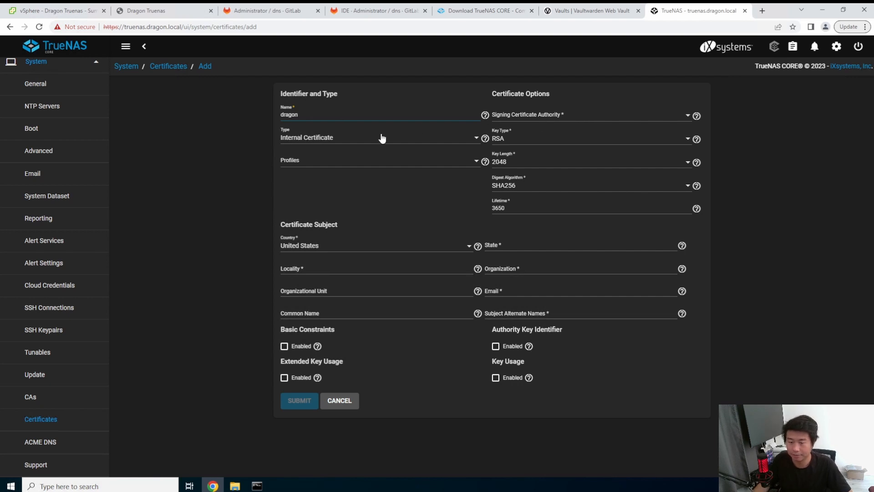
{"action": "left_click", "coordinate": [379, 137]}
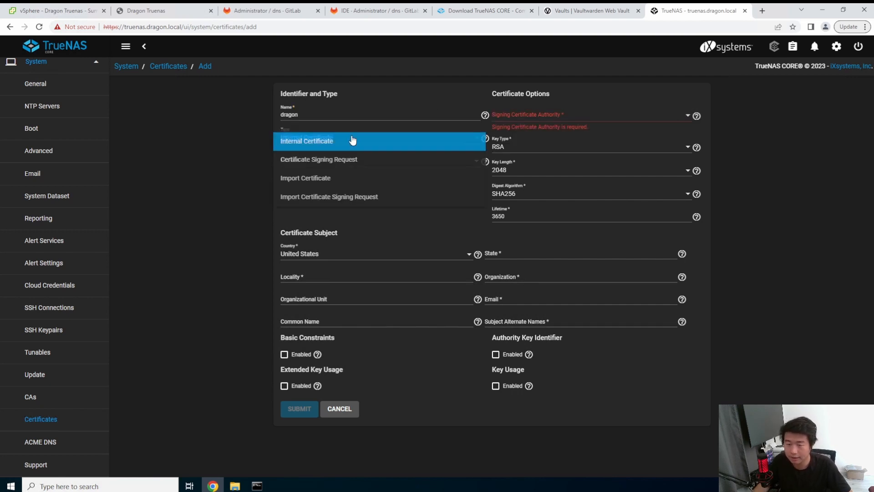
{"action": "left_click", "coordinate": [306, 179]}
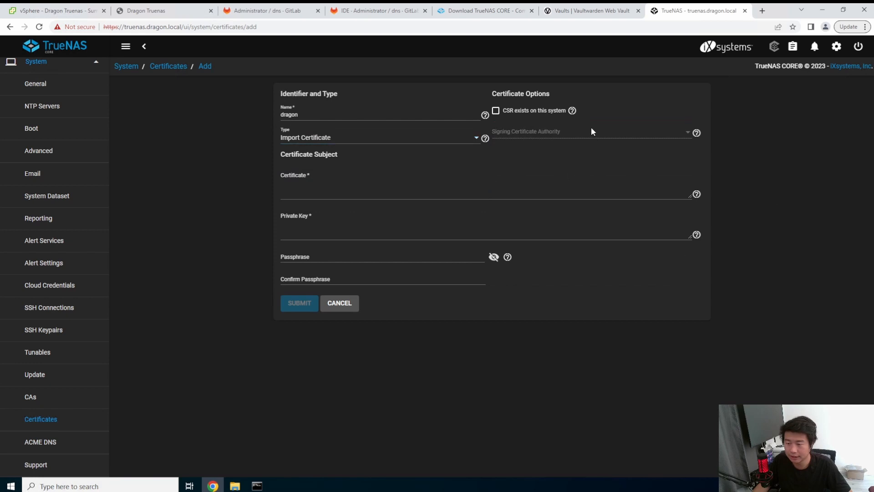
Step: Display truenas.dragon.local.crt and .key on the CA over SSH and copy their contents
{"action": "left_click", "coordinate": [257, 486]}
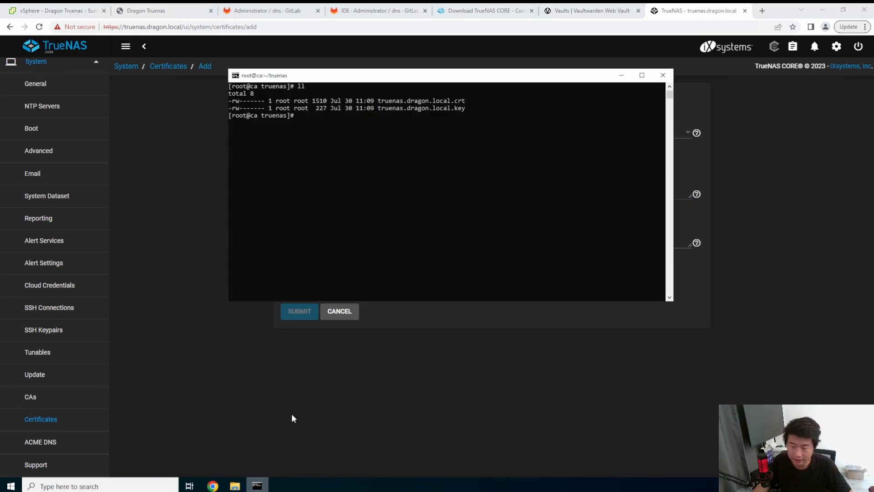
{"action": "type", "text": "cat"}
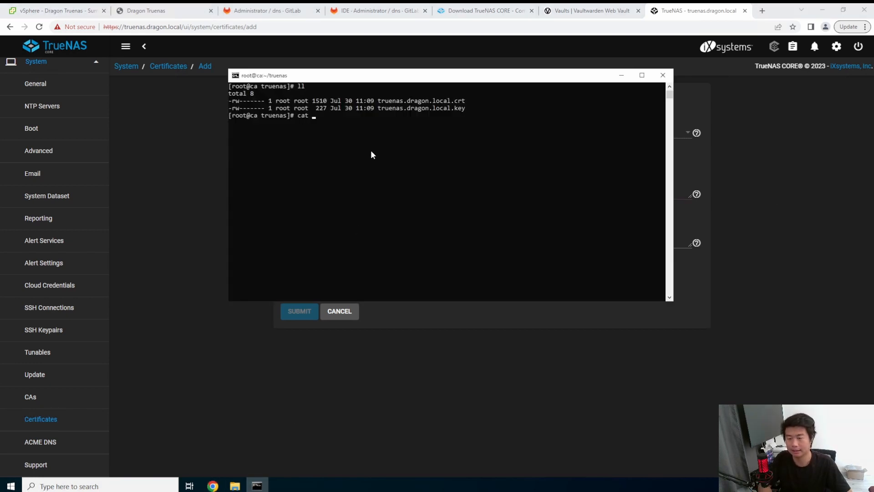
{"action": "type", "text": "truenas.dragon.local.crt"}
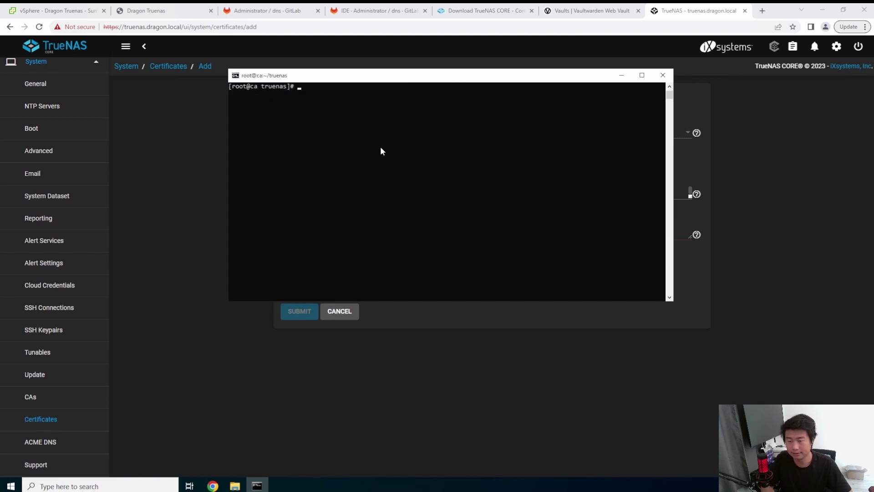
{"action": "type", "text": "cat truenas.dragon.local.key"}
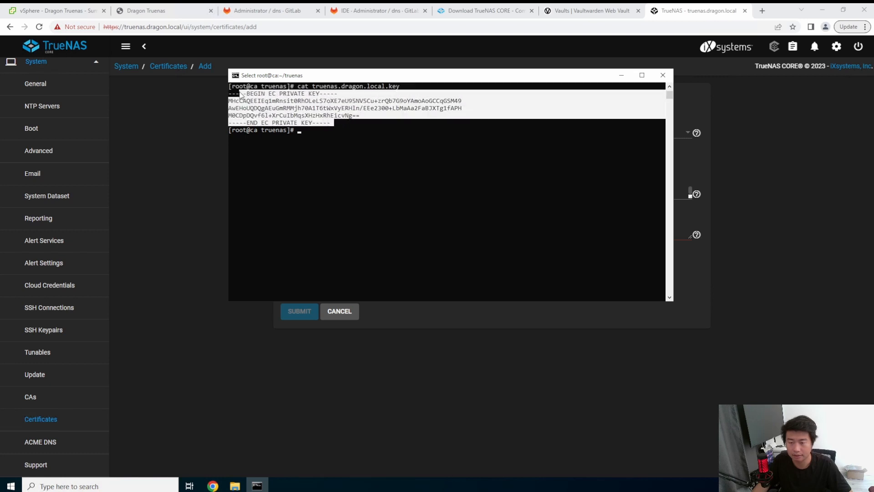
{"action": "left_click", "coordinate": [663, 74]}
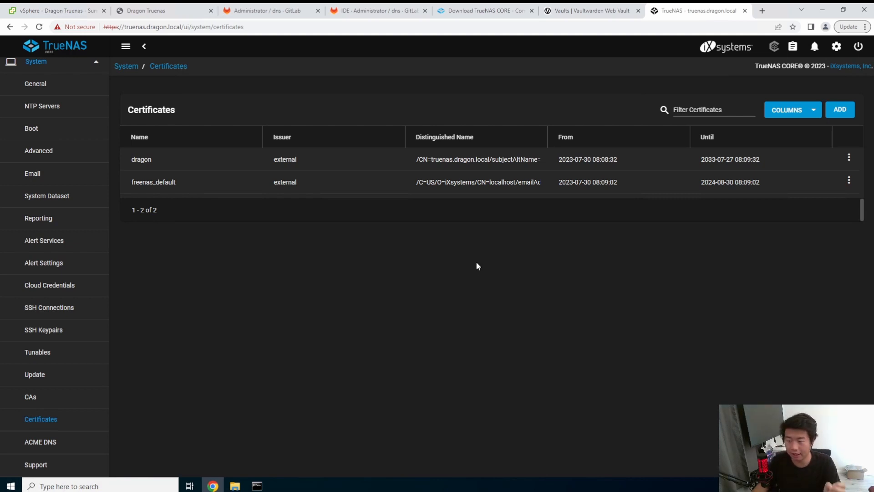
{"action": "mouse_move", "coordinate": [87, 304]}
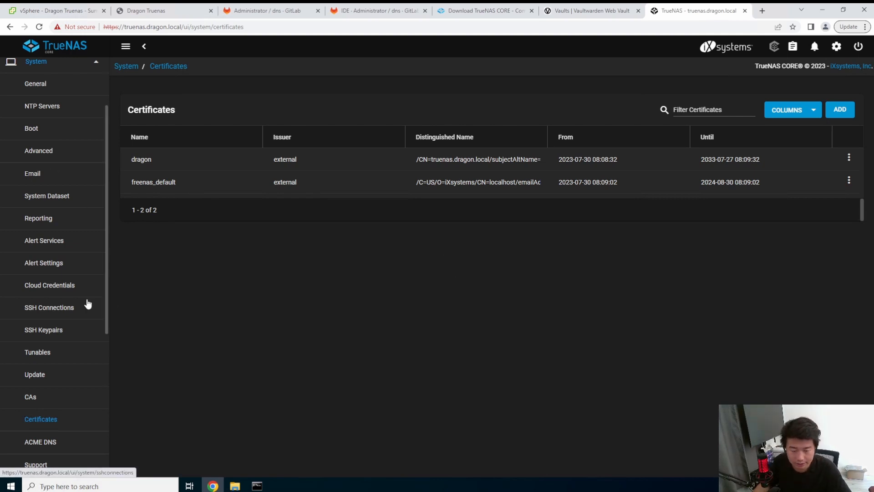
Step: Browse Network Summary, Global Configuration, Interfaces and Static Routes, then return to System General
{"action": "scroll", "scroll_direction": "down", "scroll_amount": 3}
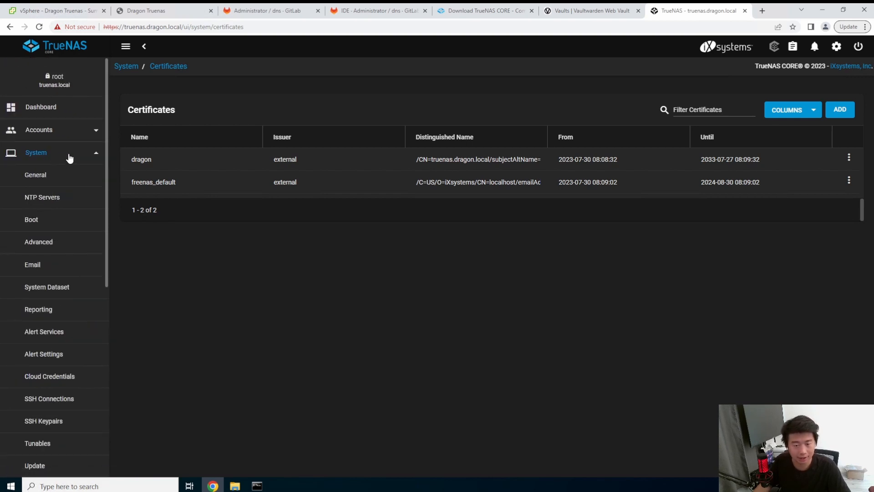
{"action": "left_click", "coordinate": [35, 153]}
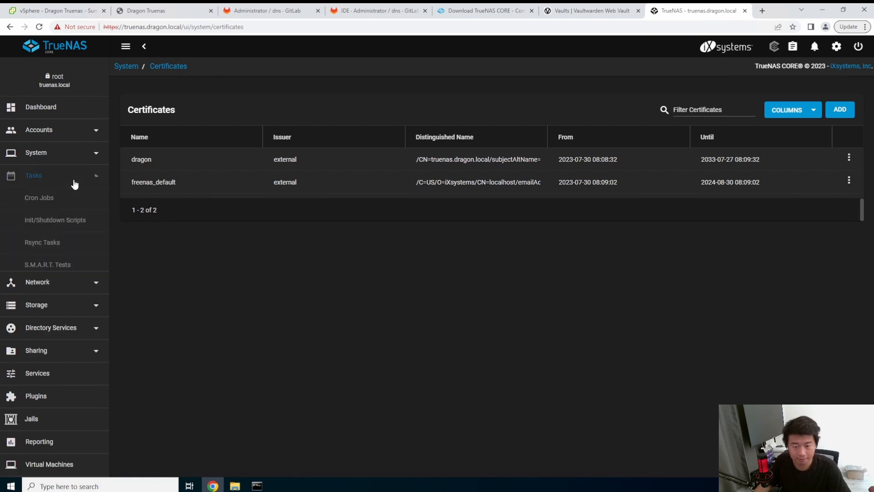
{"action": "left_click", "coordinate": [38, 199]}
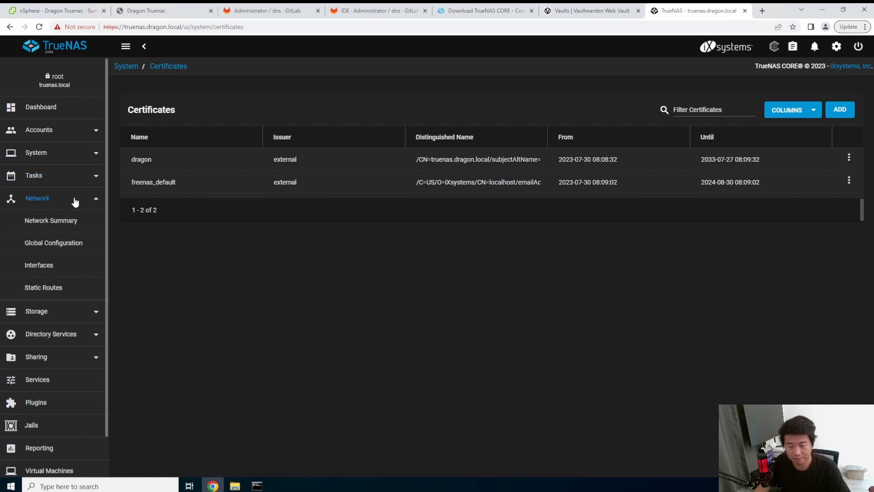
{"action": "left_click", "coordinate": [50, 220]}
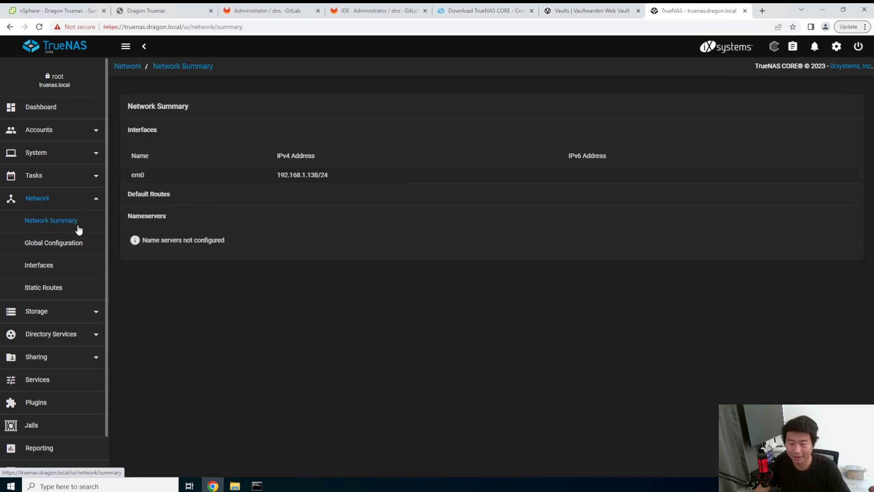
{"action": "left_click", "coordinate": [53, 242]}
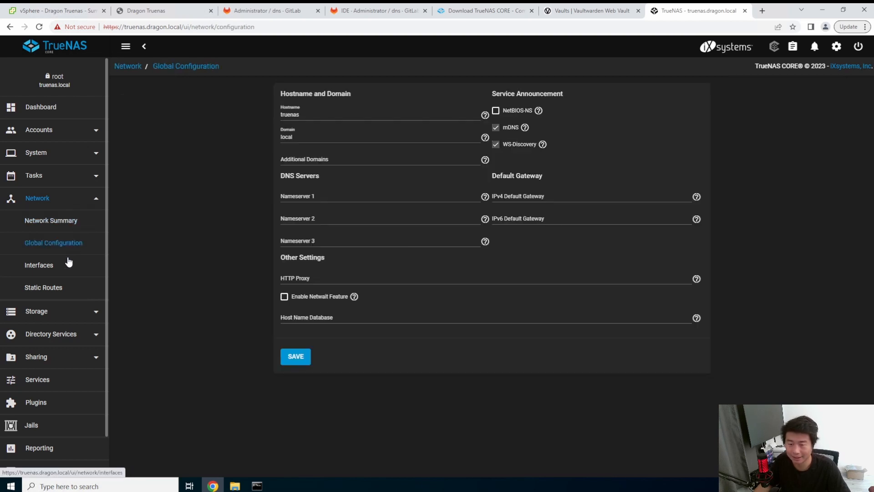
{"action": "left_click", "coordinate": [38, 265]}
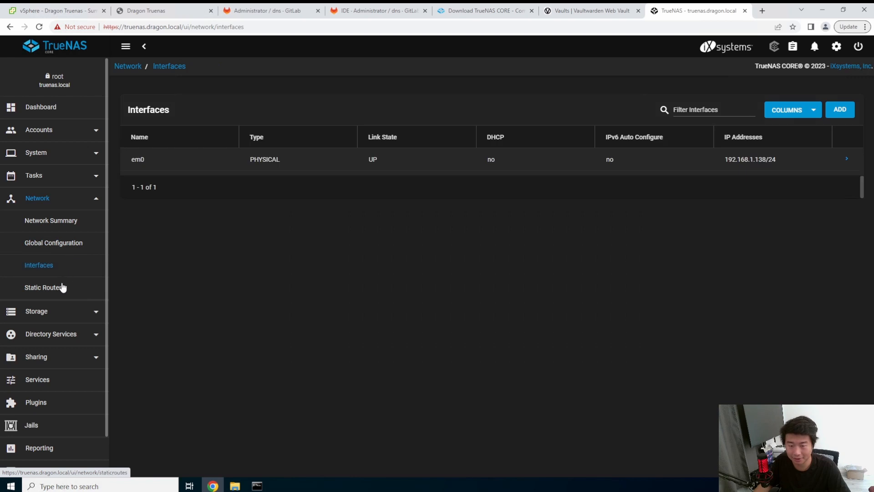
{"action": "left_click", "coordinate": [44, 287]}
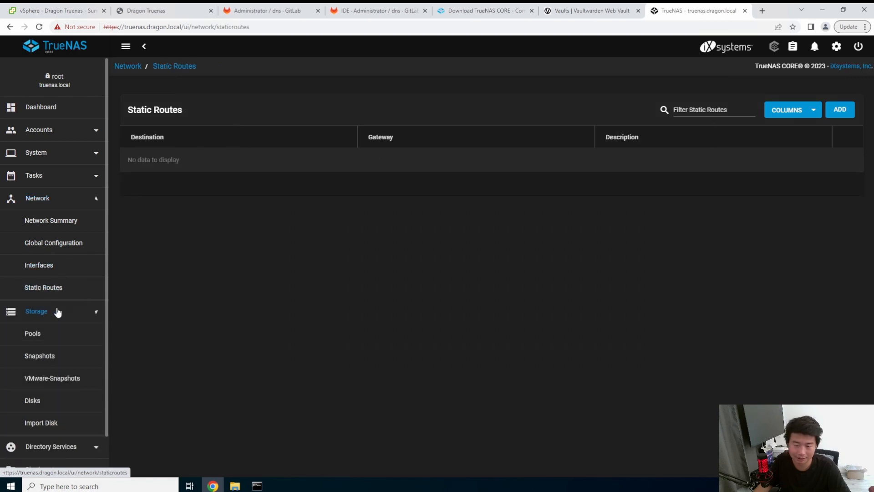
{"action": "left_click", "coordinate": [36, 153]}
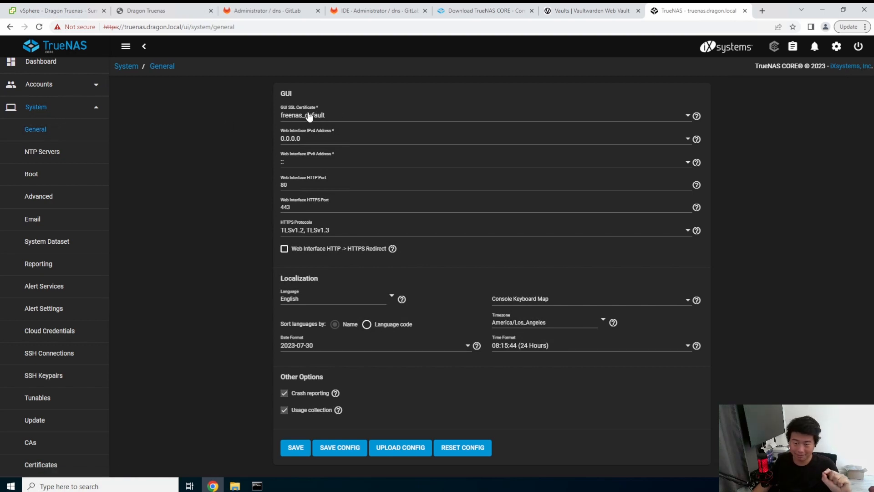
{"action": "mouse_move", "coordinate": [326, 117]}
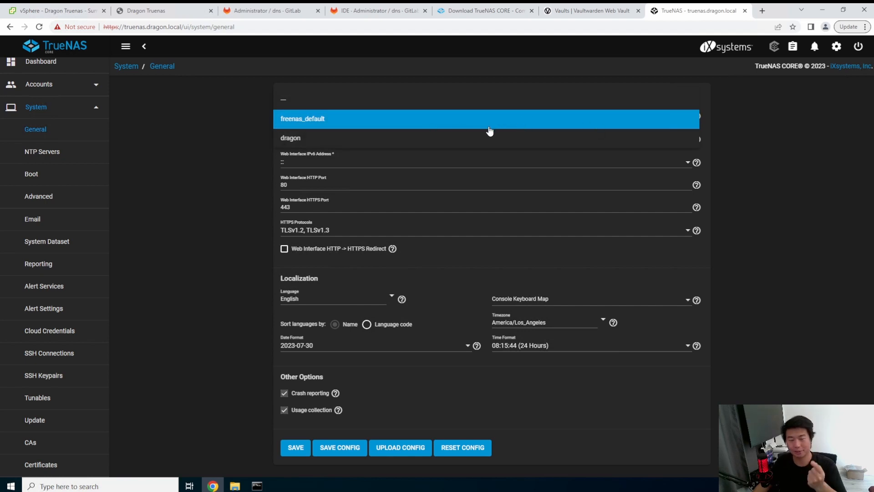
{"action": "mouse_move", "coordinate": [339, 146]}
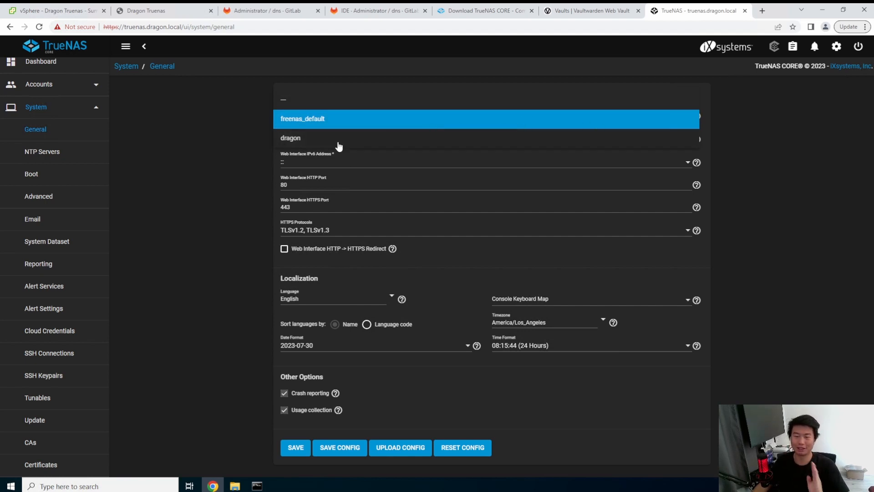
Step: Set the GUI SSL certificate to dragon, save, and confirm the web service restart
{"action": "left_click", "coordinate": [291, 139]}
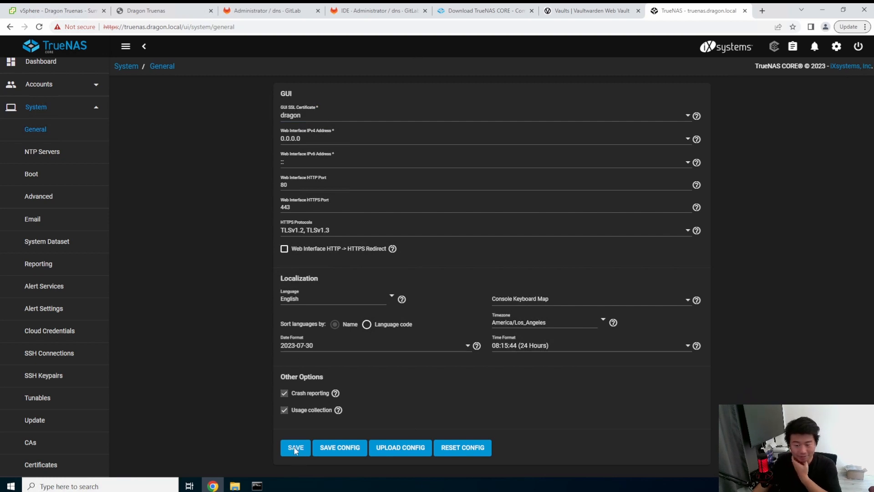
{"action": "left_click", "coordinate": [295, 447]}
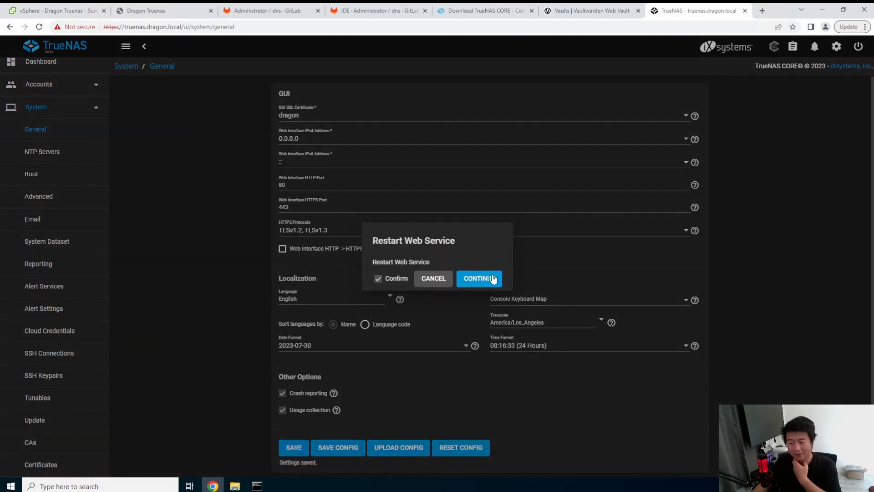
{"action": "left_click", "coordinate": [479, 278]}
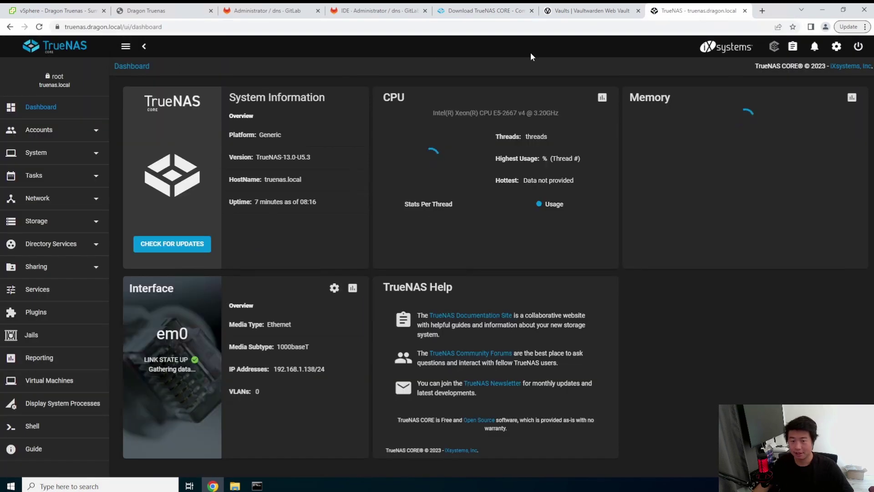
Step: Verify the connection is now secure via the padlock, then go to Storage > Pools
{"action": "left_click", "coordinate": [60, 27]}
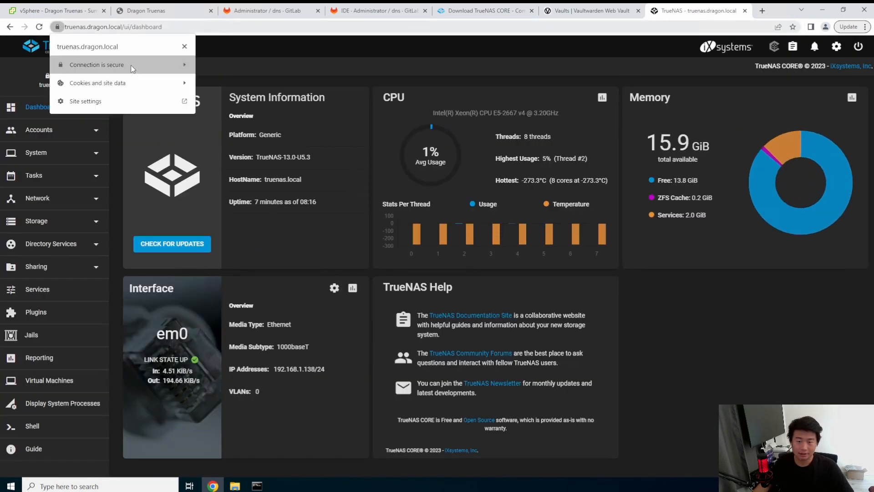
{"action": "left_click", "coordinate": [306, 54]}
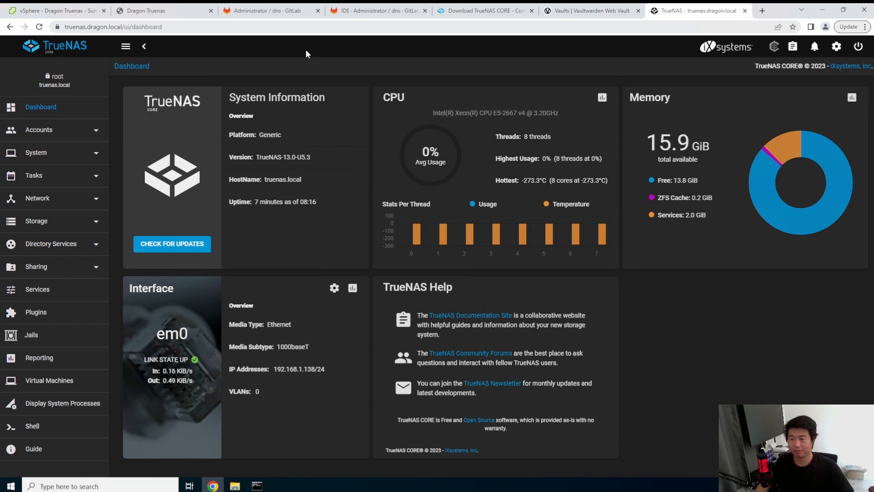
{"action": "mouse_move", "coordinate": [108, 173]}
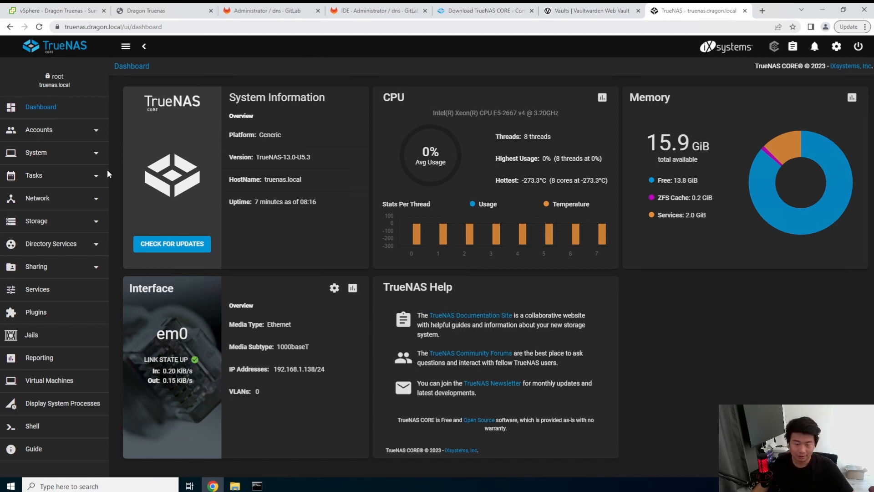
{"action": "left_click", "coordinate": [36, 220]}
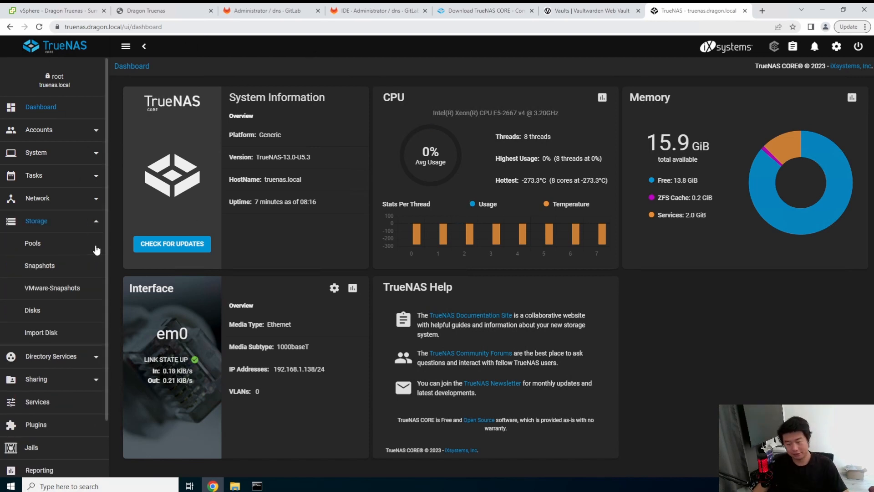
{"action": "left_click", "coordinate": [33, 243]}
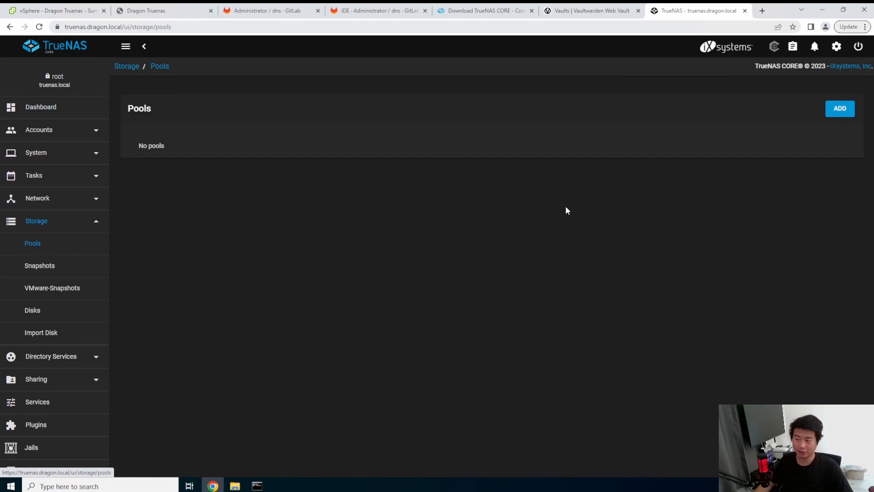
Step: Begin creating a new pool and name it storage1
{"action": "left_click", "coordinate": [839, 109]}
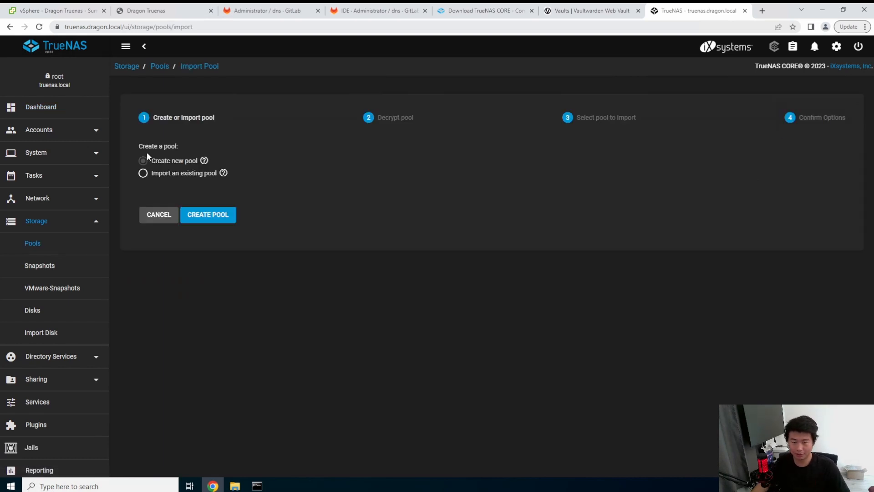
{"action": "left_click", "coordinate": [143, 160]}
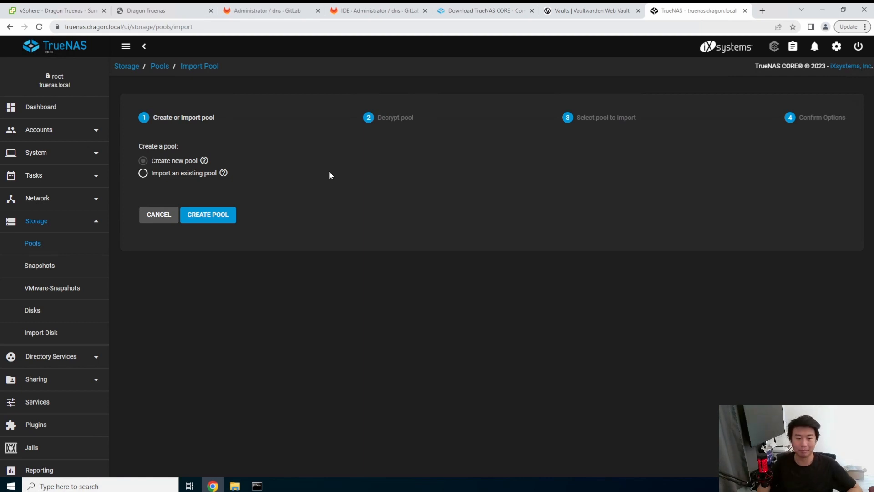
{"action": "left_click", "coordinate": [208, 214]}
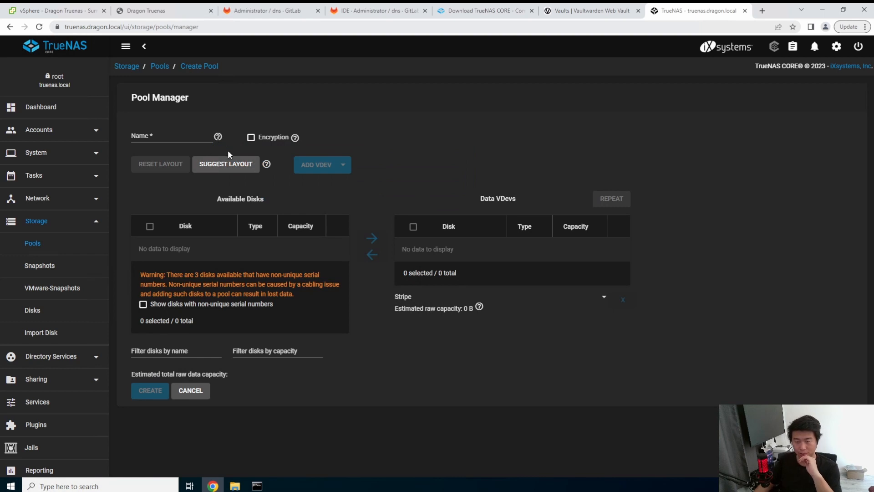
{"action": "type", "text": "stroa"}
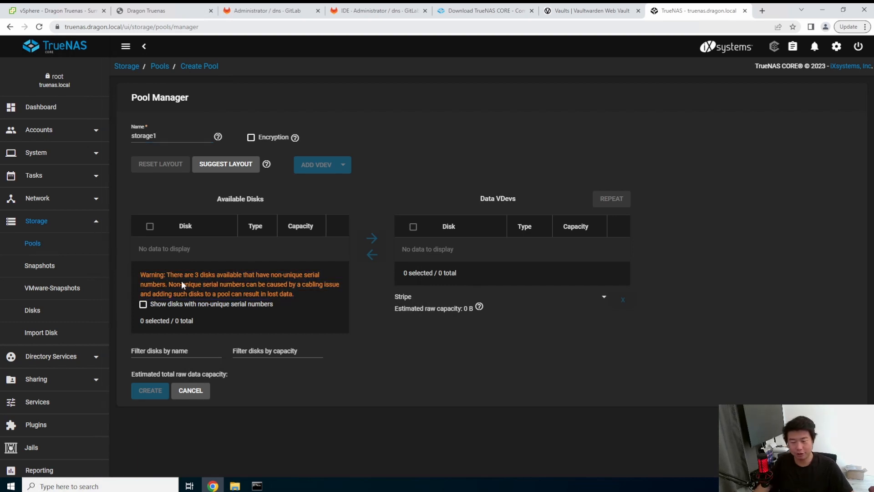
Step: Show disks with non-unique serial numbers and select disk da1
{"action": "left_click_drag", "start_coordinate": [167, 274], "coordinate": [307, 294]}
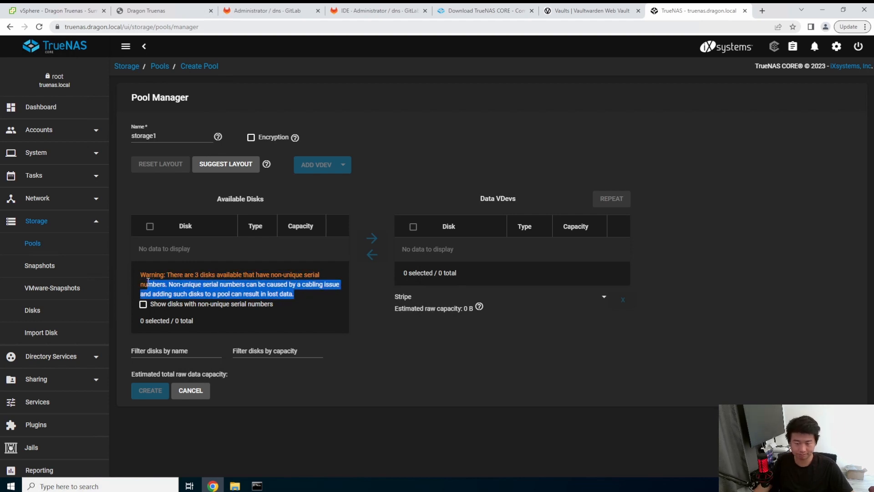
{"action": "left_click", "coordinate": [143, 305]}
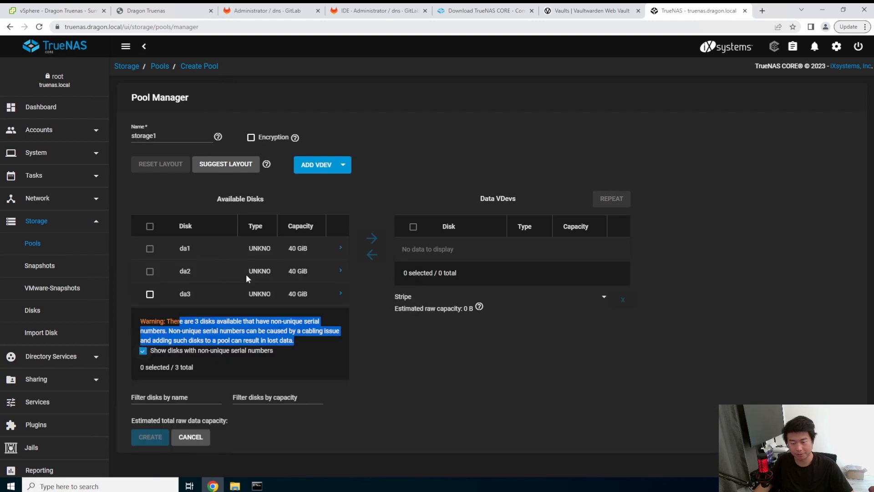
{"action": "left_click", "coordinate": [149, 248]}
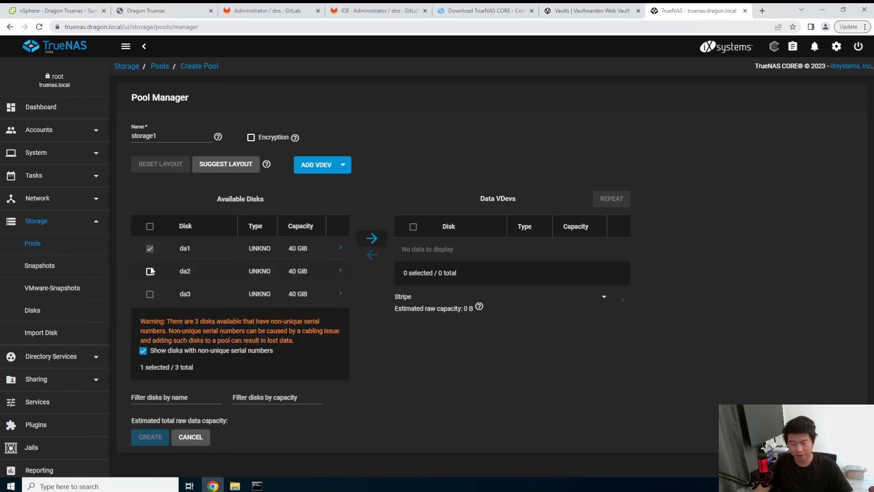
Step: Move all three disks into the data vdev with Raid-z layout, 76 GiB capacity
{"action": "left_click", "coordinate": [226, 164]}
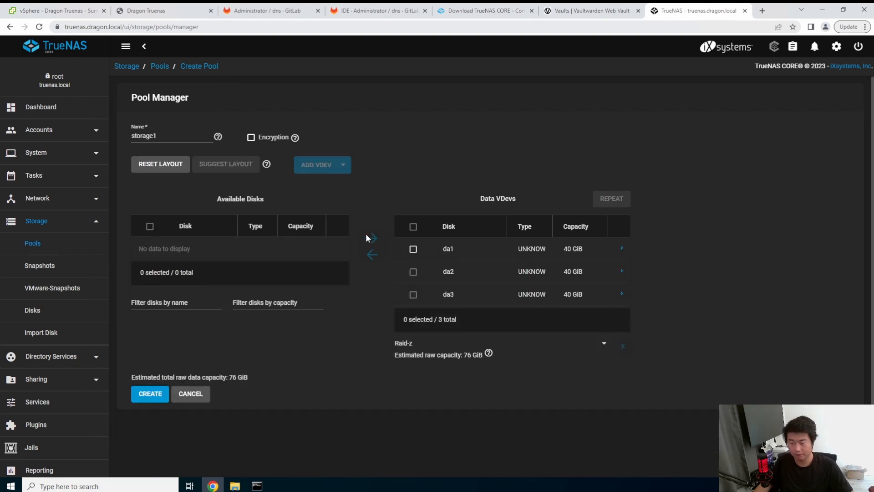
{"action": "mouse_move", "coordinate": [505, 239]}
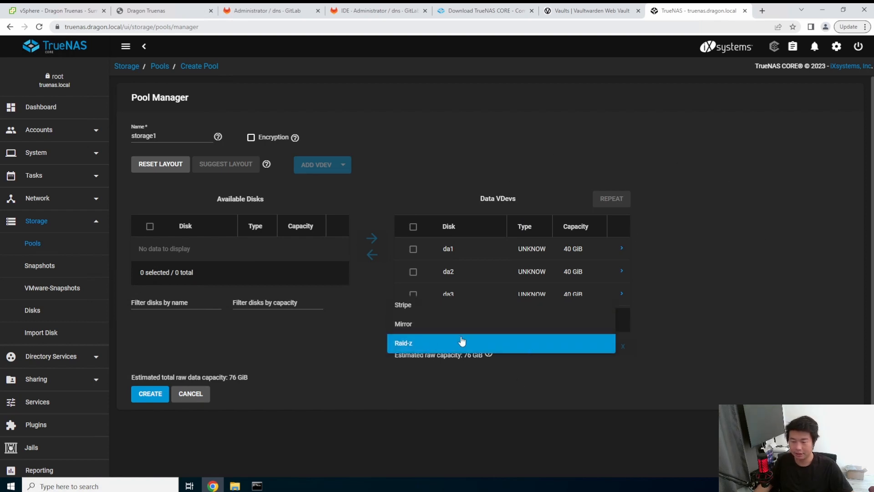
{"action": "mouse_move", "coordinate": [468, 327]}
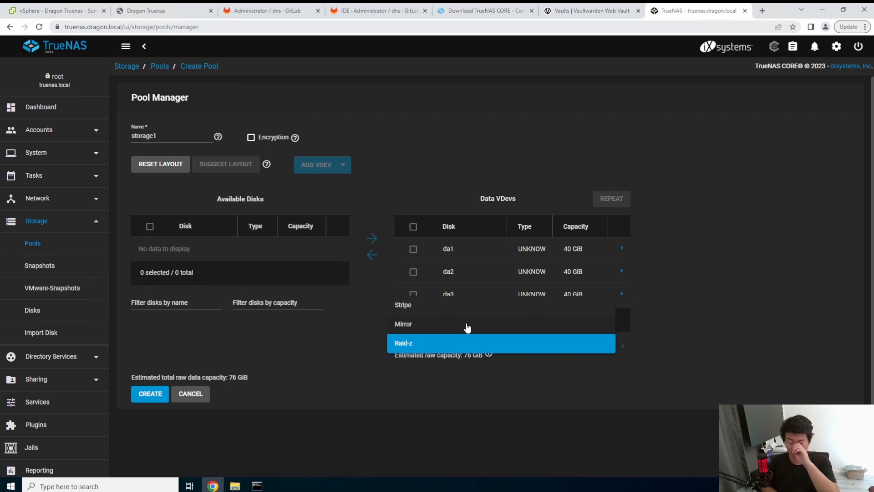
{"action": "mouse_move", "coordinate": [449, 308]}
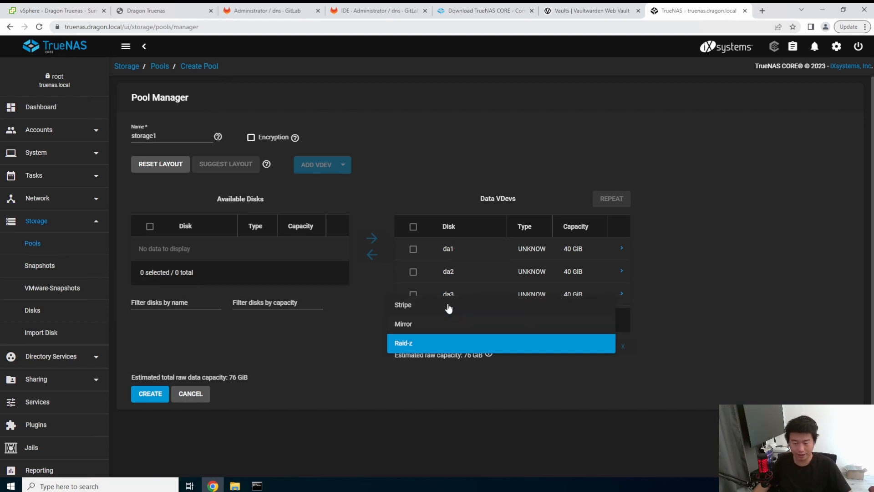
{"action": "mouse_move", "coordinate": [425, 346]}
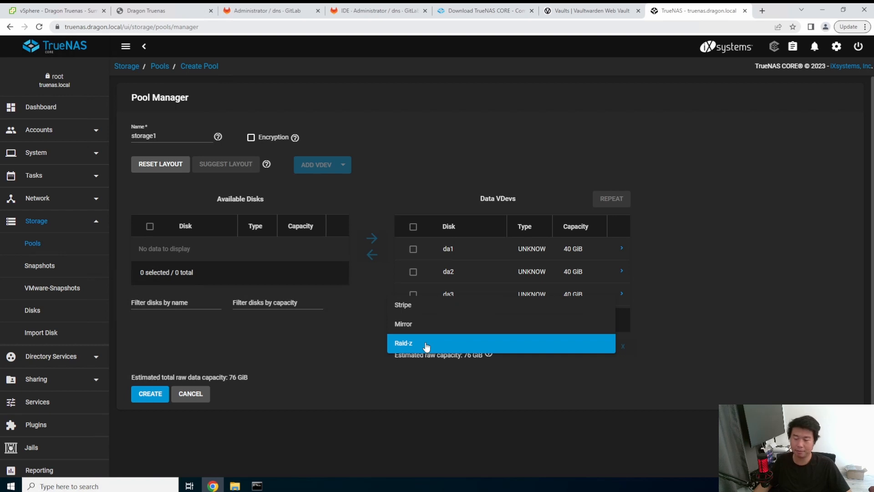
{"action": "left_click", "coordinate": [420, 342]}
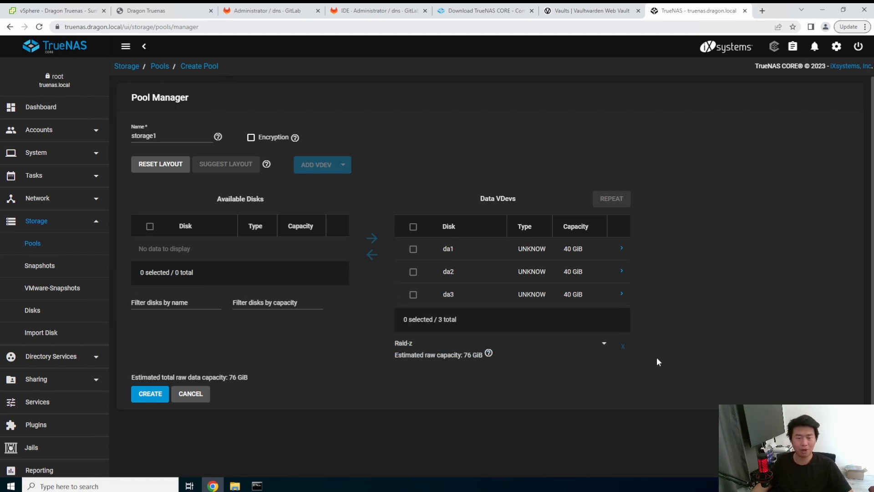
{"action": "mouse_move", "coordinate": [654, 359]}
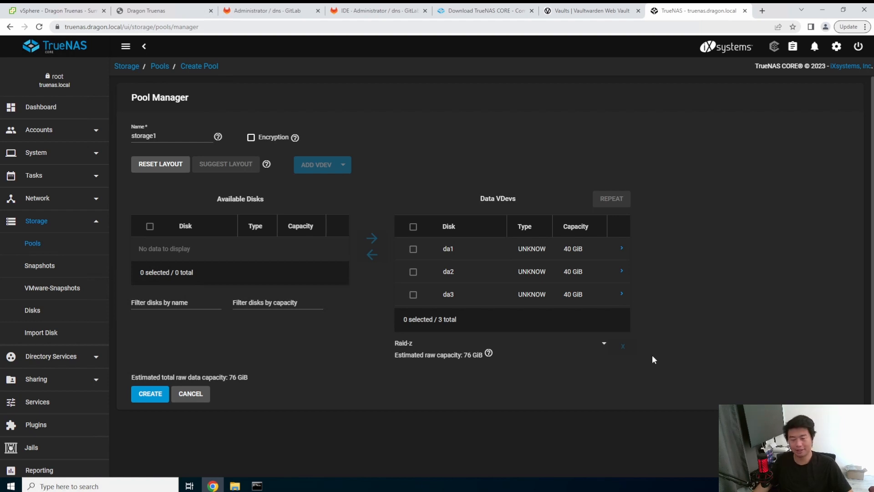
{"action": "mouse_move", "coordinate": [384, 398]}
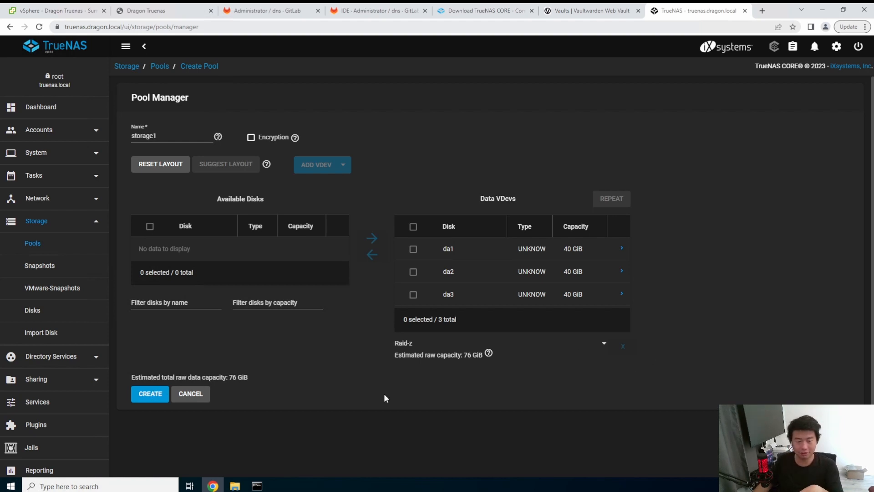
Step: Create the storage1 pool, confirming the disks will be erased, and dismiss the progress notice
{"action": "left_click", "coordinate": [149, 393]}
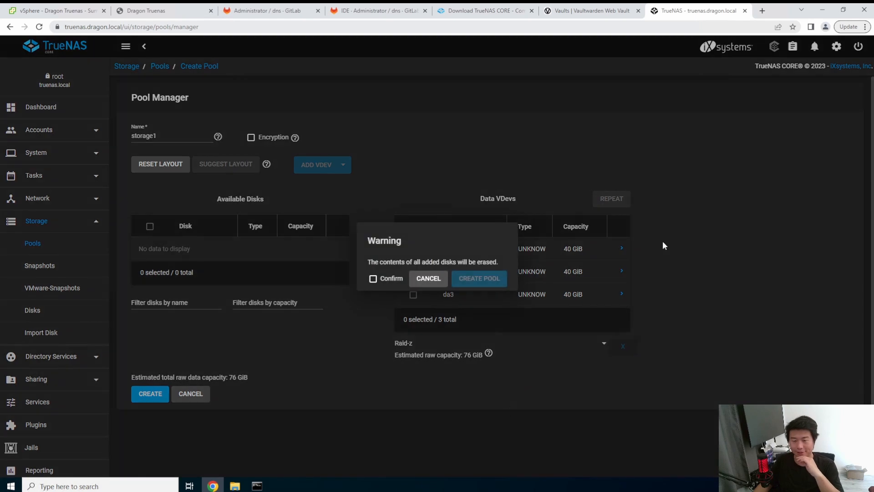
{"action": "left_click", "coordinate": [479, 278]}
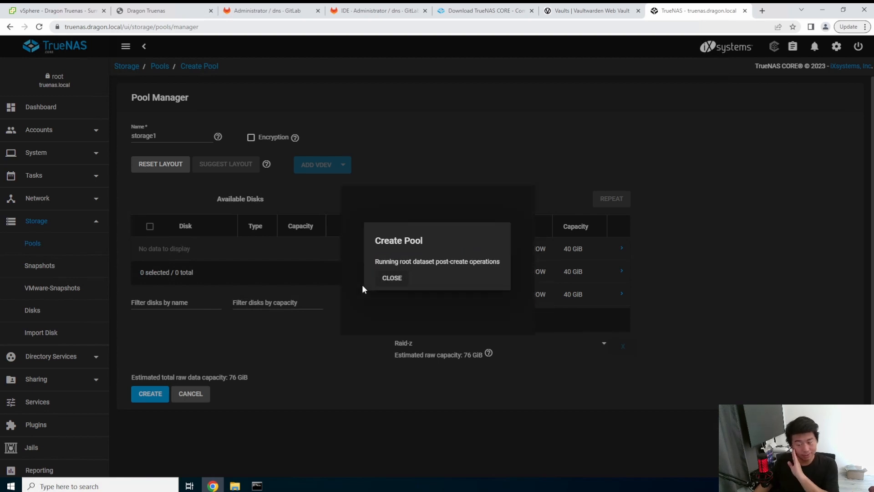
{"action": "left_click", "coordinate": [392, 278]}
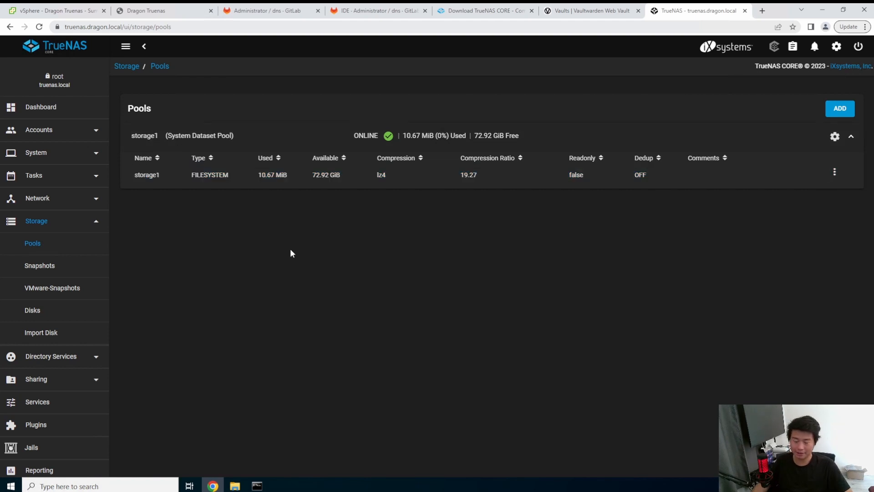
{"action": "mouse_move", "coordinate": [53, 268]}
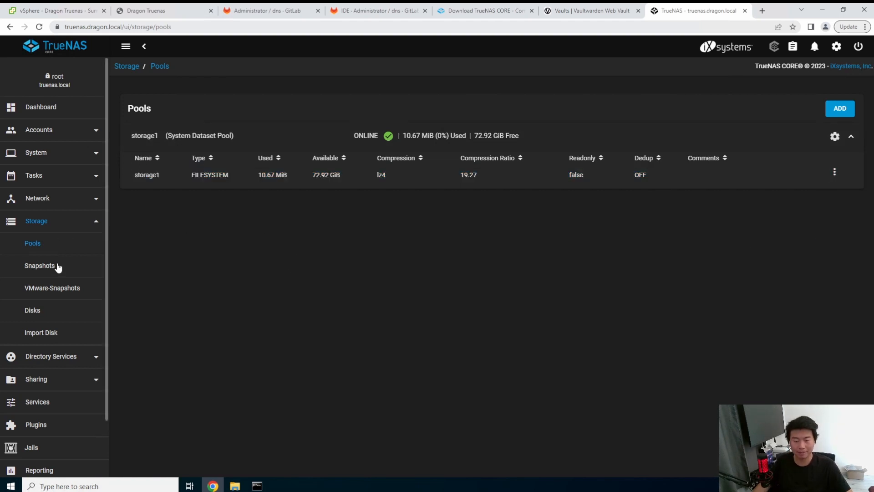
{"action": "left_click", "coordinate": [36, 220]}
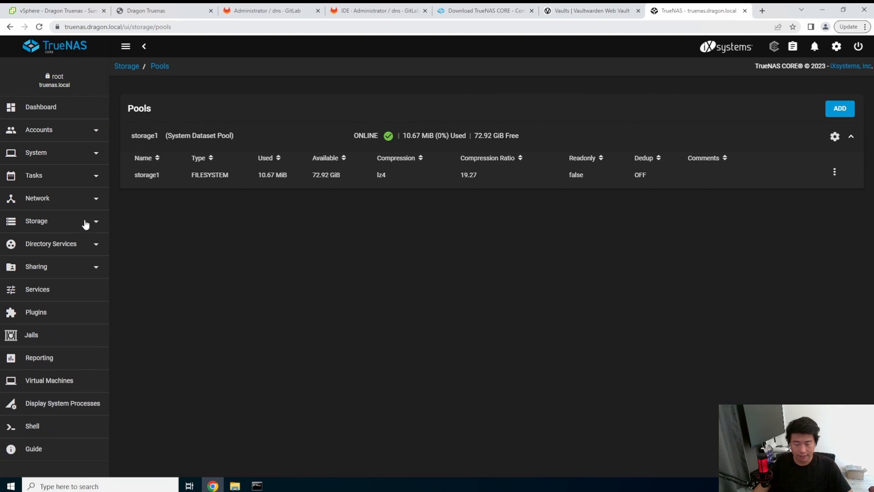
{"action": "mouse_move", "coordinate": [93, 244]}
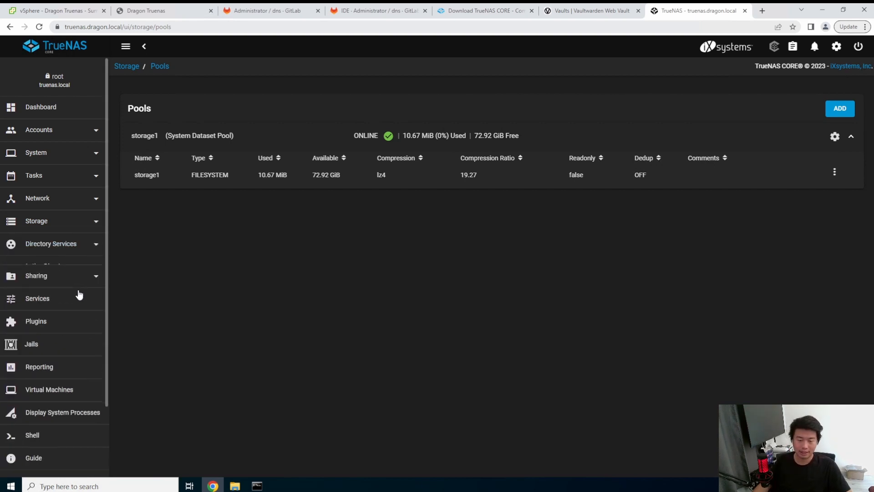
Step: Add an SMB share for /mnt/storage1 and enable the SMB service
{"action": "left_click", "coordinate": [37, 275]}
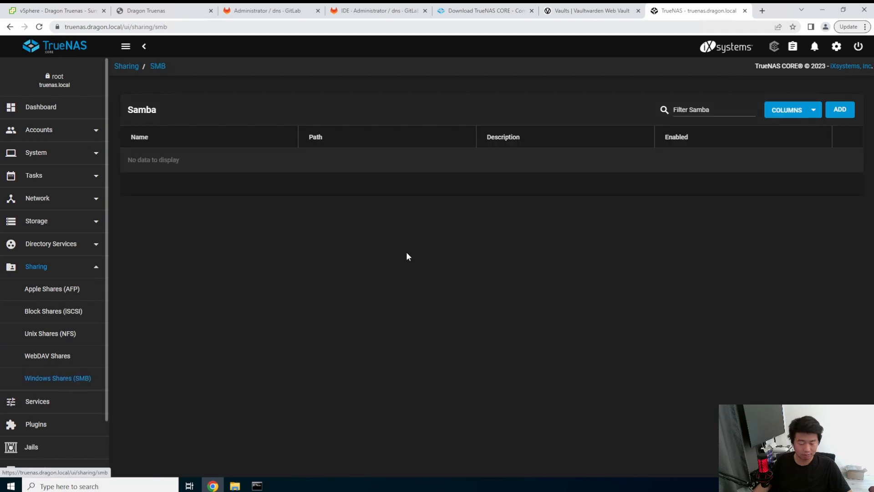
{"action": "left_click", "coordinate": [839, 109]}
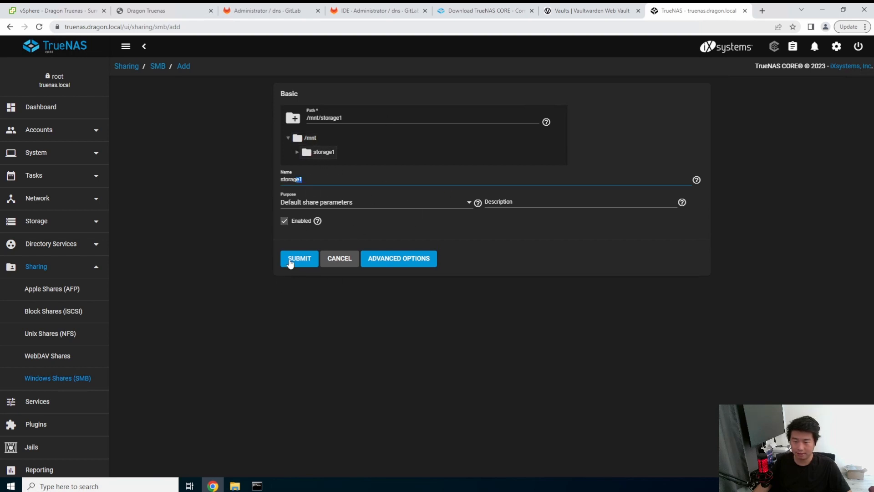
{"action": "left_click", "coordinate": [299, 259]}
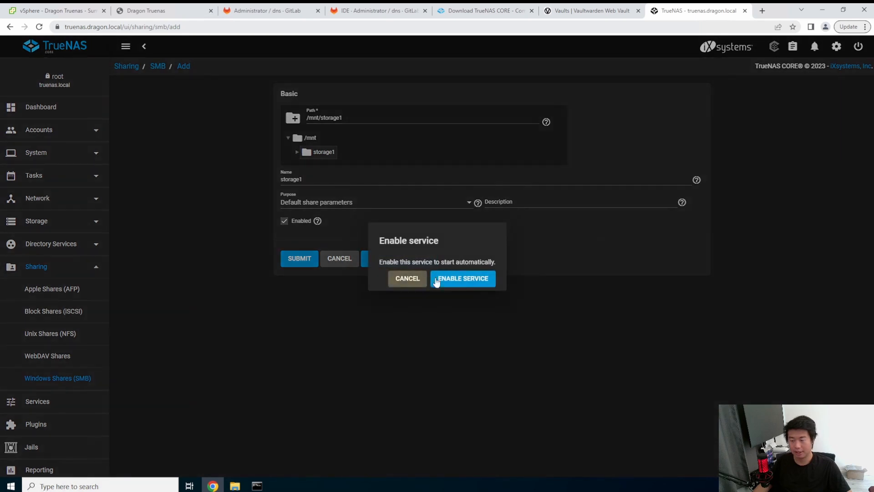
{"action": "left_click", "coordinate": [462, 279]}
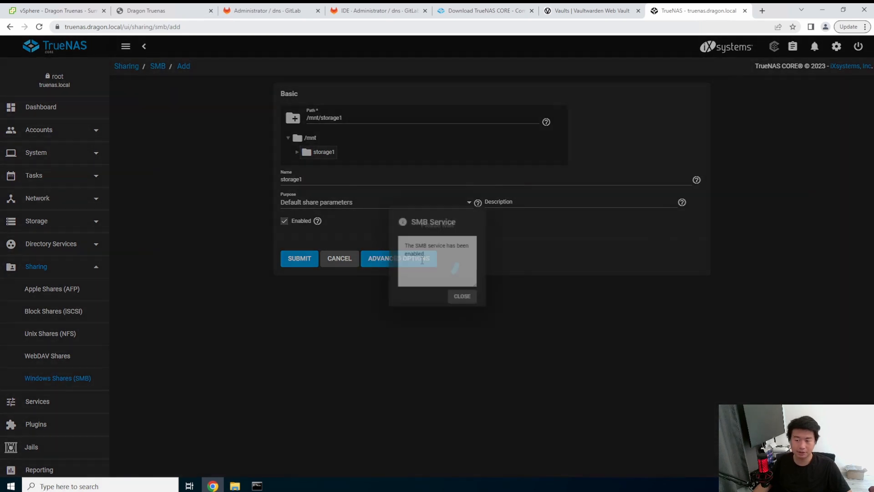
{"action": "left_click", "coordinate": [462, 297]}
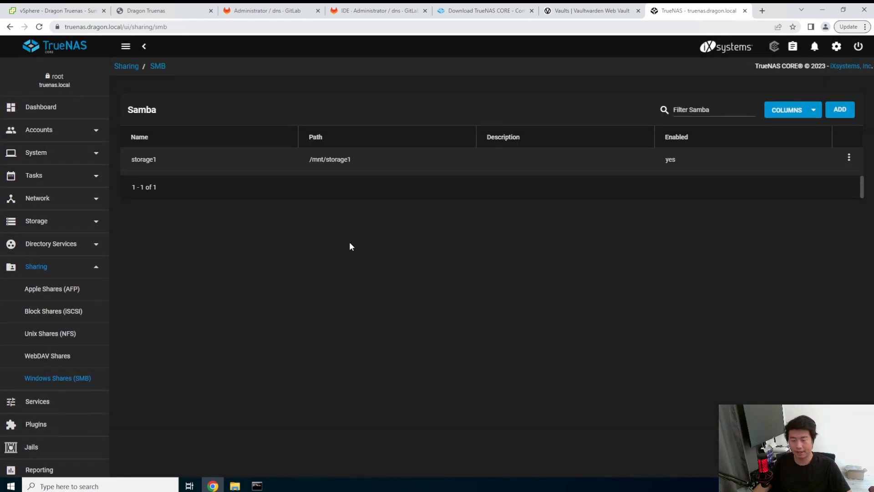
{"action": "mouse_move", "coordinate": [351, 291]}
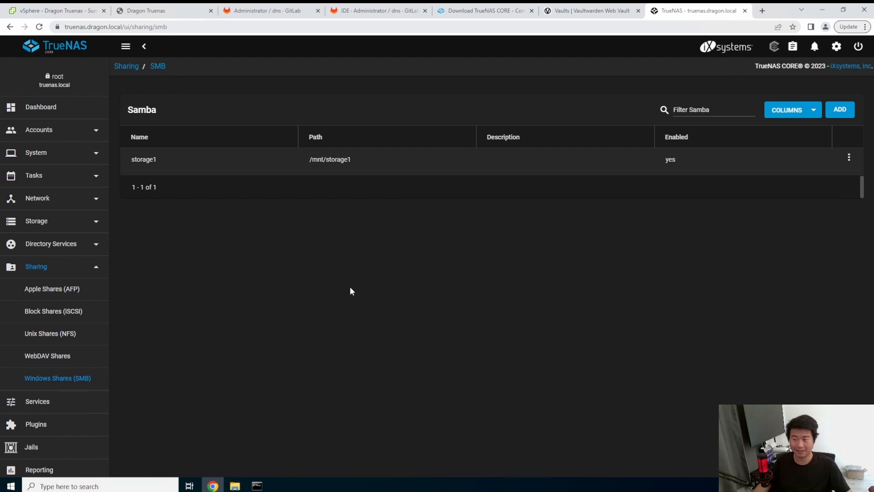
{"action": "mouse_move", "coordinate": [289, 146]}
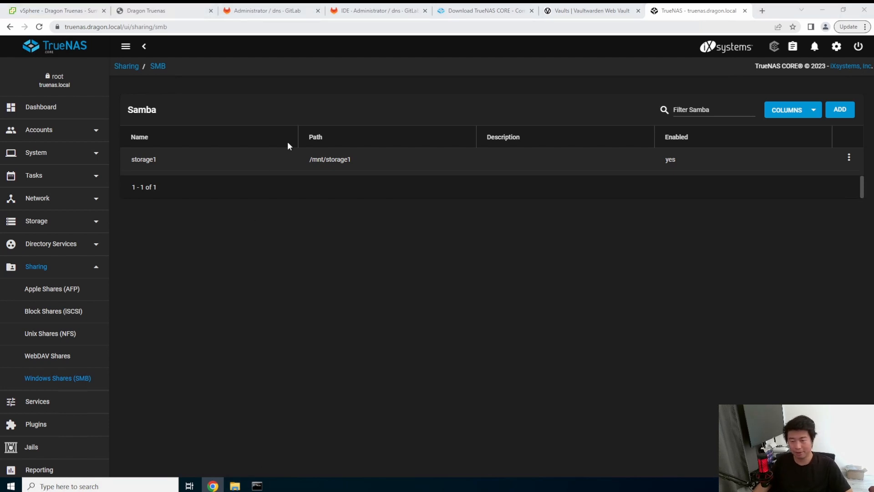
Step: Browse to \\truenas.dragon.local\storage1 and submit root credentials, which are rejected
{"action": "left_click", "coordinate": [235, 485]}
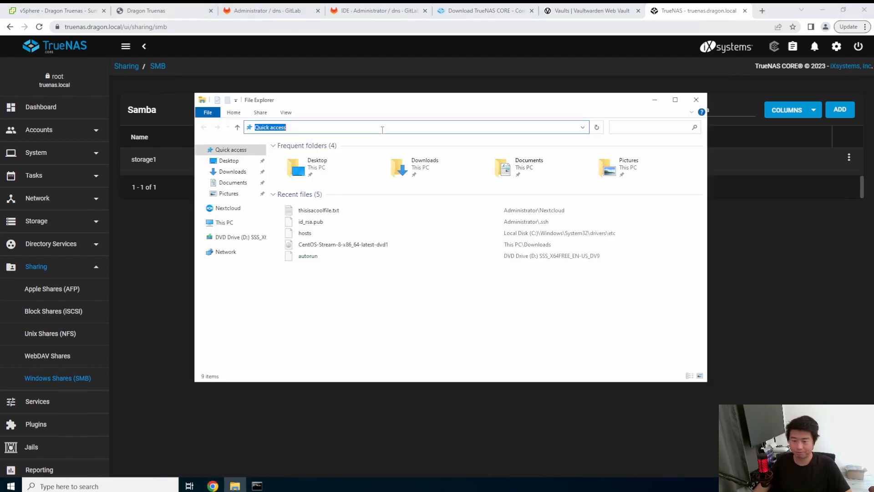
{"action": "type", "text": "\\"}
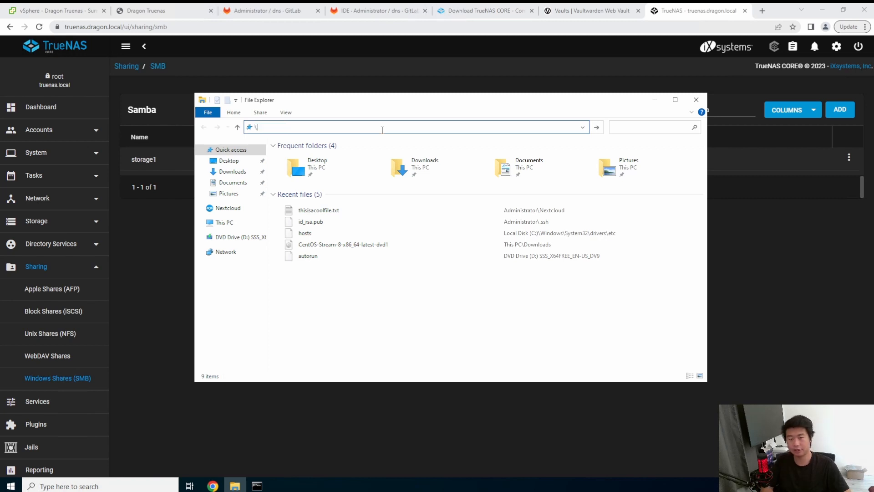
{"action": "type", "text": "\\tr"}
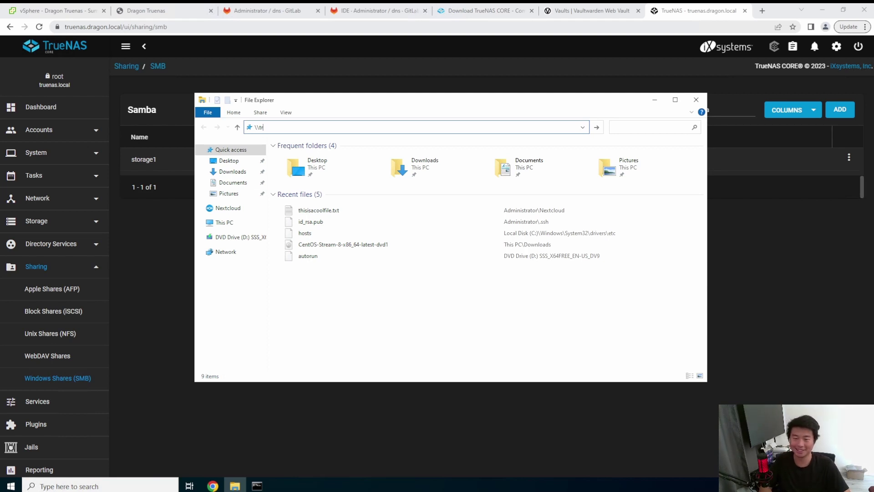
{"action": "type", "text": "ruenas.dr"}
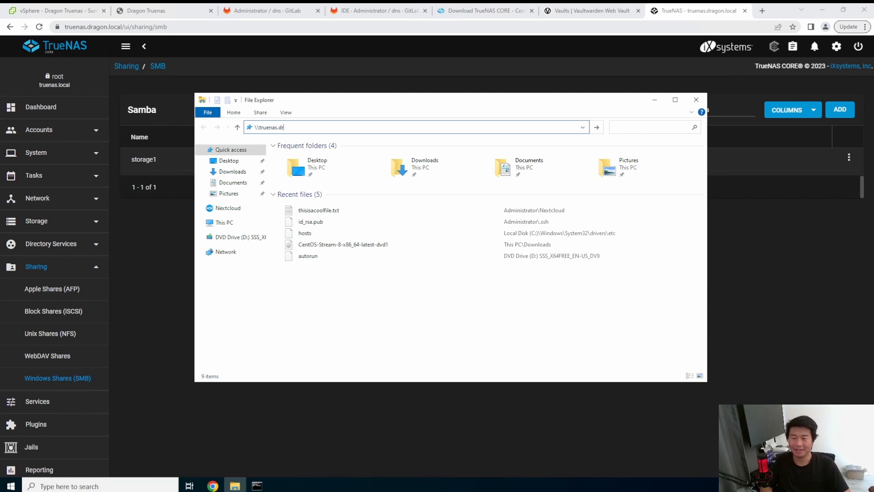
{"action": "type", "text": "agon.local\\"}
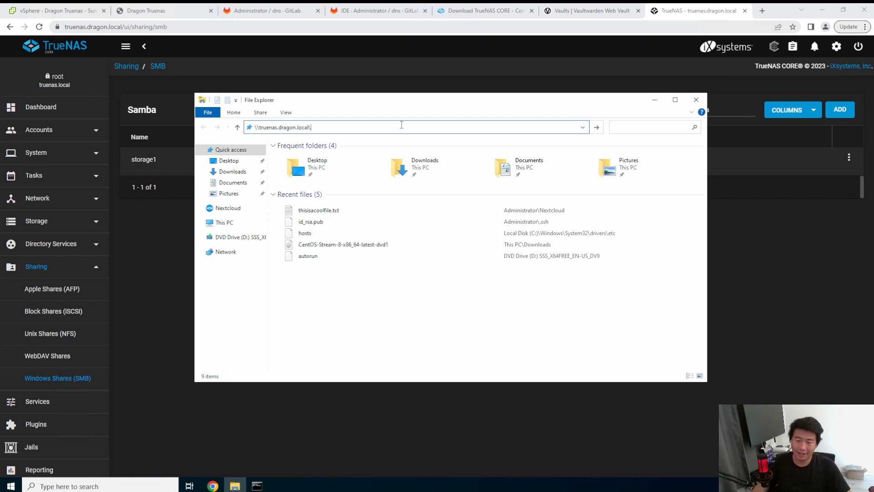
{"action": "type", "text": "storage1"}
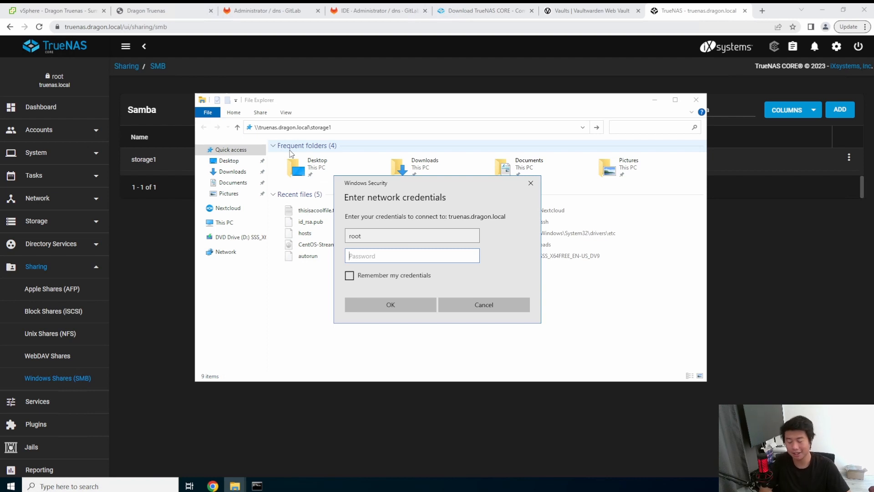
{"action": "type", "text": "•"}
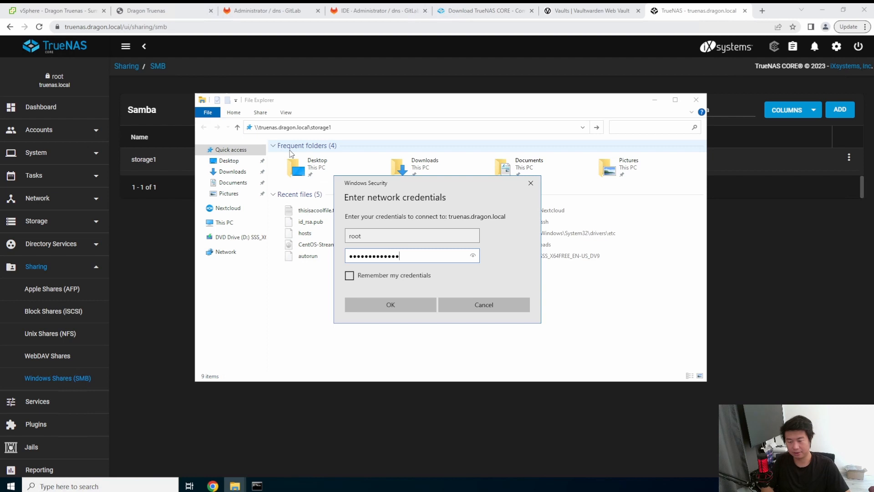
{"action": "left_click", "coordinate": [390, 304]}
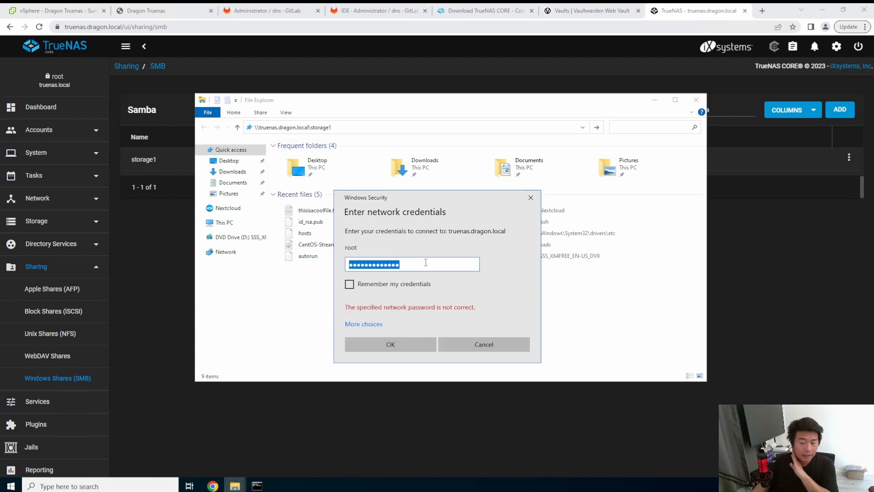
{"action": "mouse_move", "coordinate": [530, 198]}
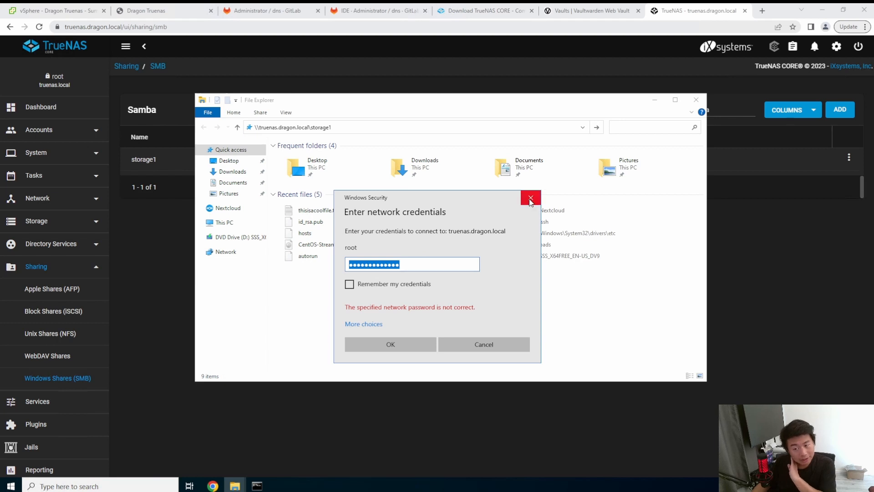
{"action": "mouse_move", "coordinate": [530, 198]}
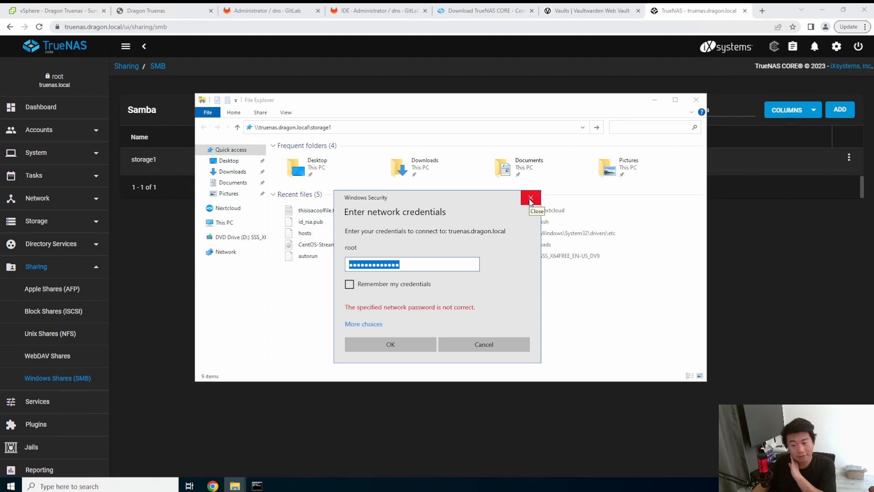
{"action": "mouse_move", "coordinate": [420, 264]}
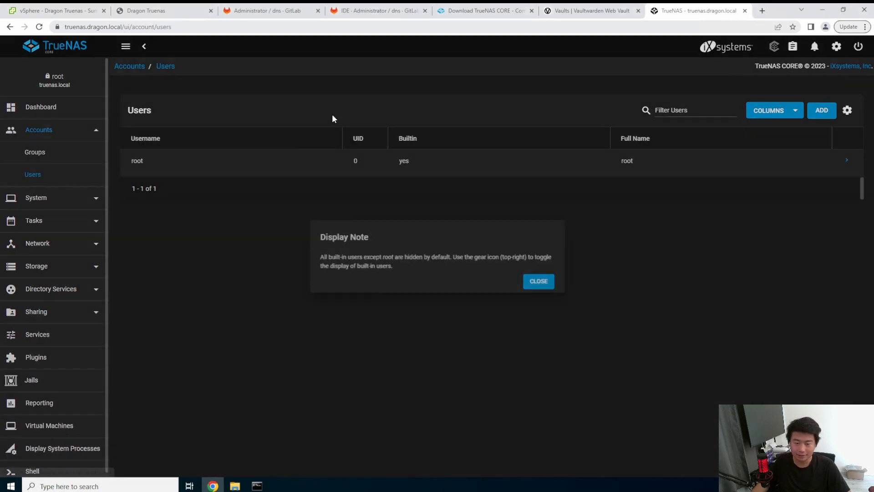
Step: Add user dragon with a password and home directory /mnt/storage1, keeping Samba authentication
{"action": "left_click", "coordinate": [822, 110]}
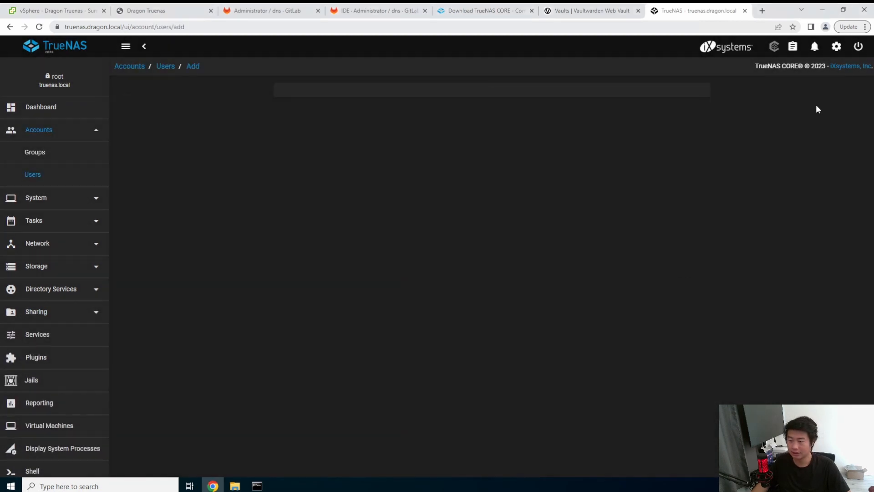
{"action": "type", "text": "dragon"}
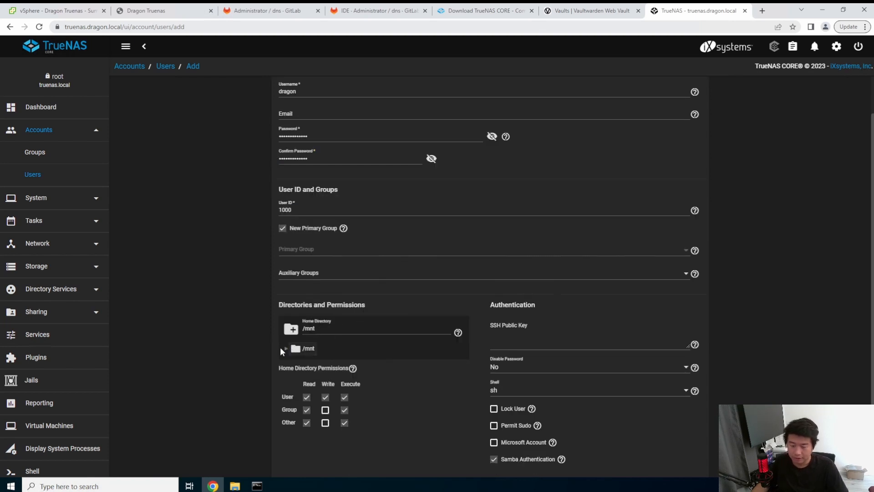
{"action": "left_click", "coordinate": [286, 348]}
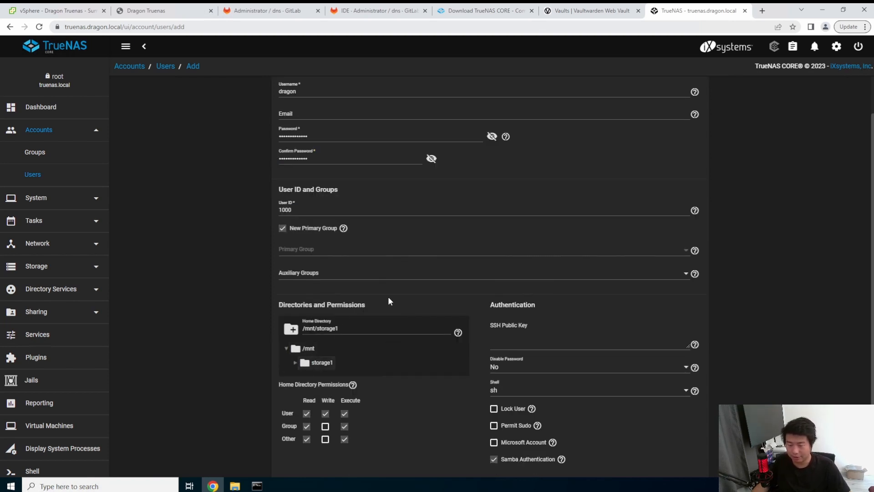
{"action": "mouse_move", "coordinate": [349, 414]}
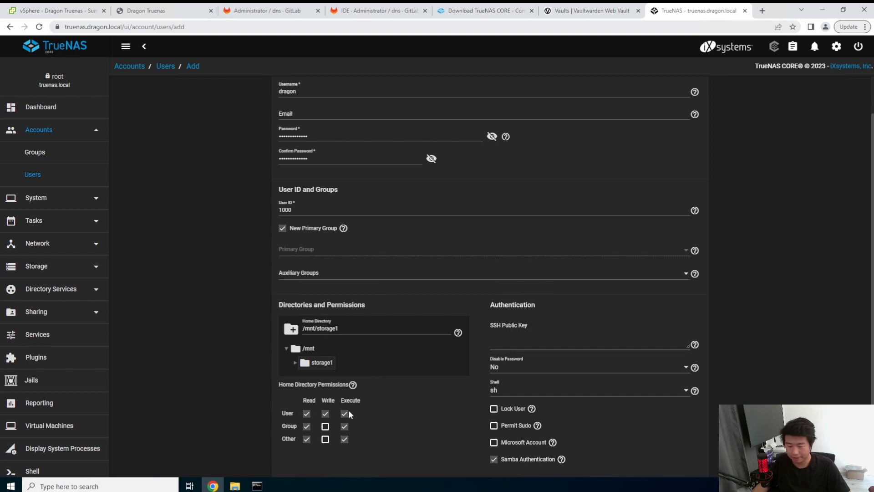
{"action": "scroll", "scroll_direction": "down", "scroll_amount": 3}
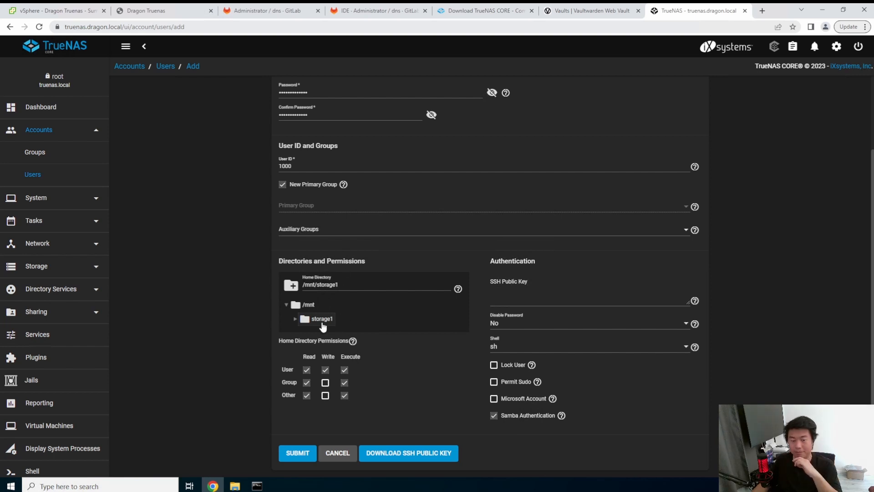
{"action": "left_click", "coordinate": [296, 454]}
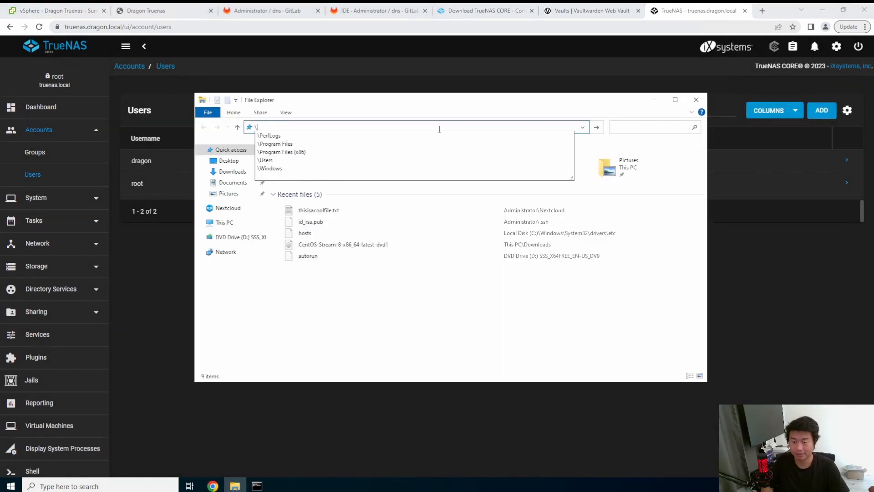
Step: Open \\truenas.dragon.local\storage1 from the address bar and log in as dragon
{"action": "type", "text": "\\truenas.dragon.local\\"}
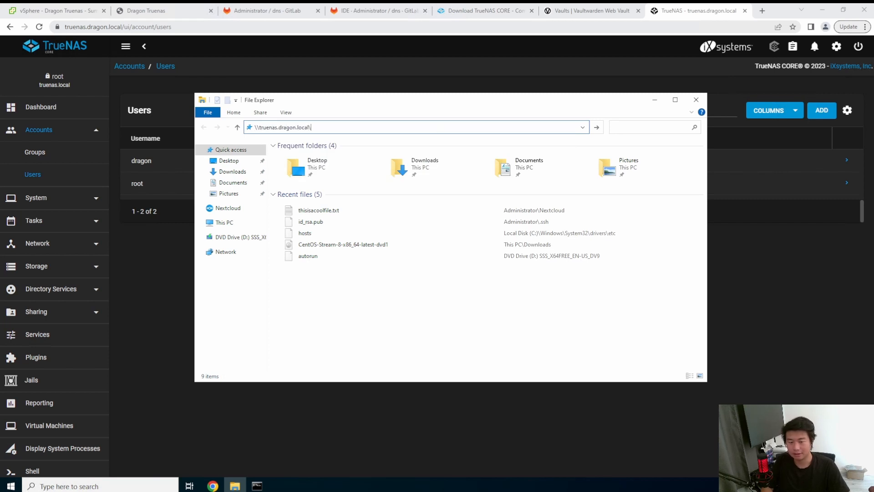
{"action": "type", "text": "st"}
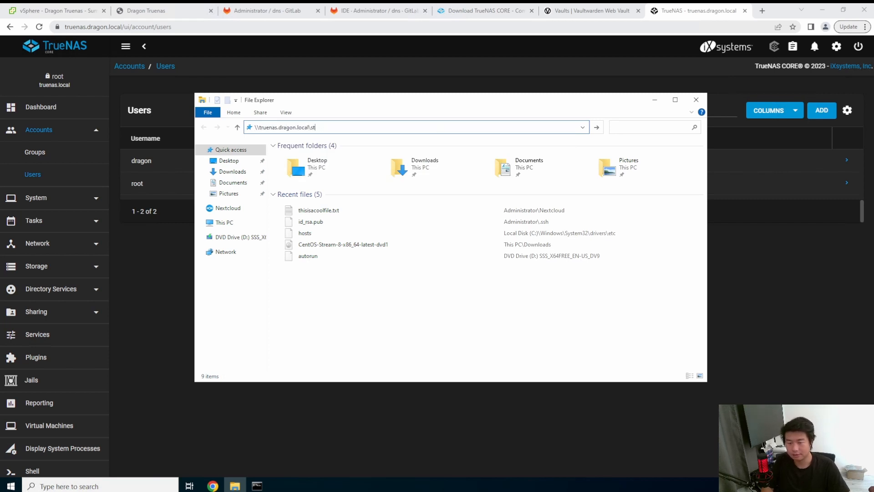
{"action": "key", "text": "Enter"}
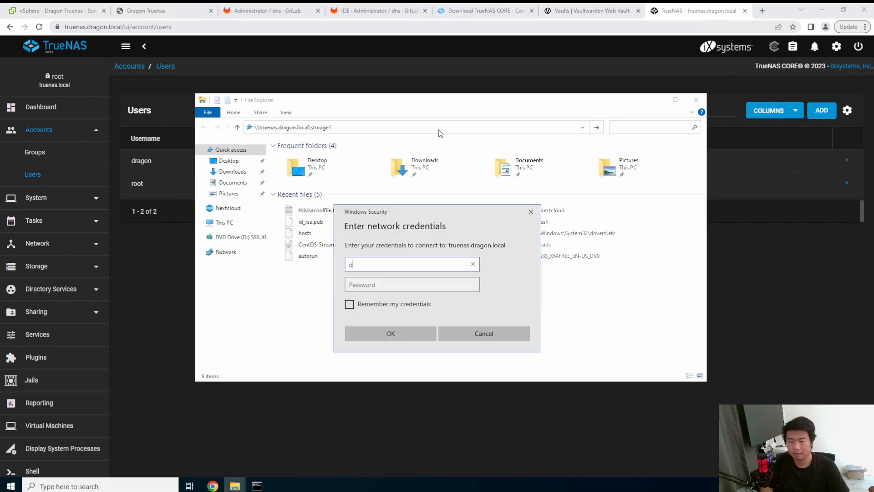
{"action": "type", "text": "ragon"}
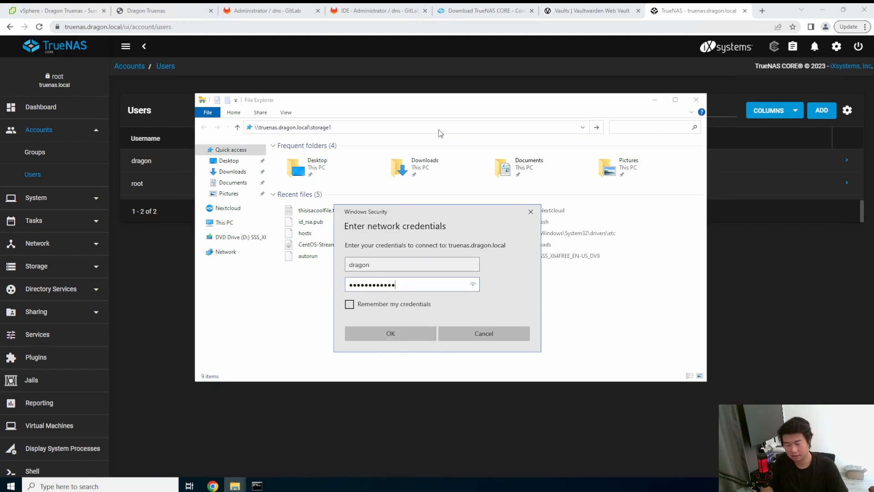
{"action": "left_click", "coordinate": [390, 333]}
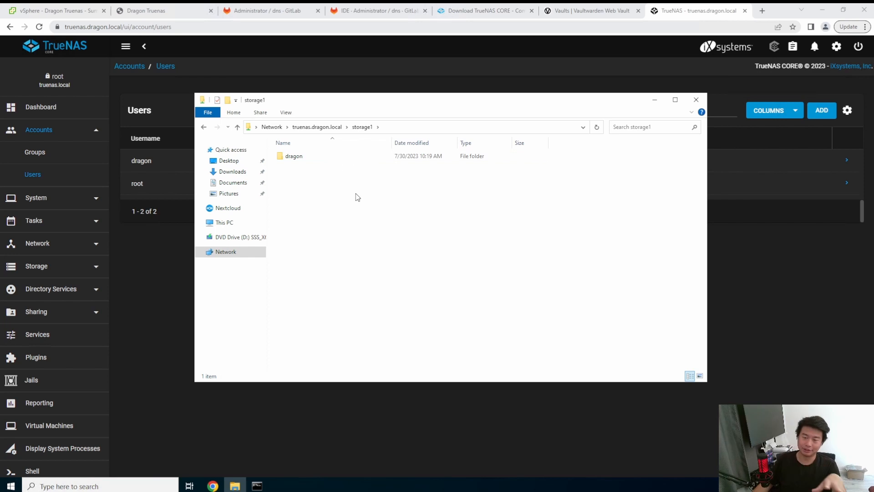
Step: Look inside the empty dragon folder, return to This PC and start Map network drive
{"action": "left_click", "coordinate": [294, 155]}
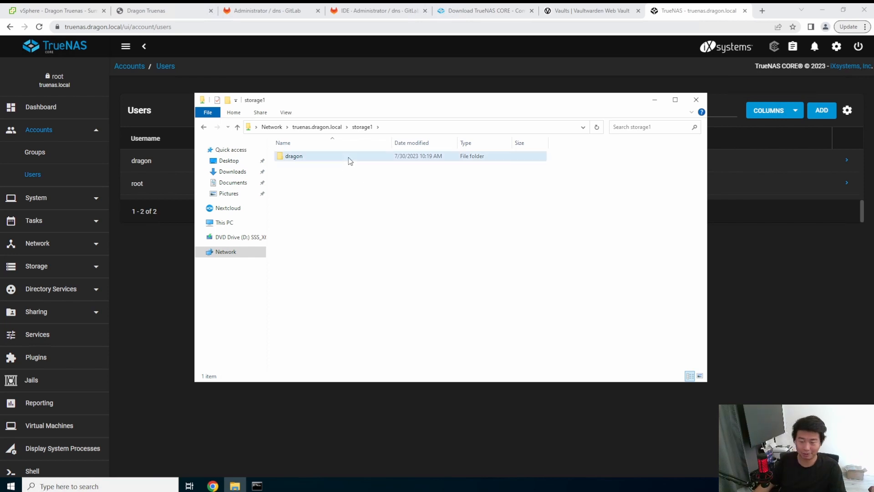
{"action": "double_click", "coordinate": [294, 156]}
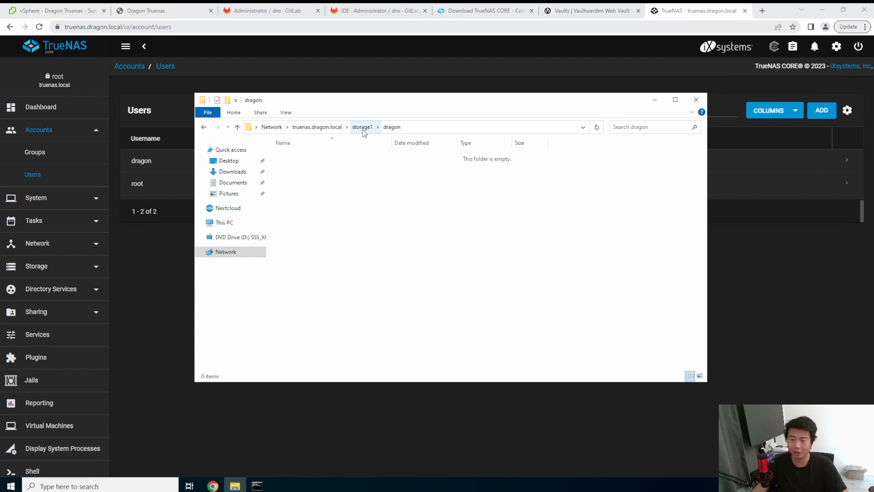
{"action": "left_click", "coordinate": [362, 126]}
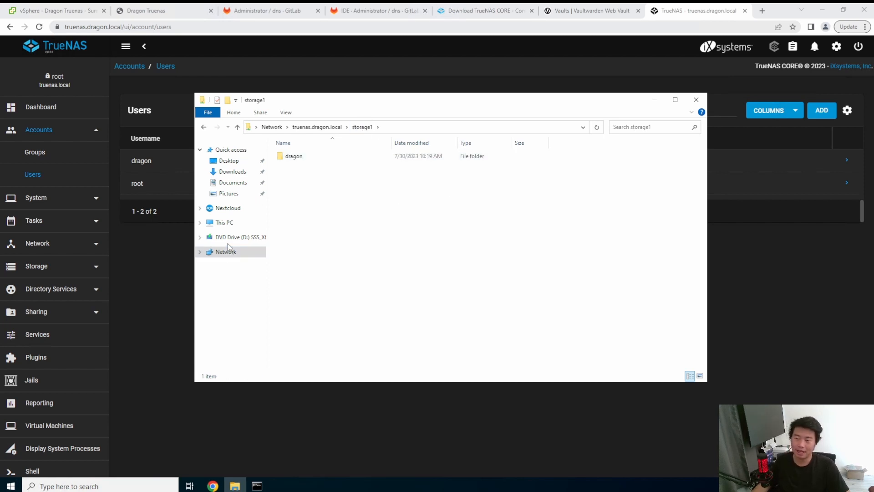
{"action": "left_click", "coordinate": [222, 222]}
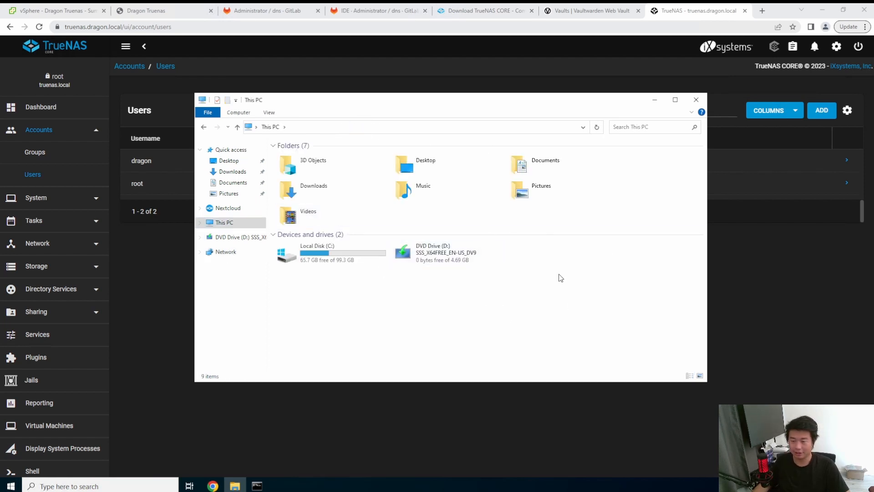
{"action": "left_click", "coordinate": [239, 112]}
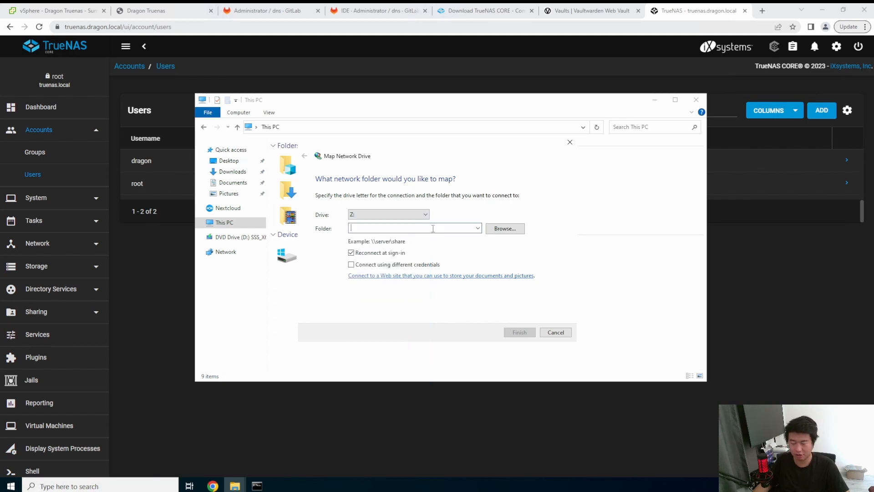
Step: Map \\truenas.dragon.local\storage1 as drive Z: using different credentials
{"action": "type", "text": "\\\\truenas.dragon.local\\storage"}
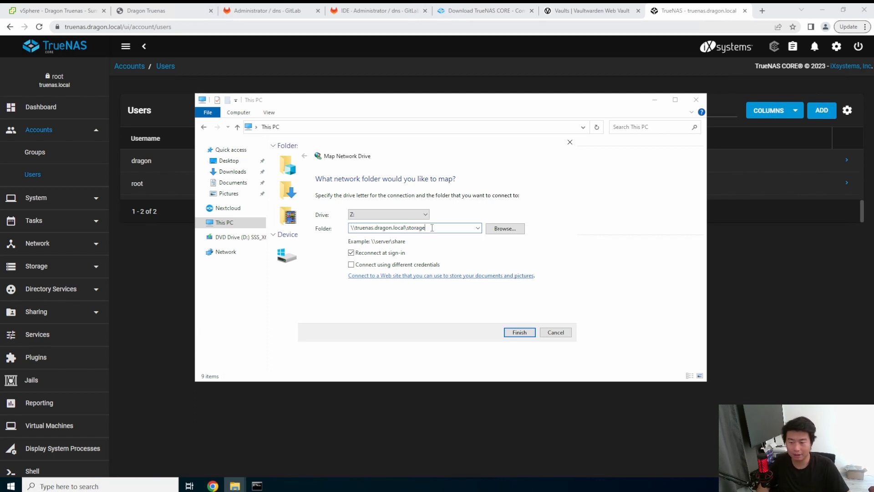
{"action": "type", "text": "1"}
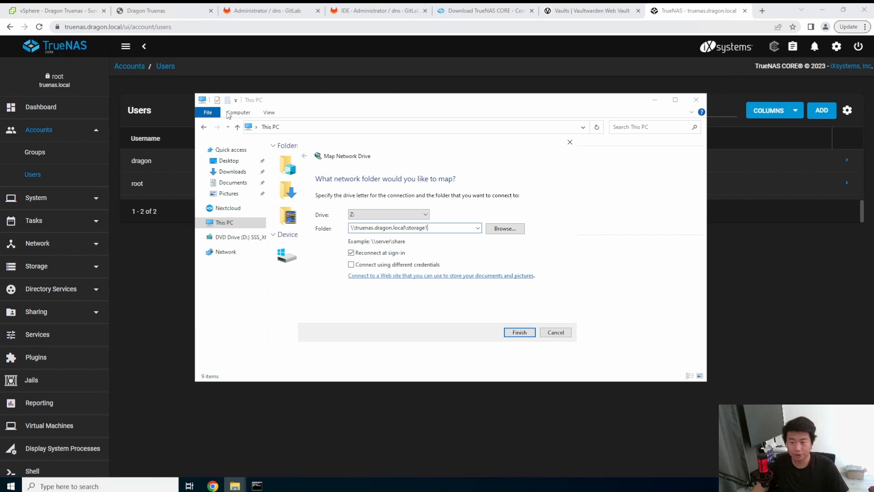
{"action": "mouse_move", "coordinate": [404, 268]}
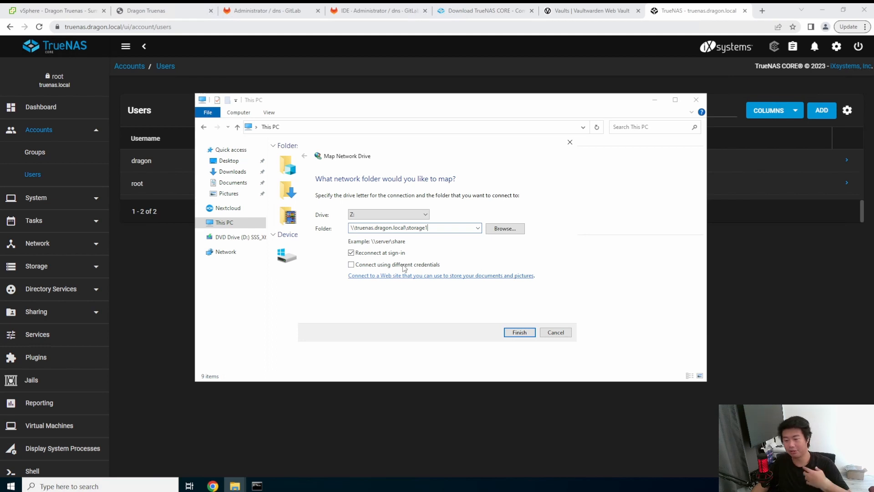
{"action": "left_click", "coordinate": [351, 264]}
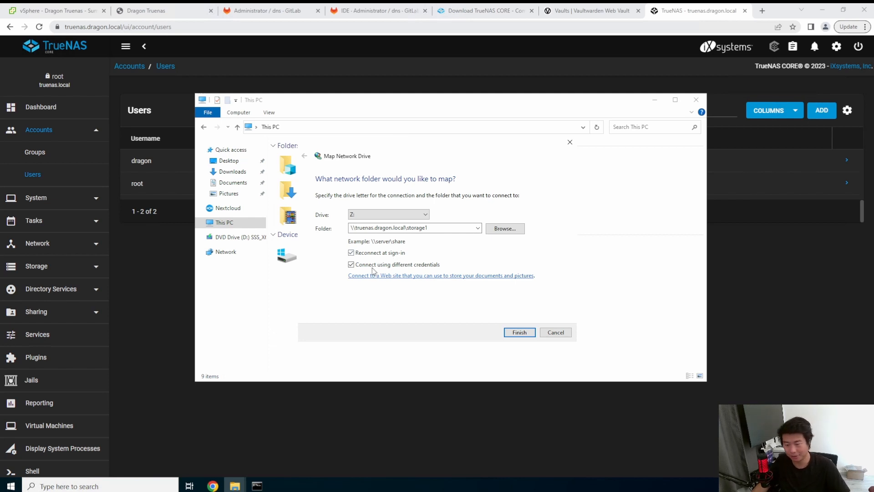
{"action": "left_click", "coordinate": [519, 333]}
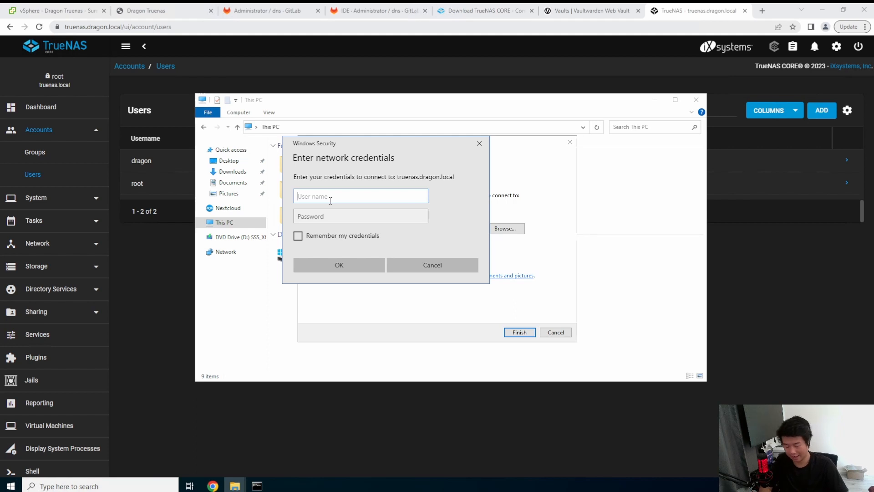
Step: Log in as dragon with remembered credentials and view the mapped Z: drive
{"action": "type", "text": "dragon"}
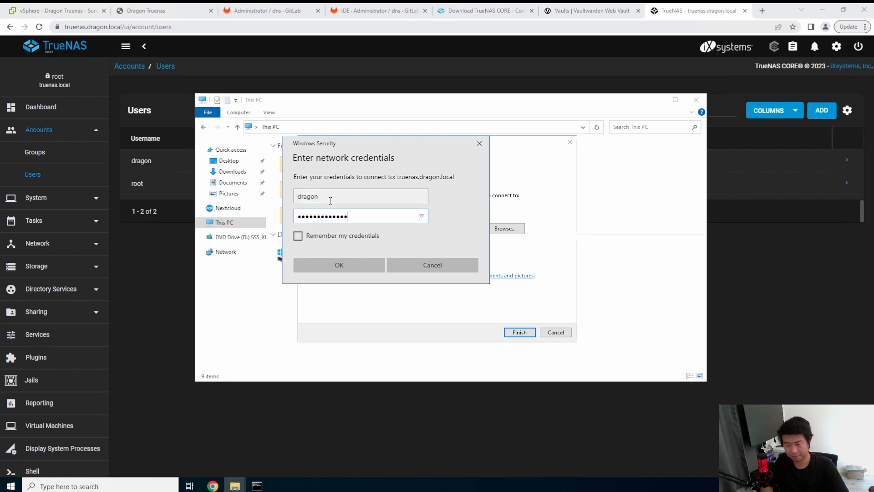
{"action": "left_click", "coordinate": [298, 235]}
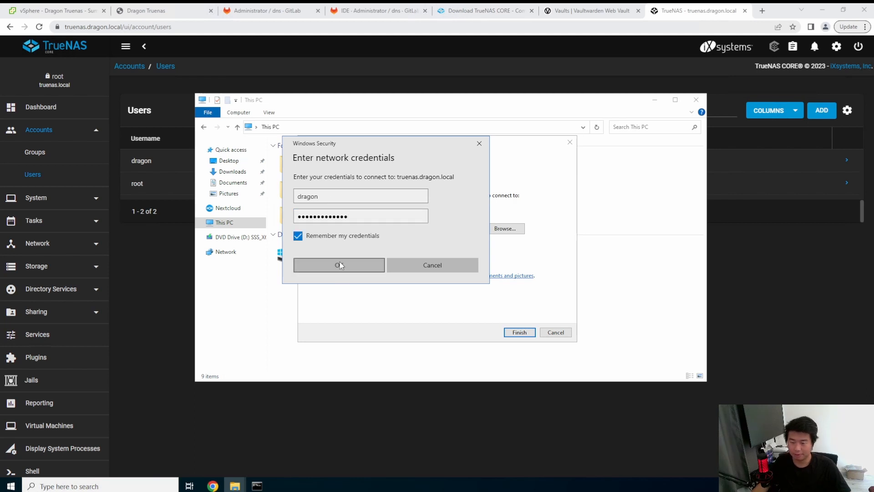
{"action": "left_click", "coordinate": [338, 265]}
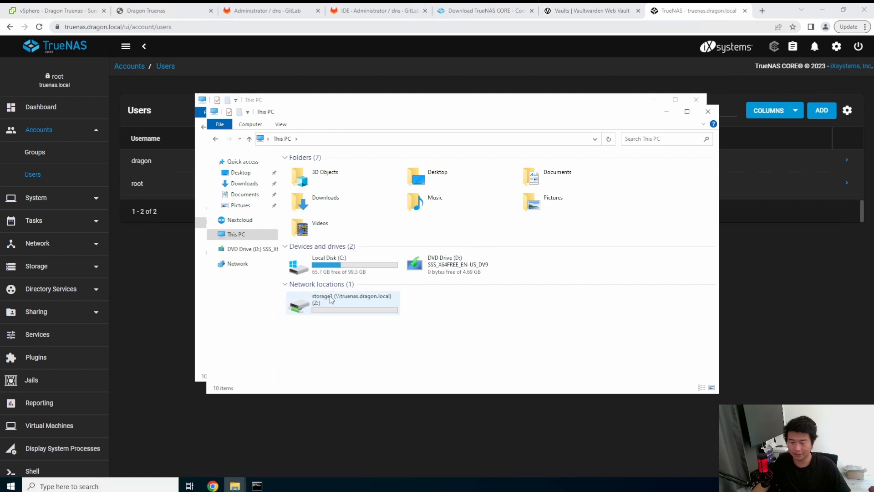
{"action": "double_click", "coordinate": [331, 301]}
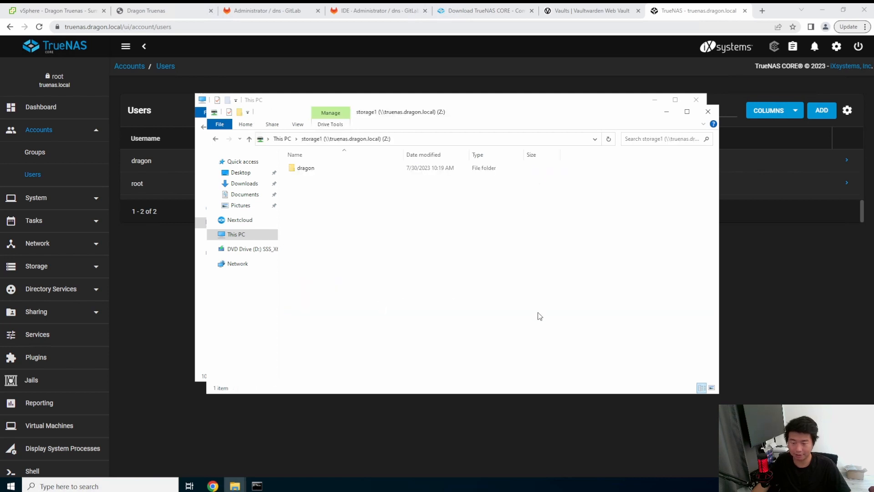
{"action": "left_click", "coordinate": [239, 235]}
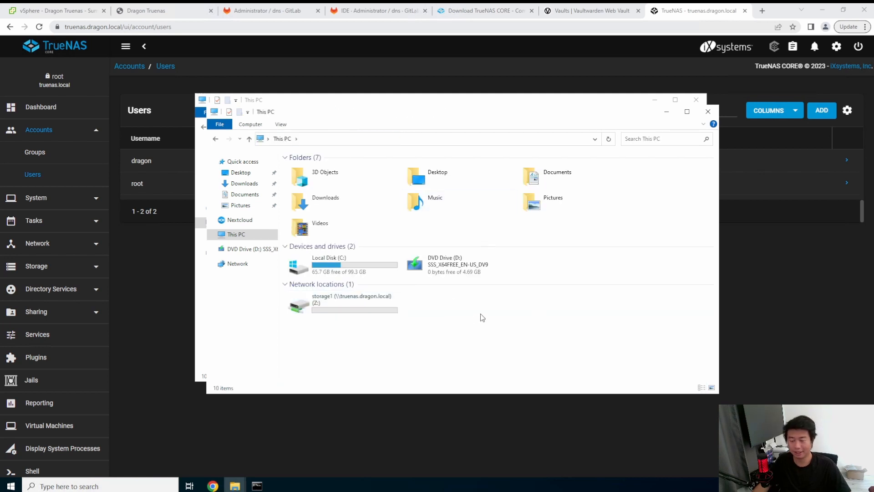
{"action": "mouse_move", "coordinate": [478, 309]}
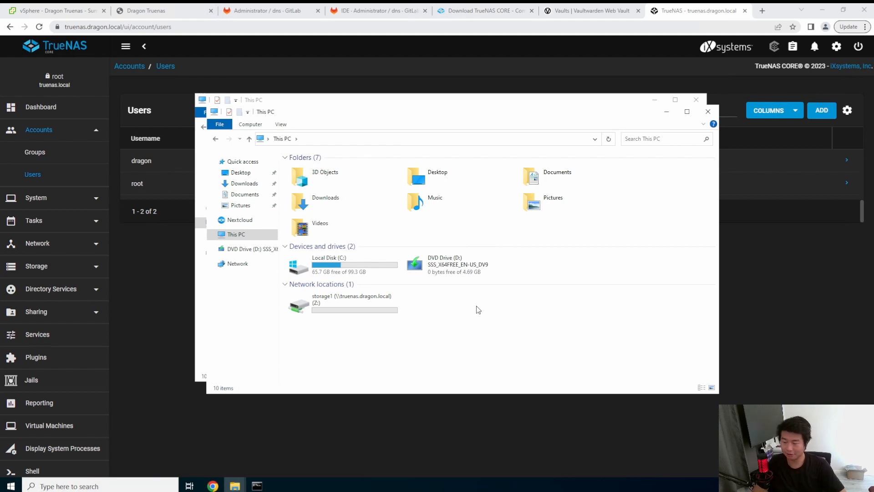